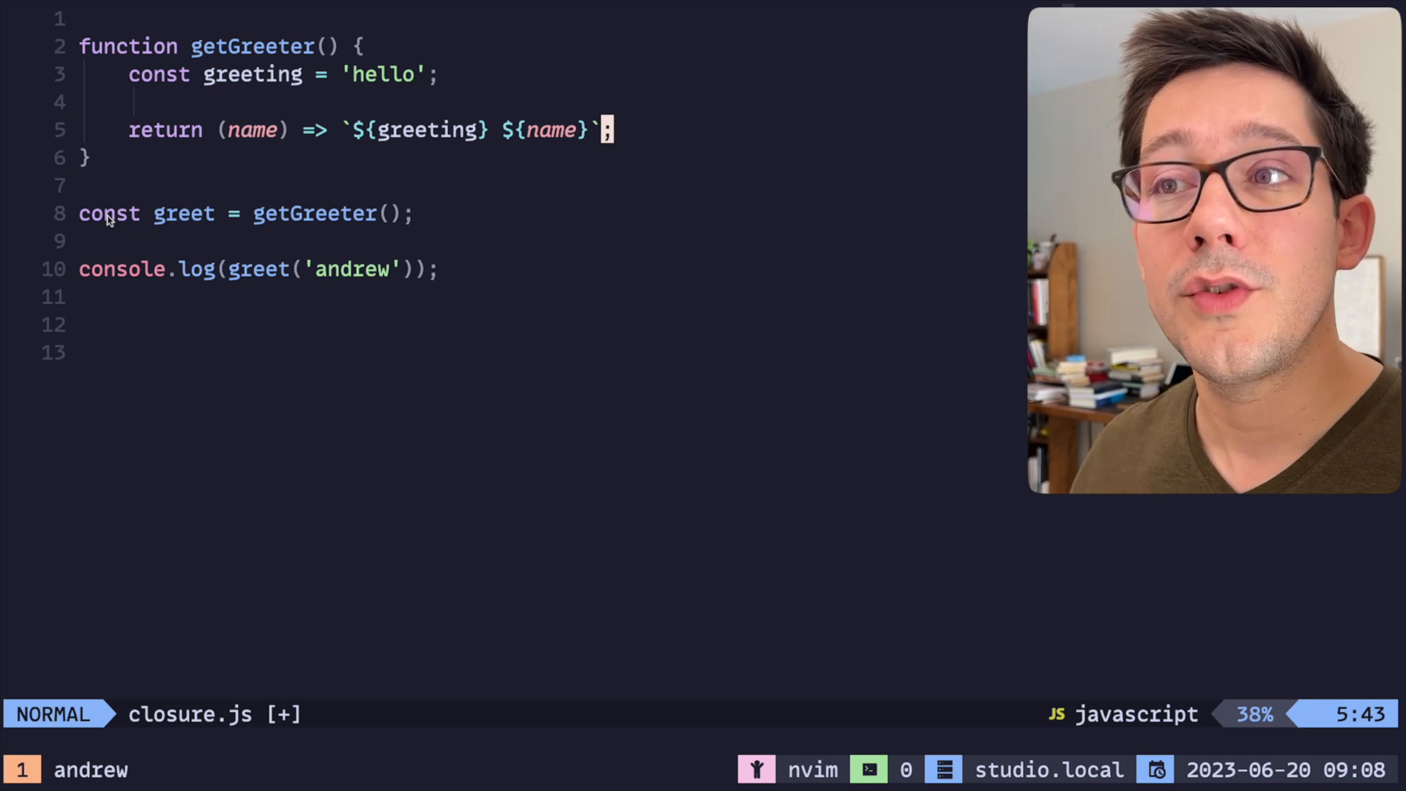
- Highlight the greet call and hello greeting in getGreeter, then suspend Neovim
key("v")
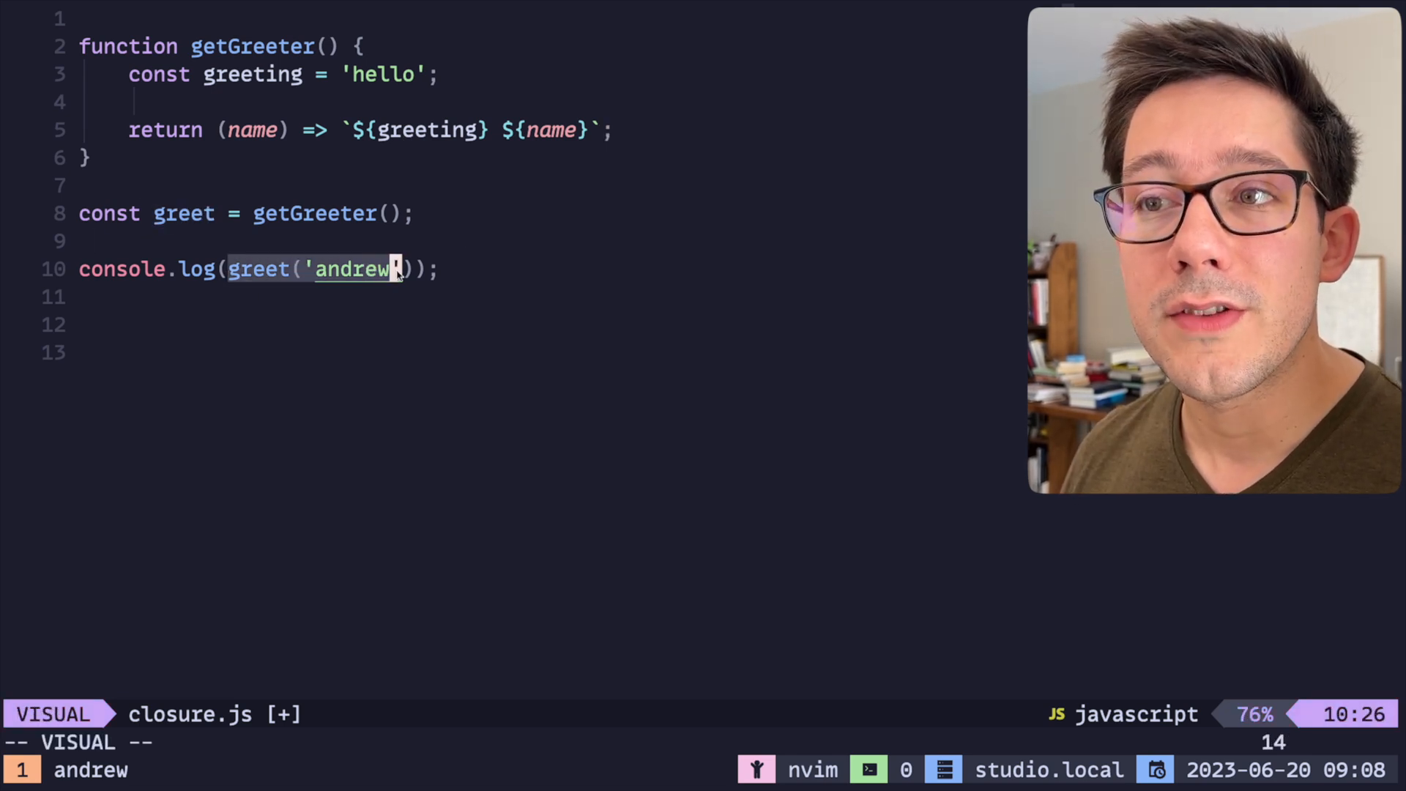
key("Escape")
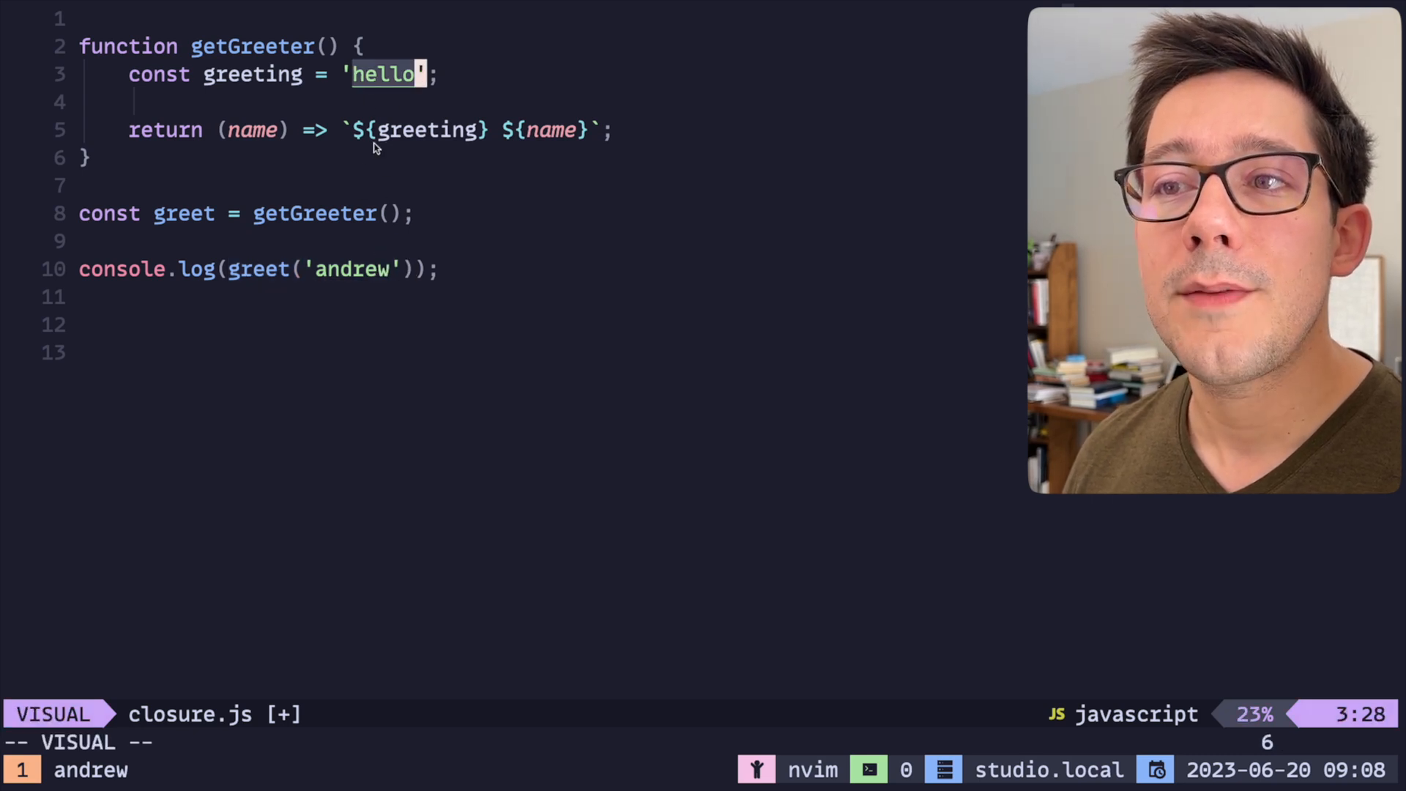
key("Escape")
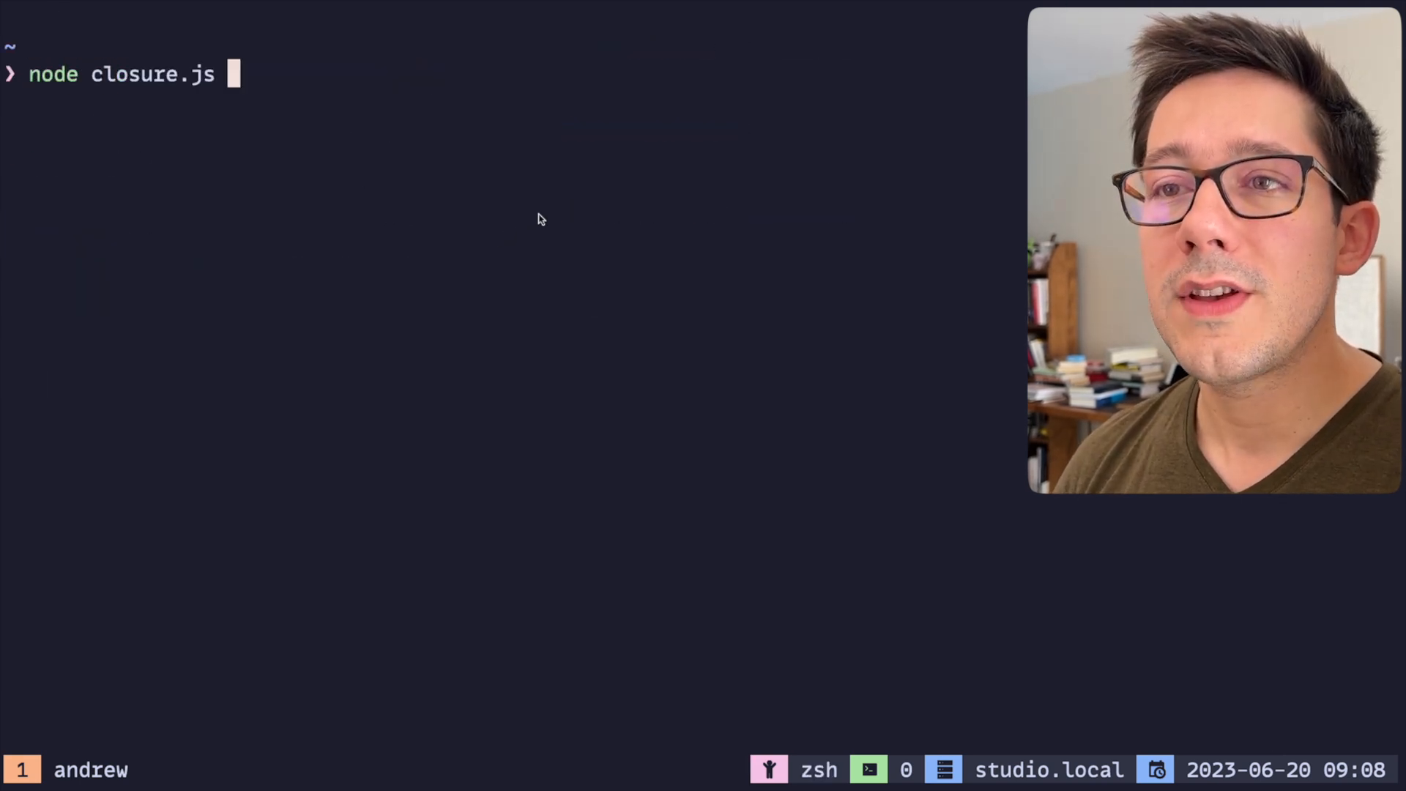
- Run node closure.js to see the greeter output
key("Return")
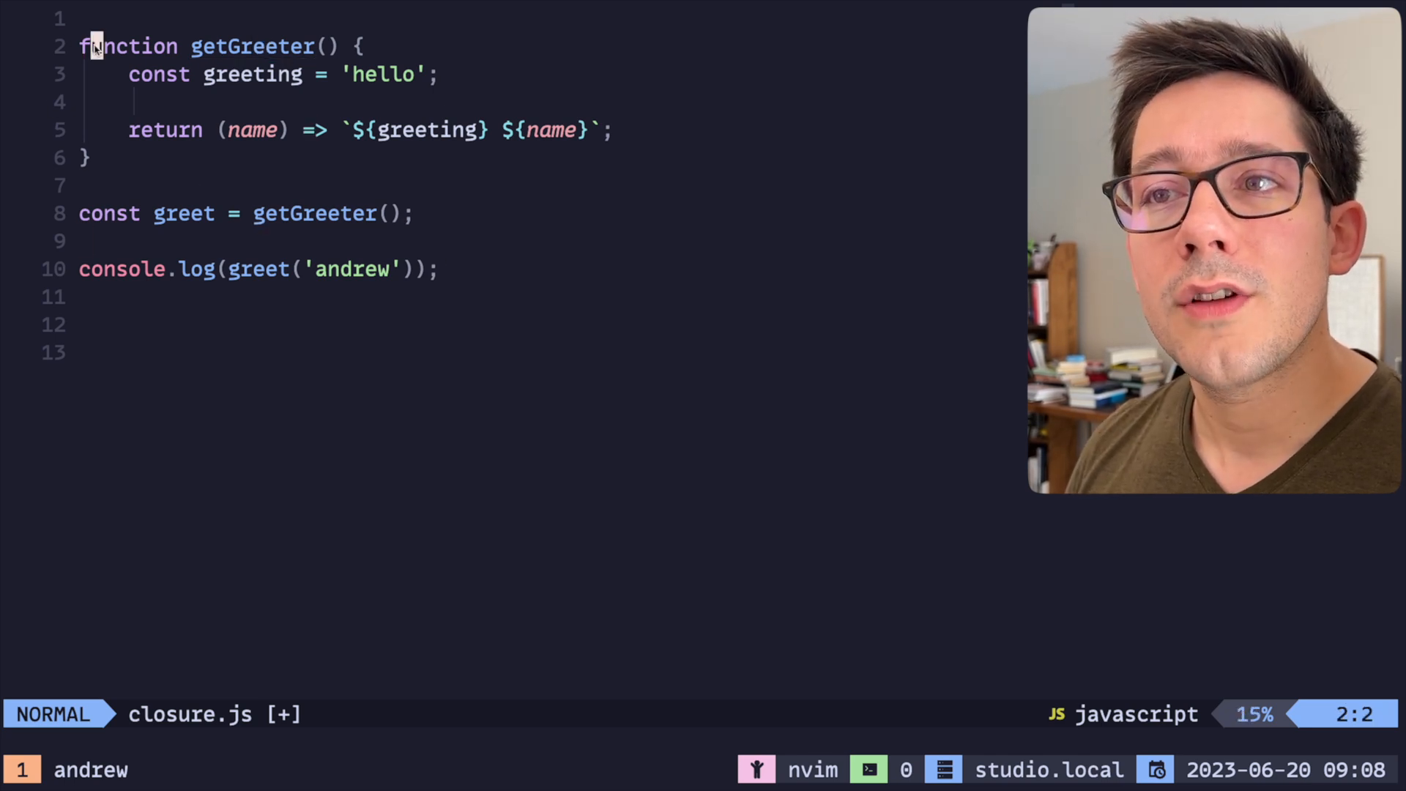
key("V")
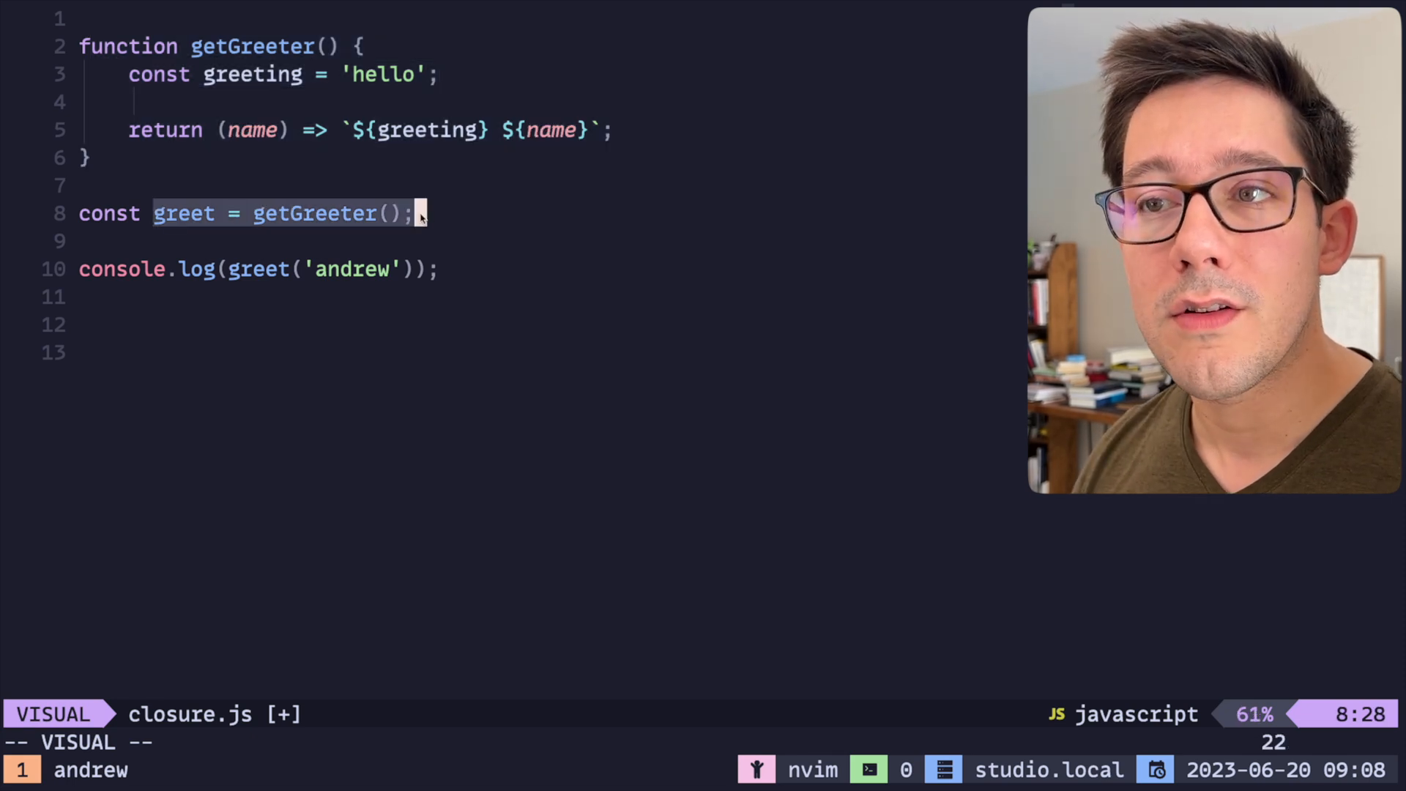
key("Escape")
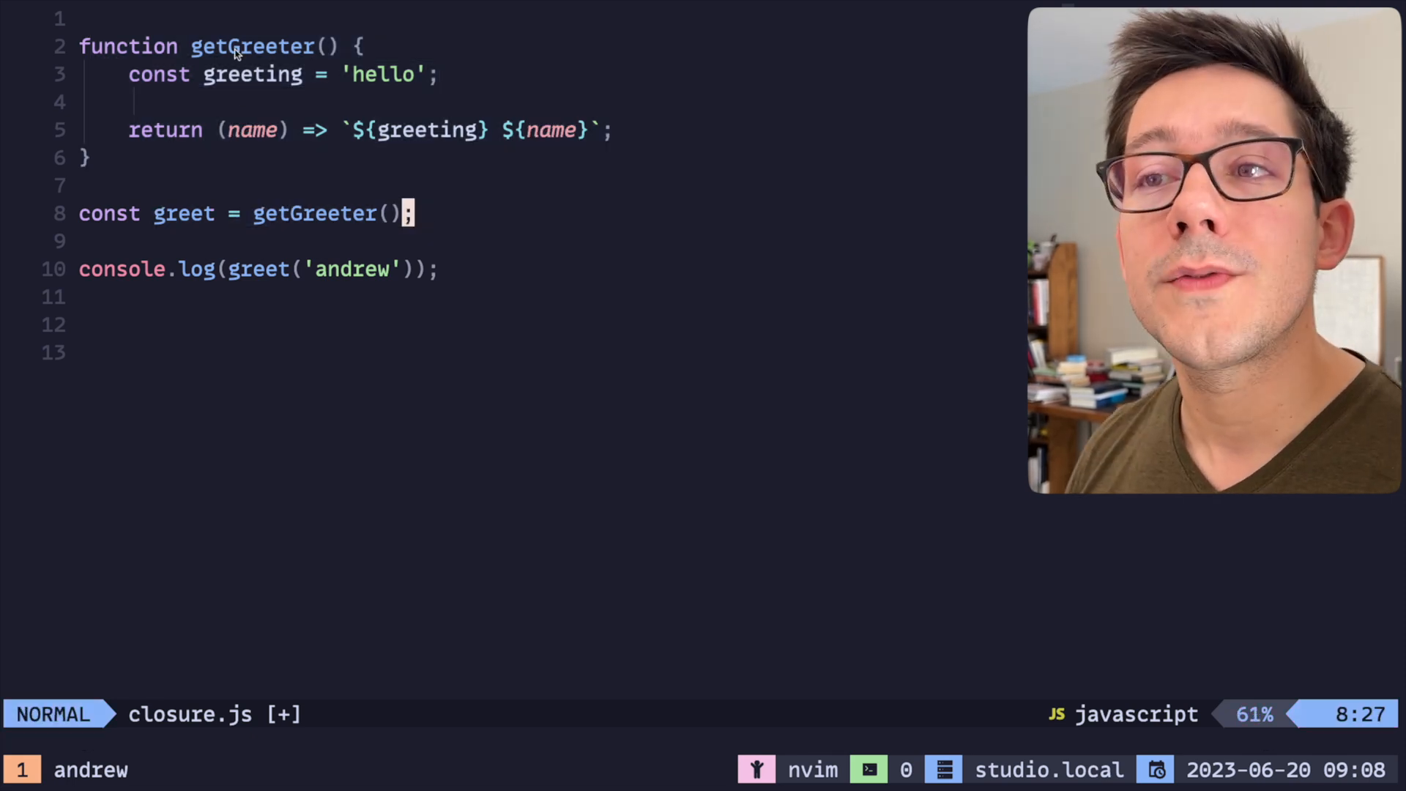
key("k")
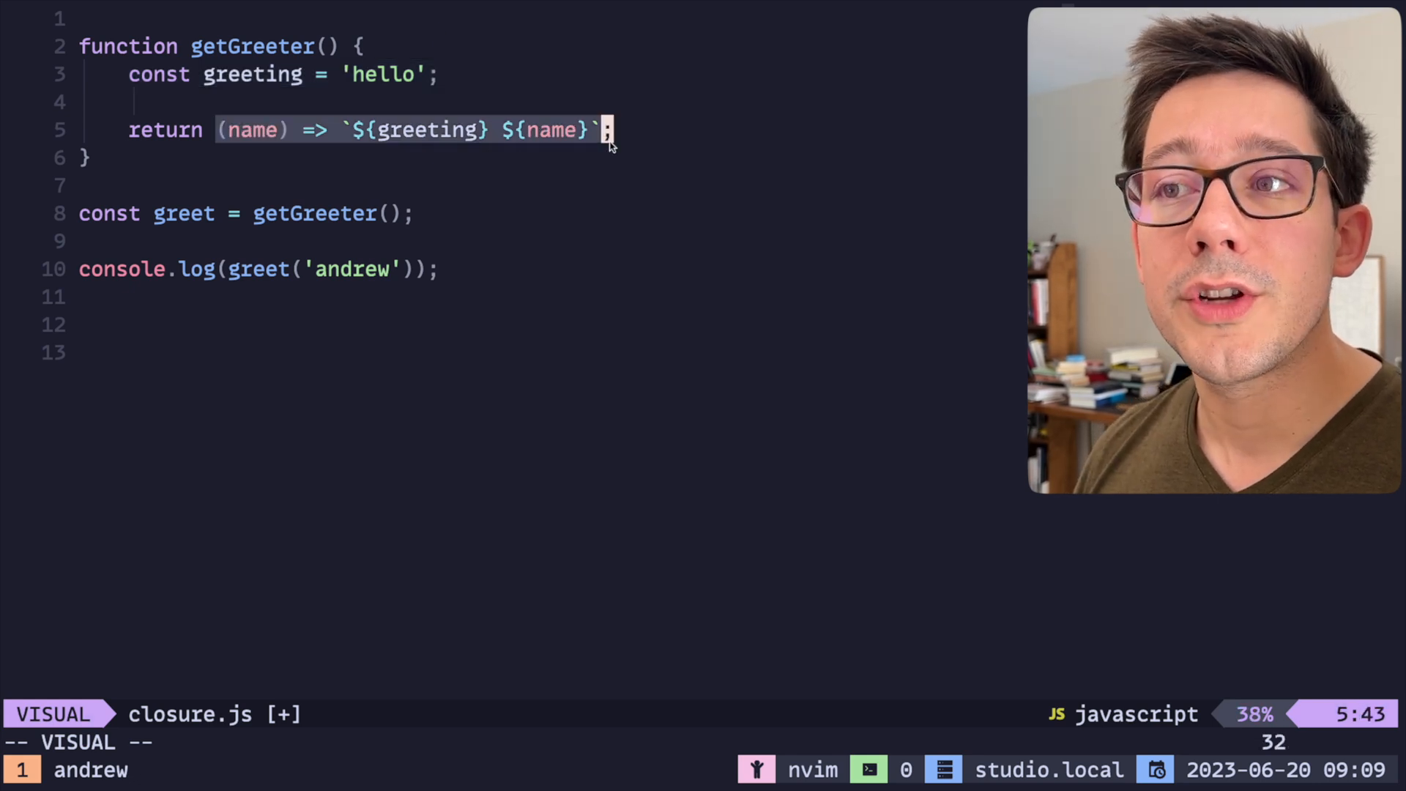
mouse_move(381, 40)
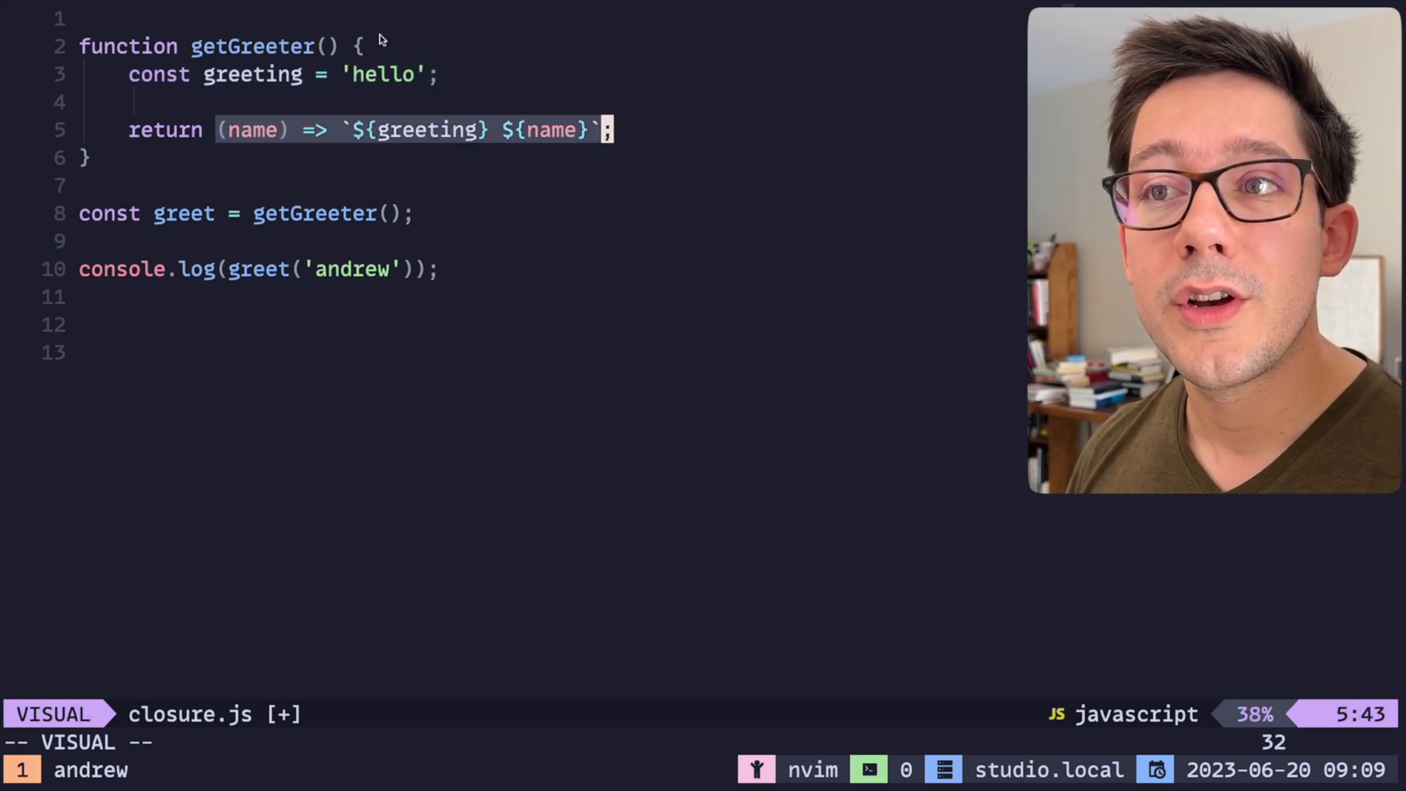
key("j")
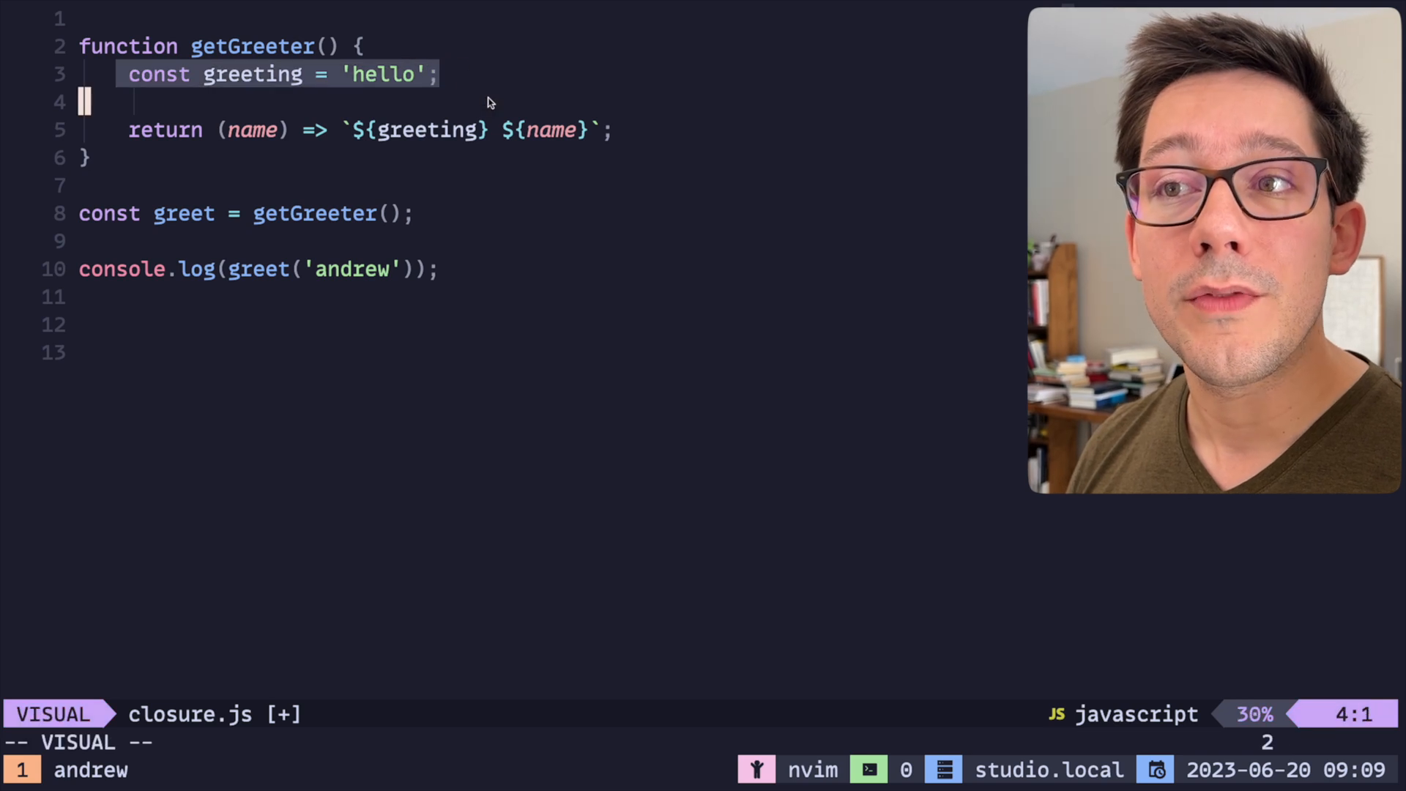
key("j")
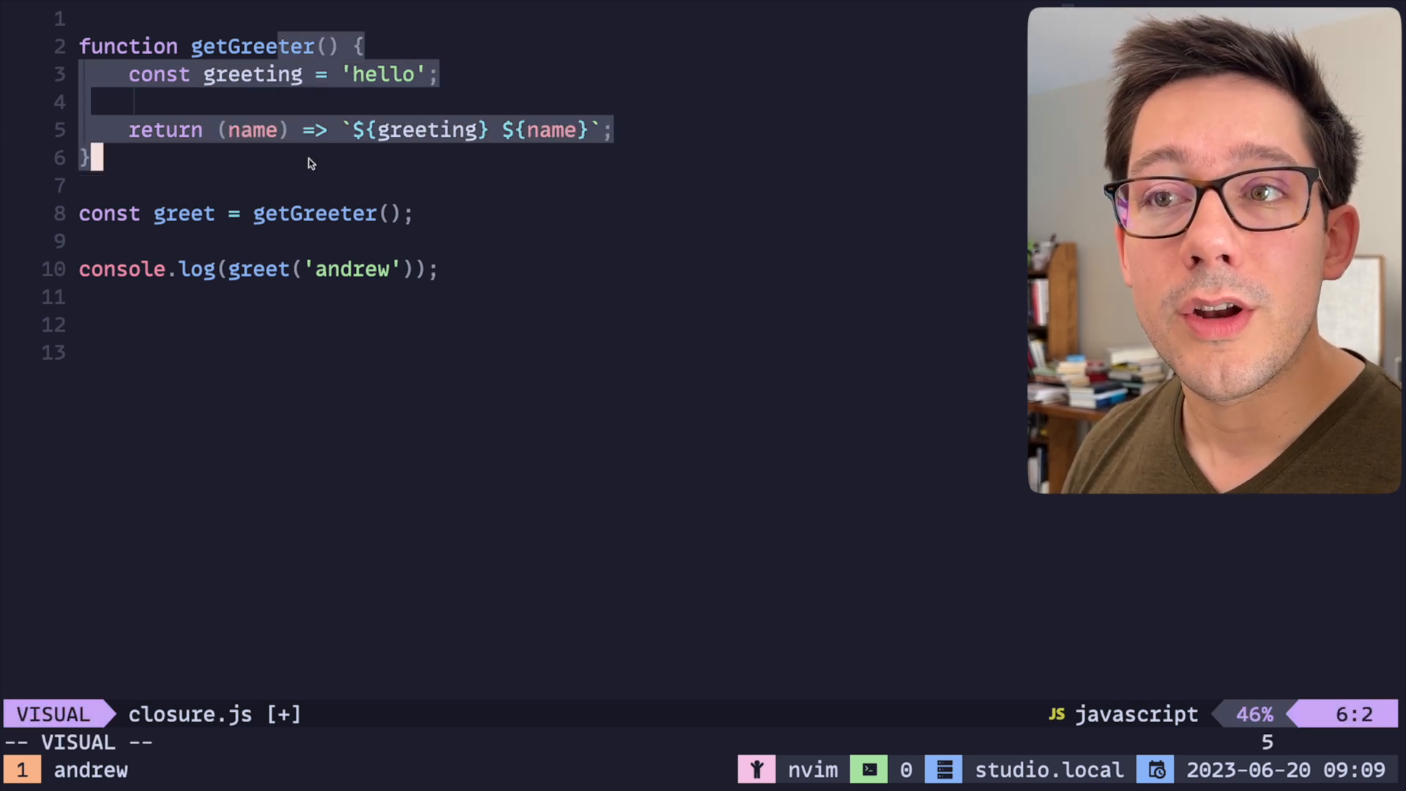
key("Escape")
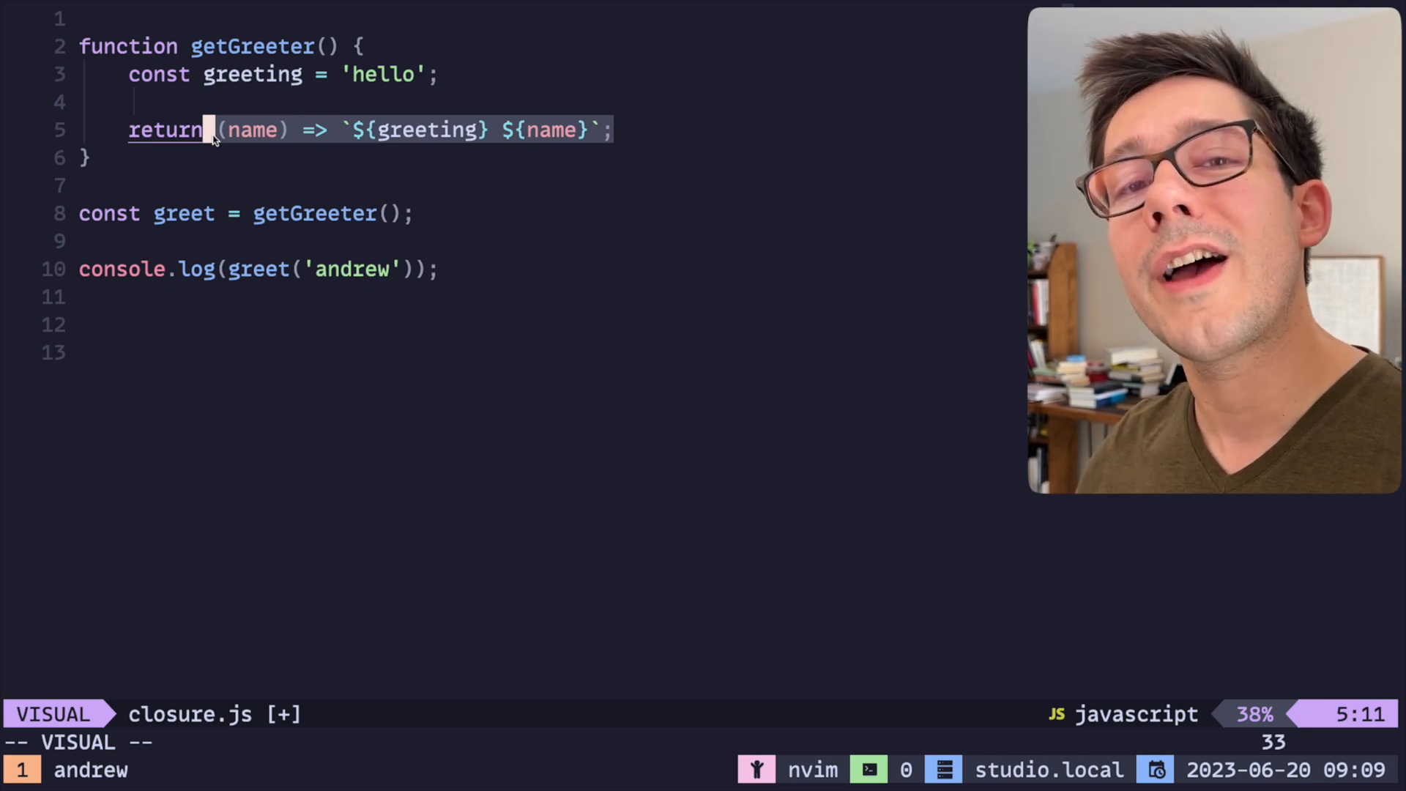
key("Escape")
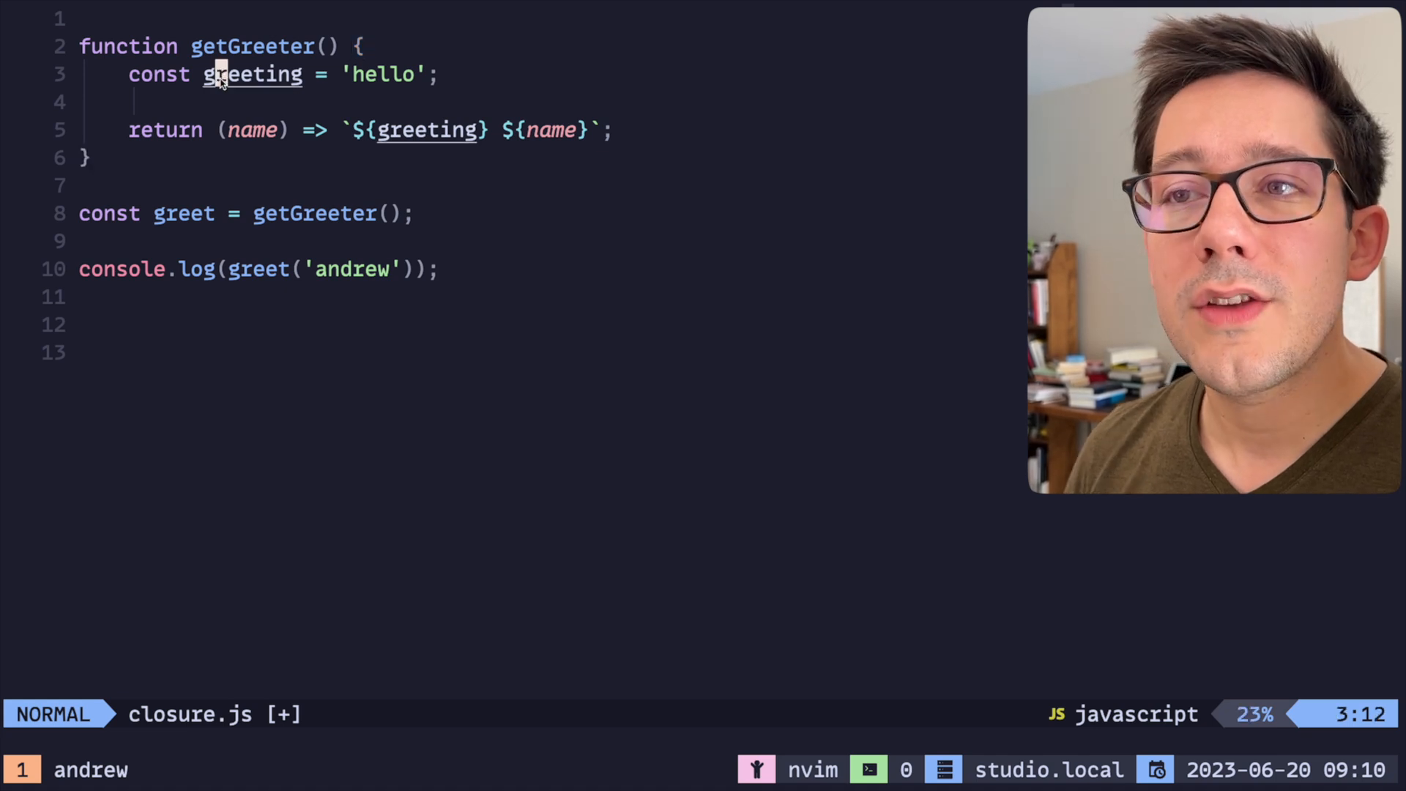
- Replace the greeting constant with a greeting = 'hello' parameter and suspend Neovim
key("v")
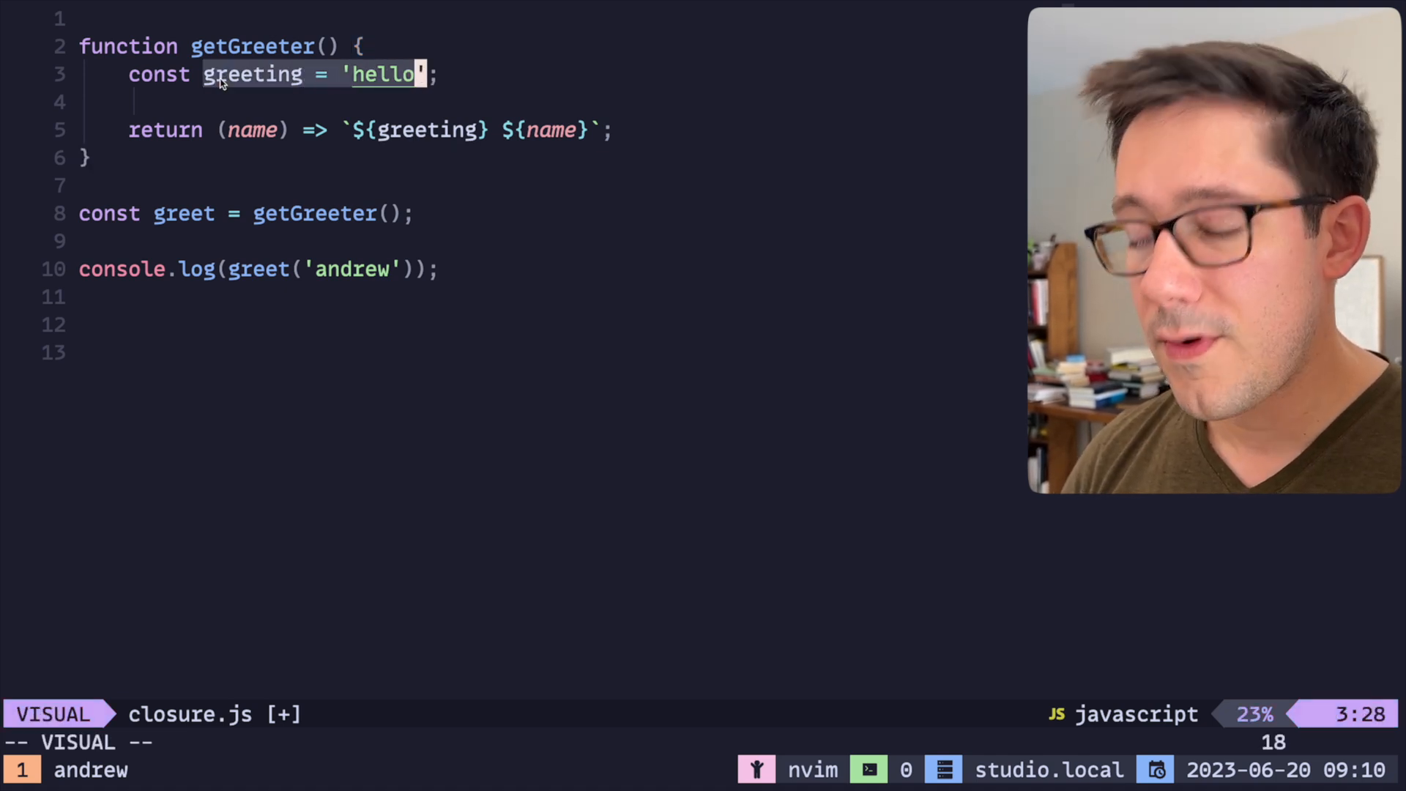
key("Escape")
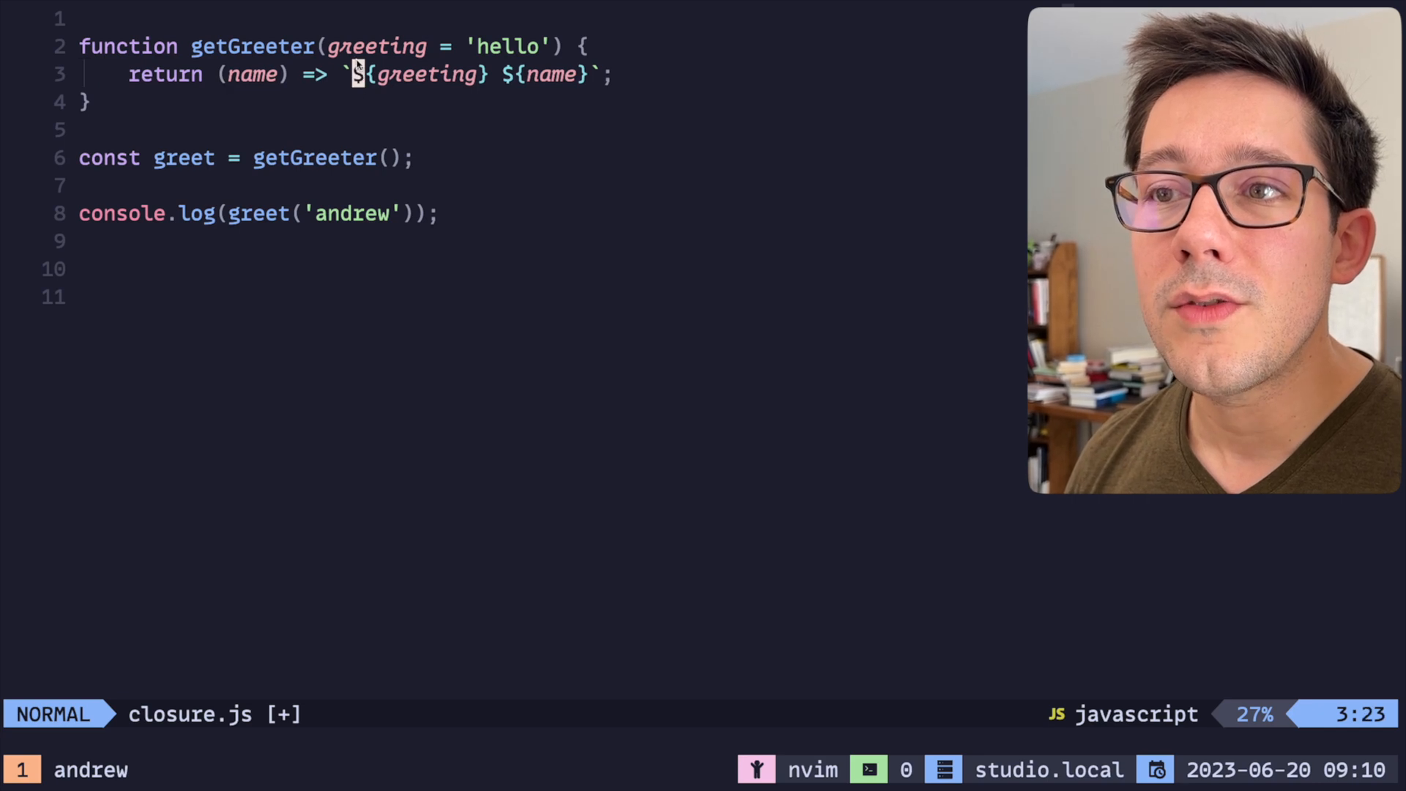
key("ctrl+z")
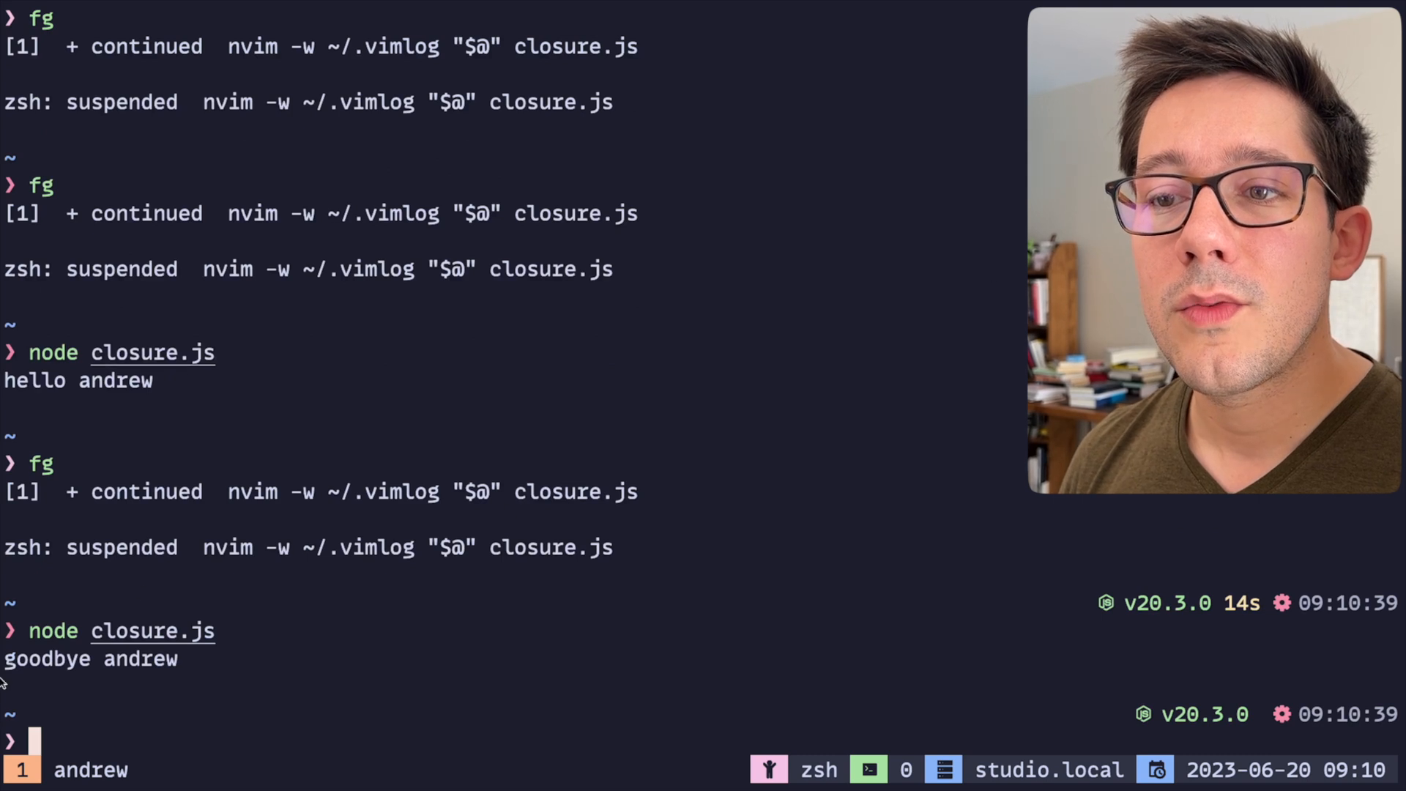
- Resume Neovim with fg after running the goodbye greeter
type("fg")
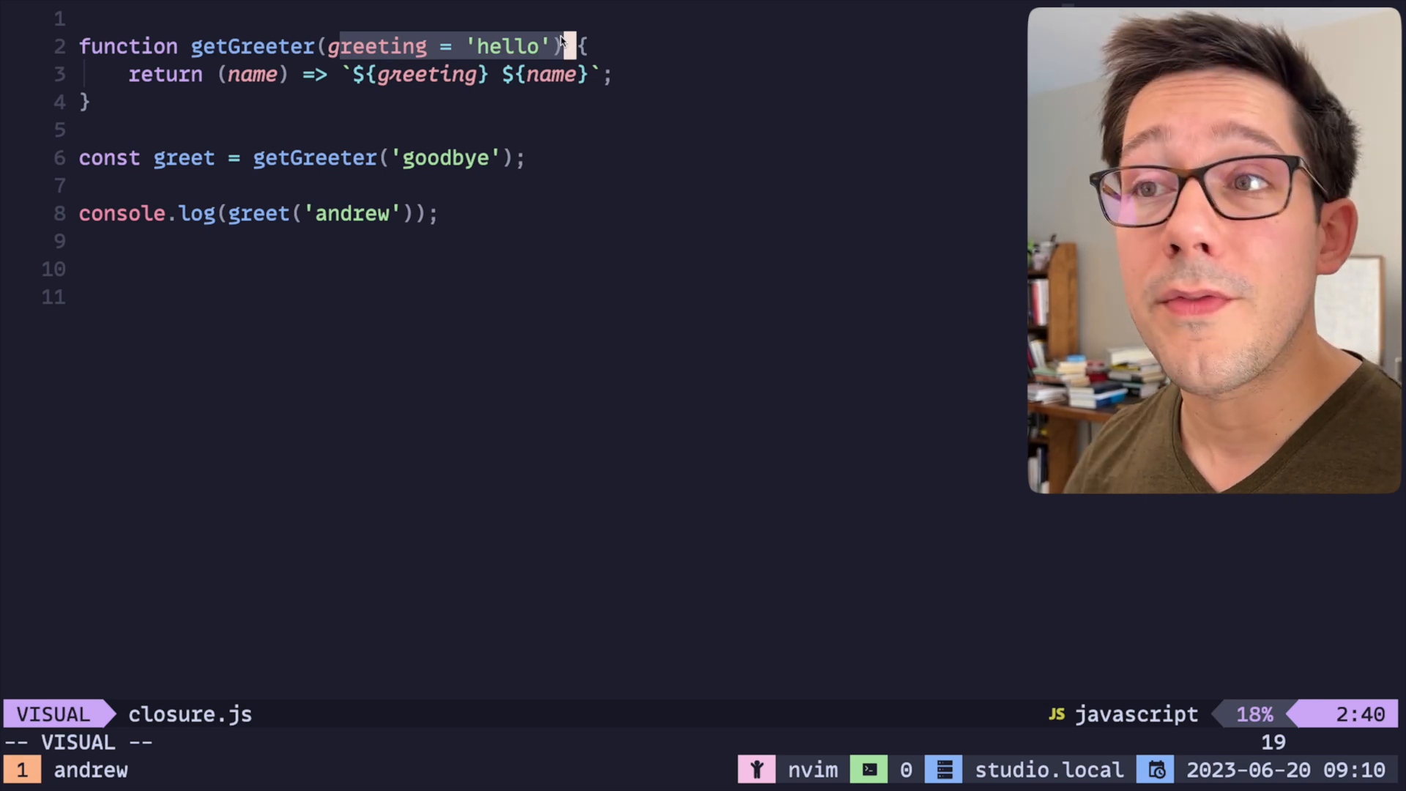
- Clear the highlight and line-select the old greeter code for replacement
key("Escape")
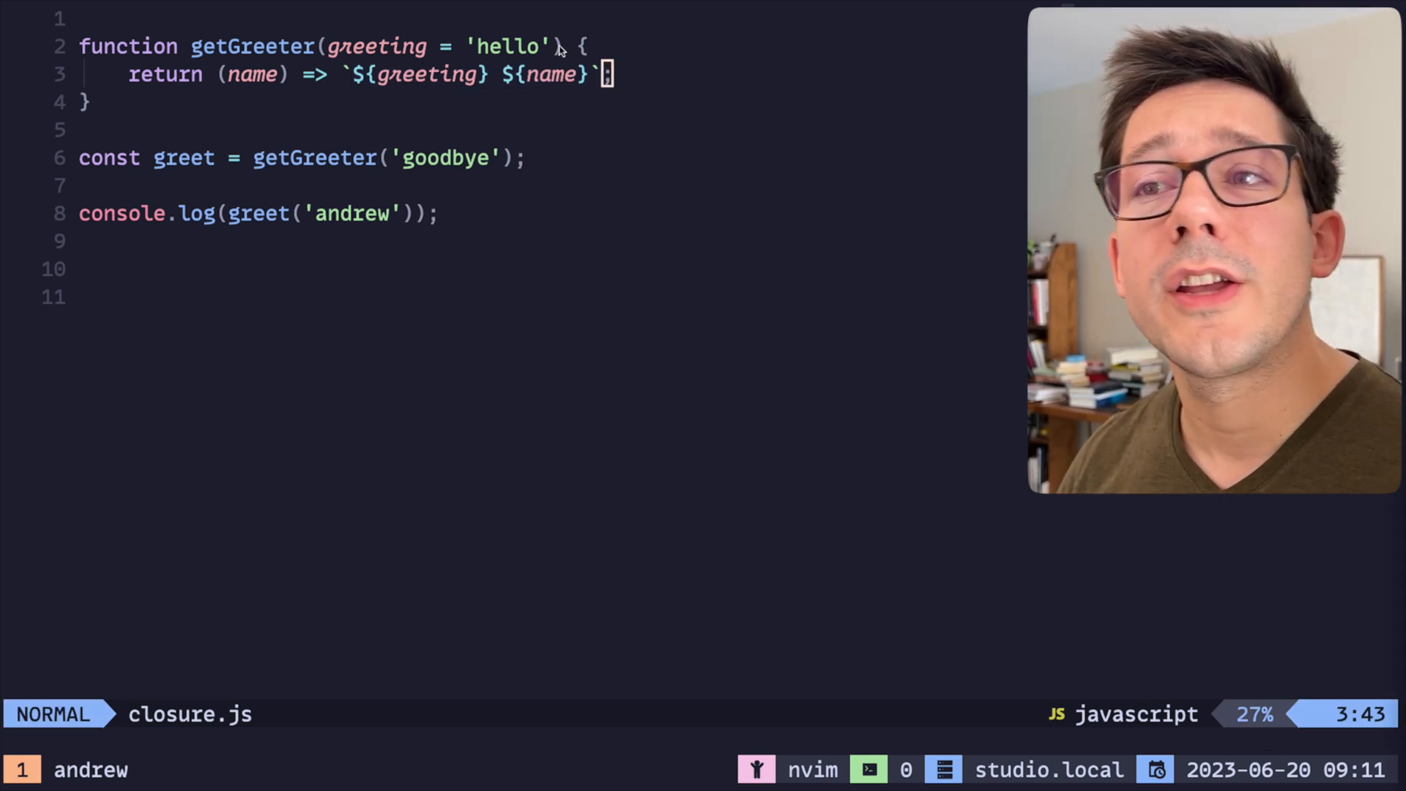
type("V")
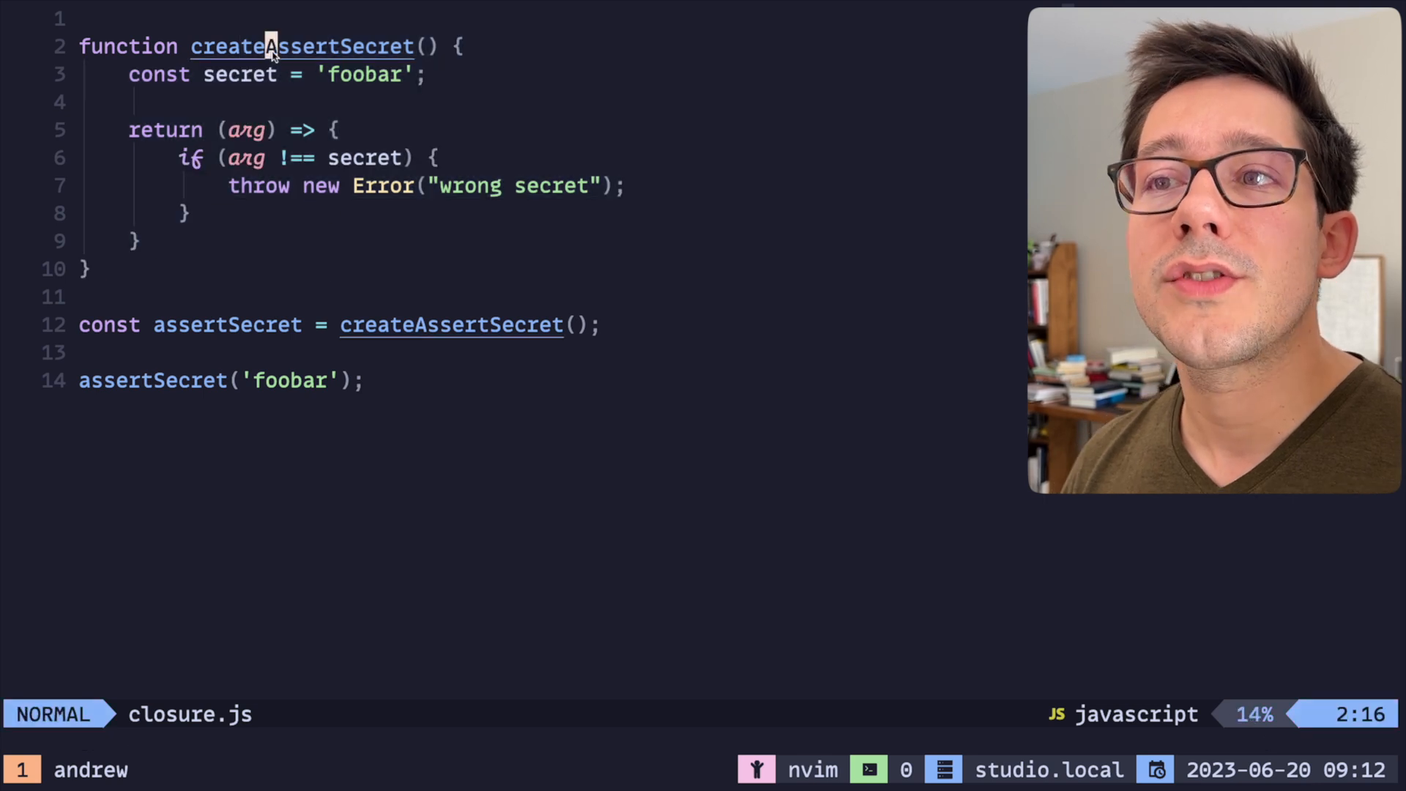
- Highlight the secret constant, the returned checker function, and the createAssertSecret call
key("v")
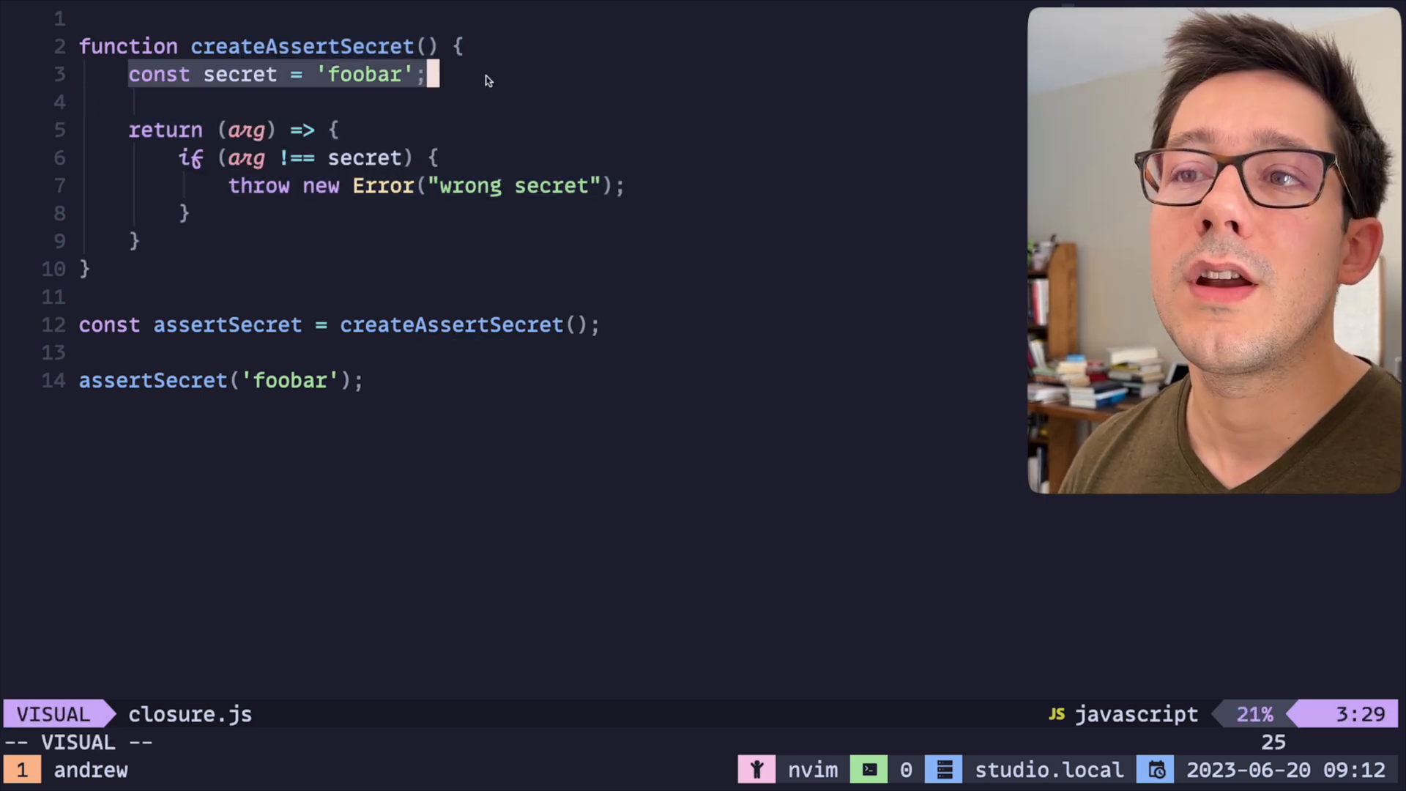
key("Escape")
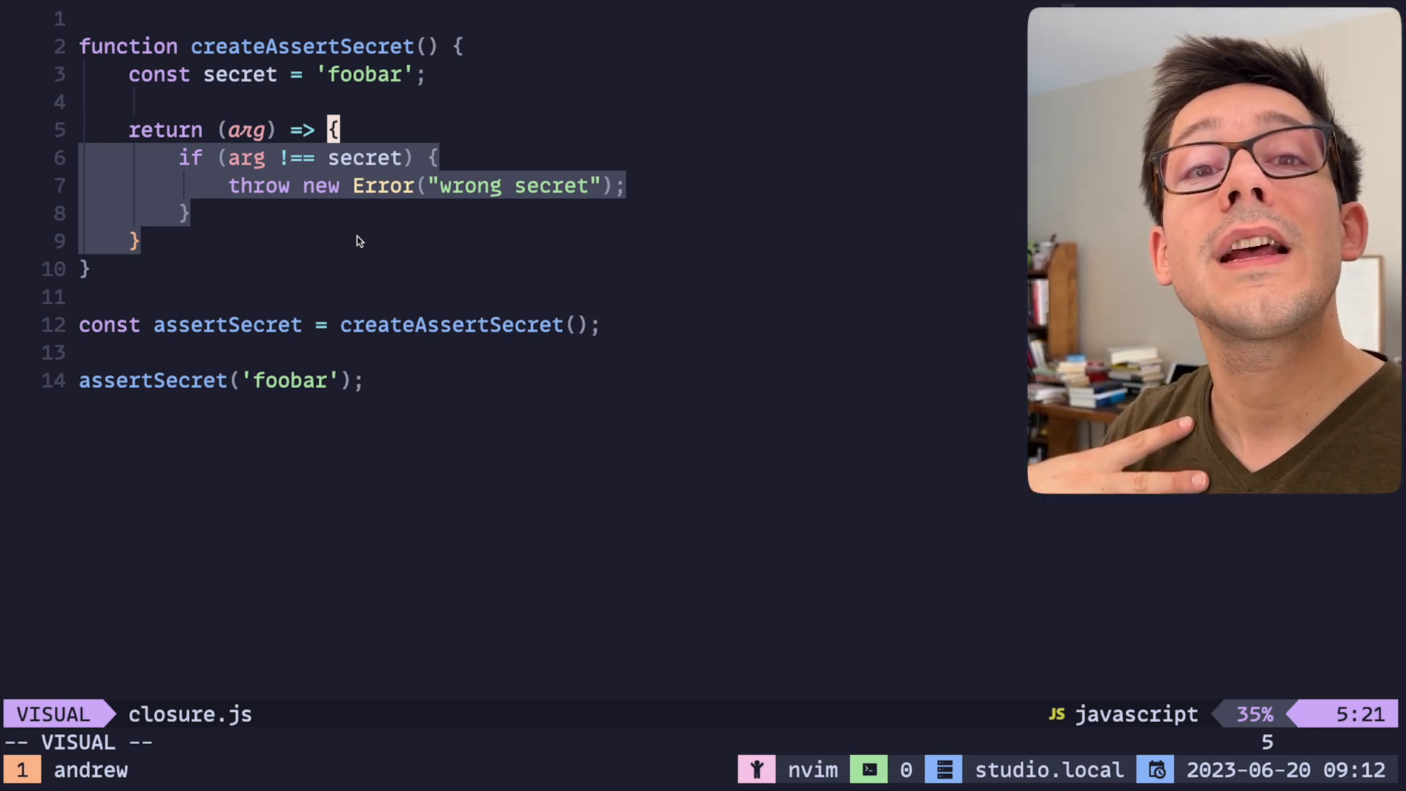
mouse_move(109, 389)
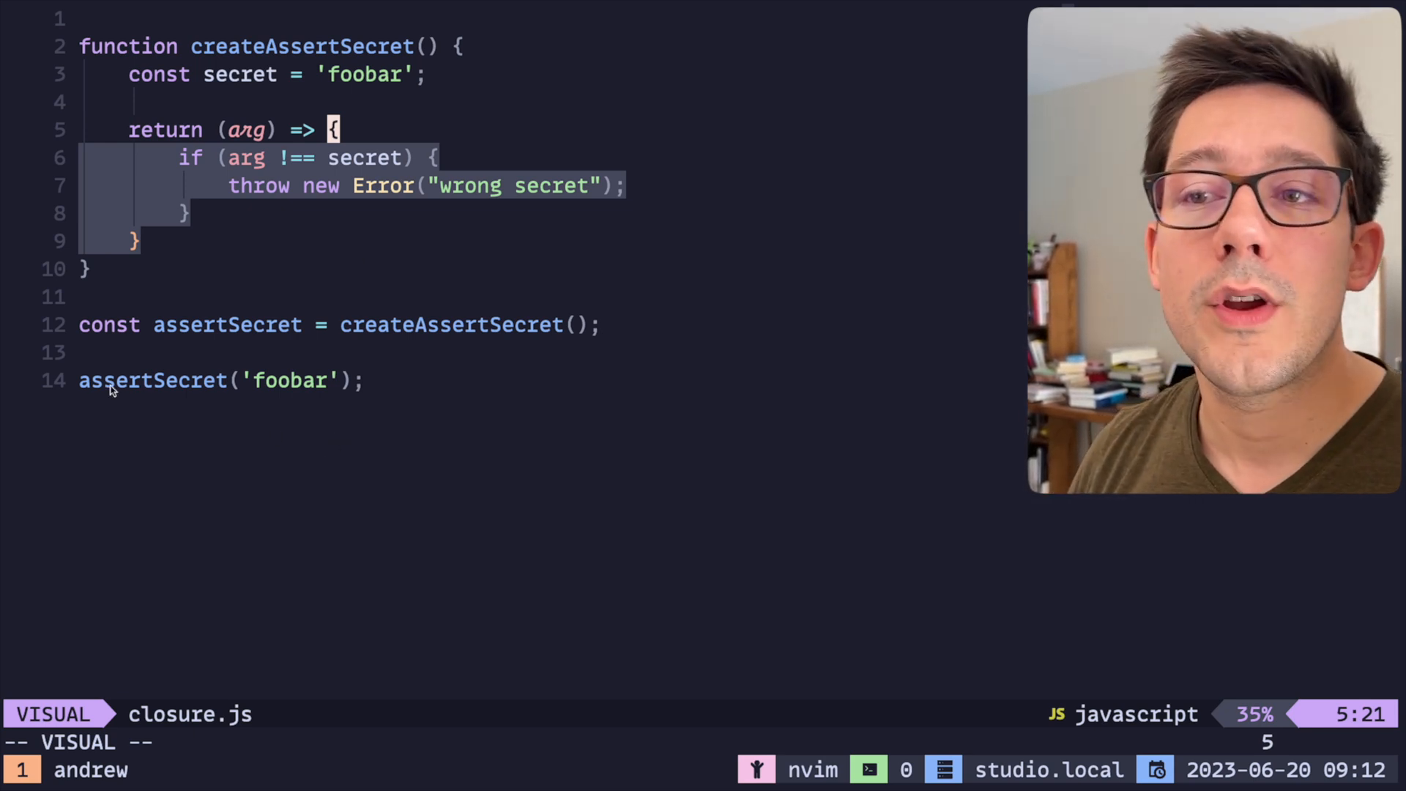
key("Escape")
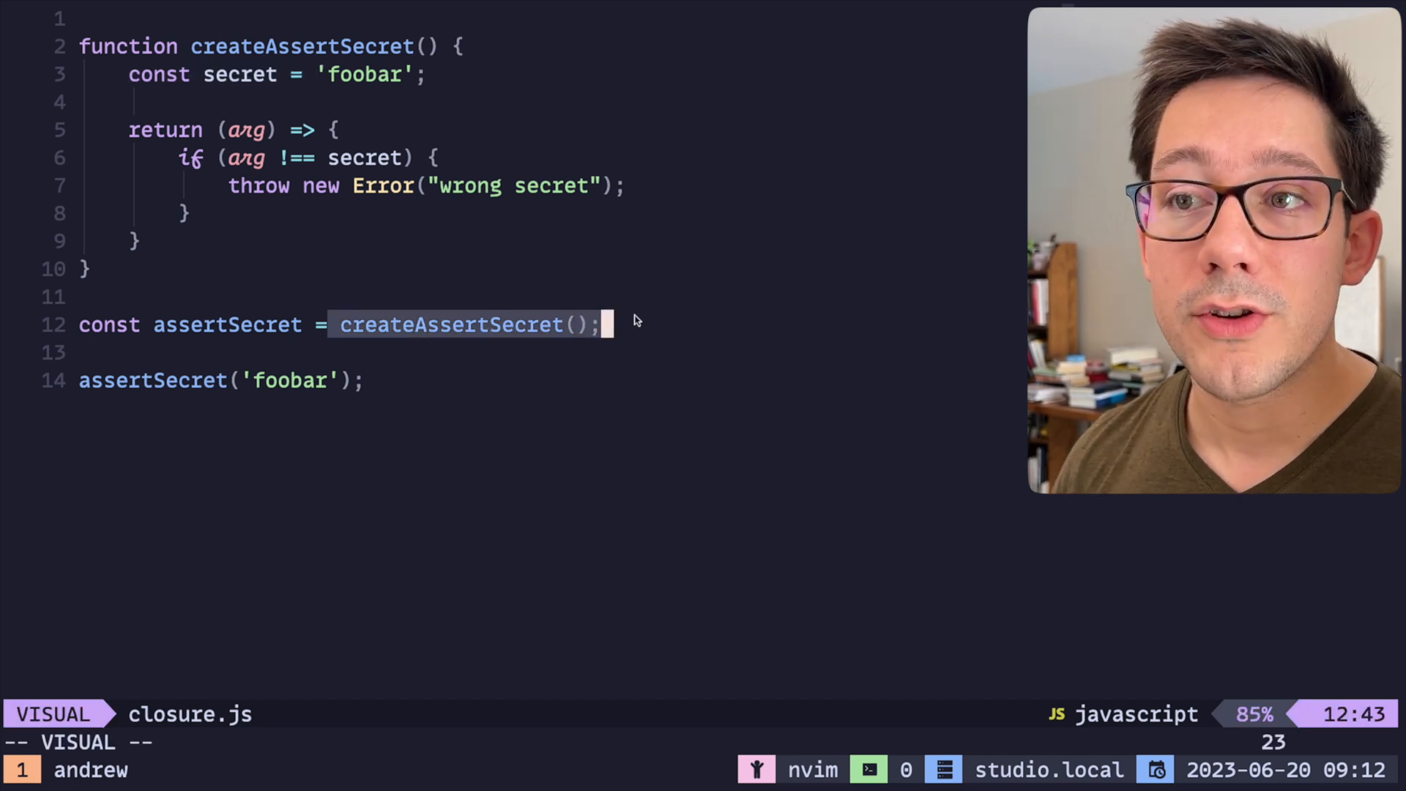
key("Escape")
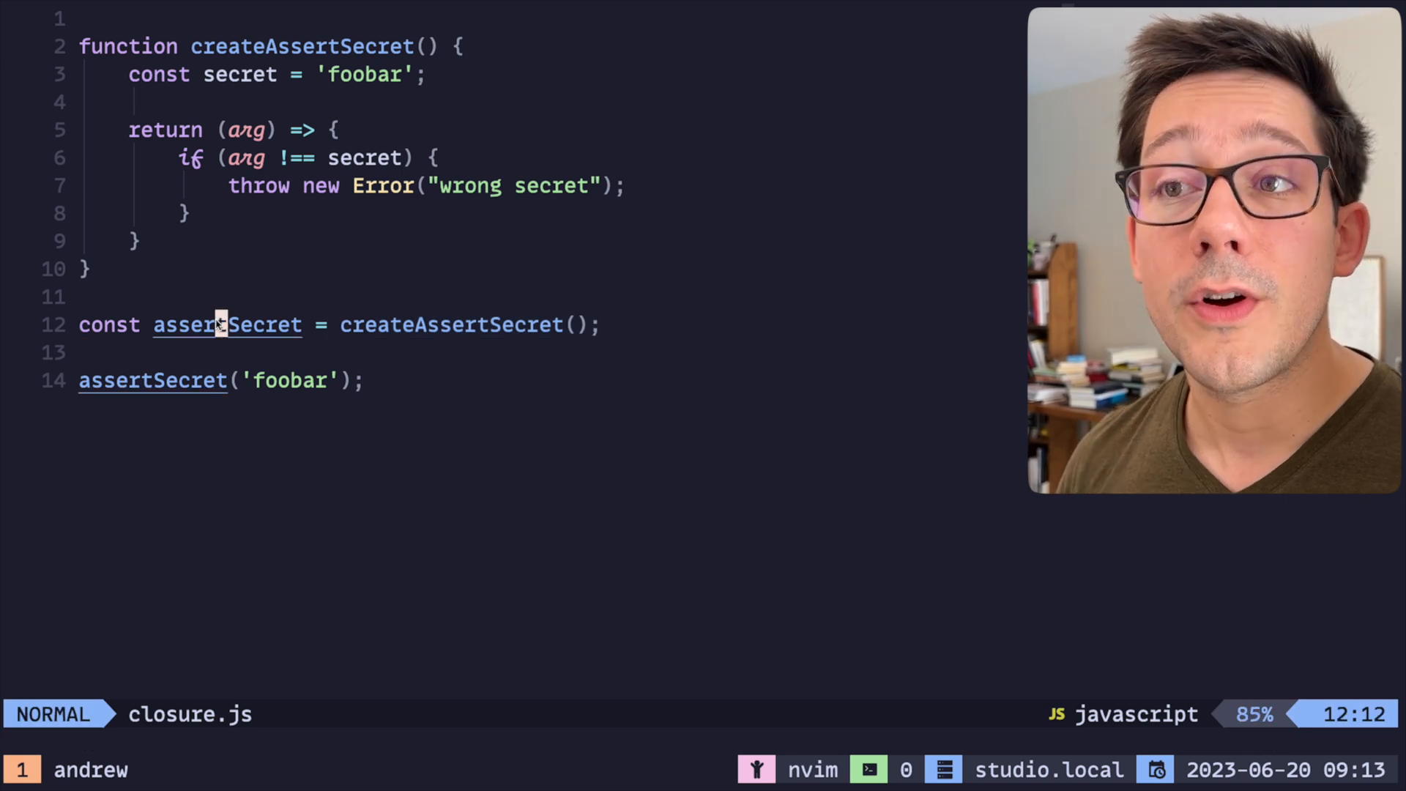
- Try a createAssertSecret.secret; test line, then move to the end of the file
key("o")
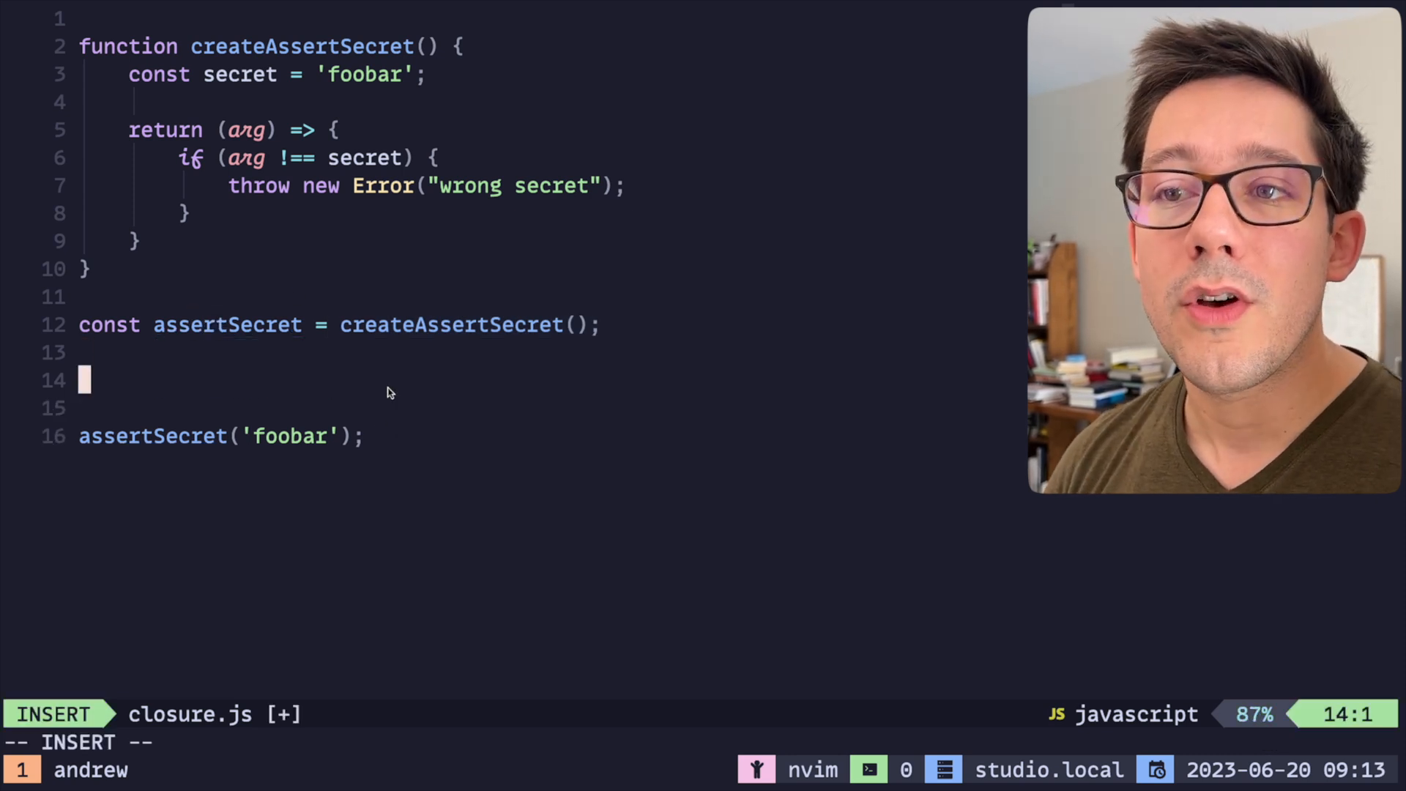
type("createAssertSecret.secret;")
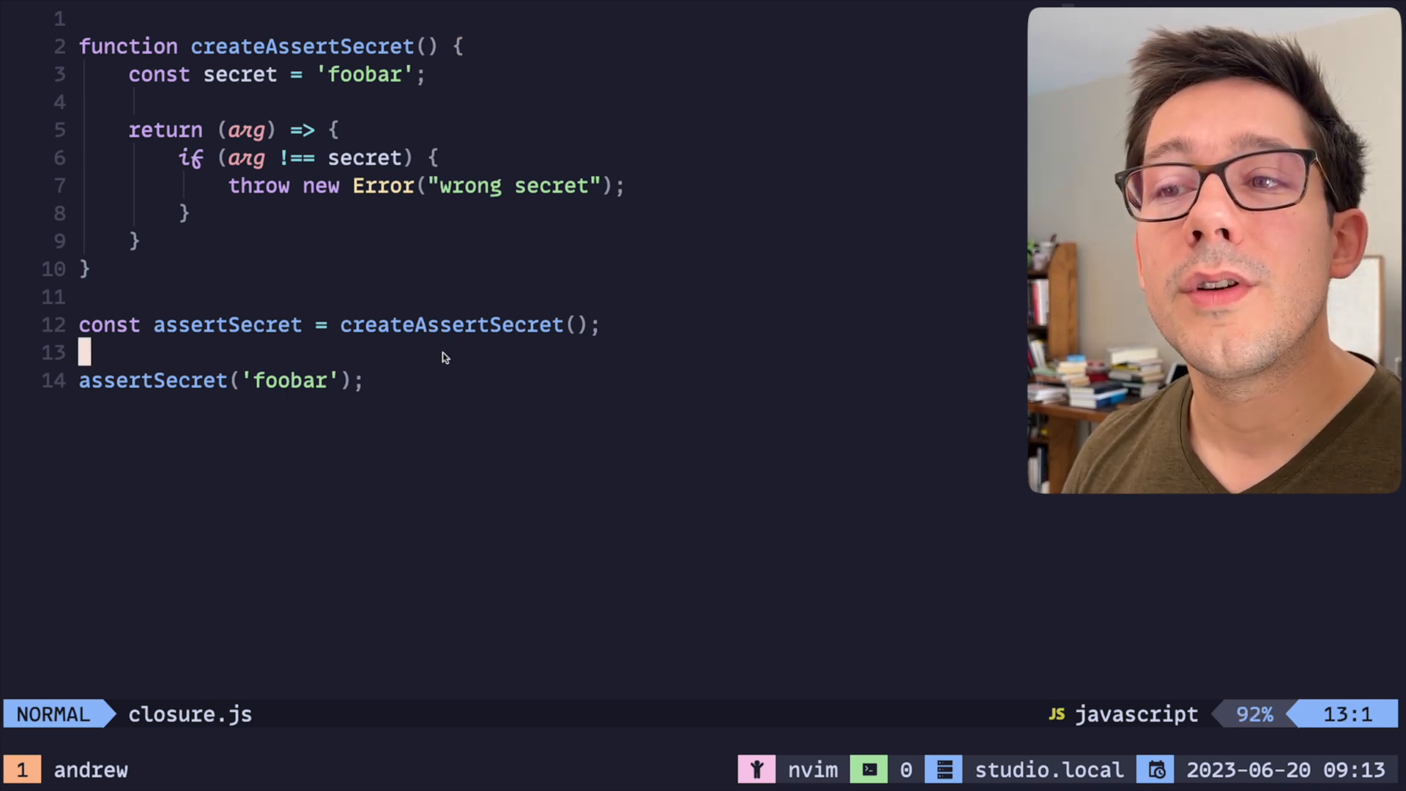
key("v")
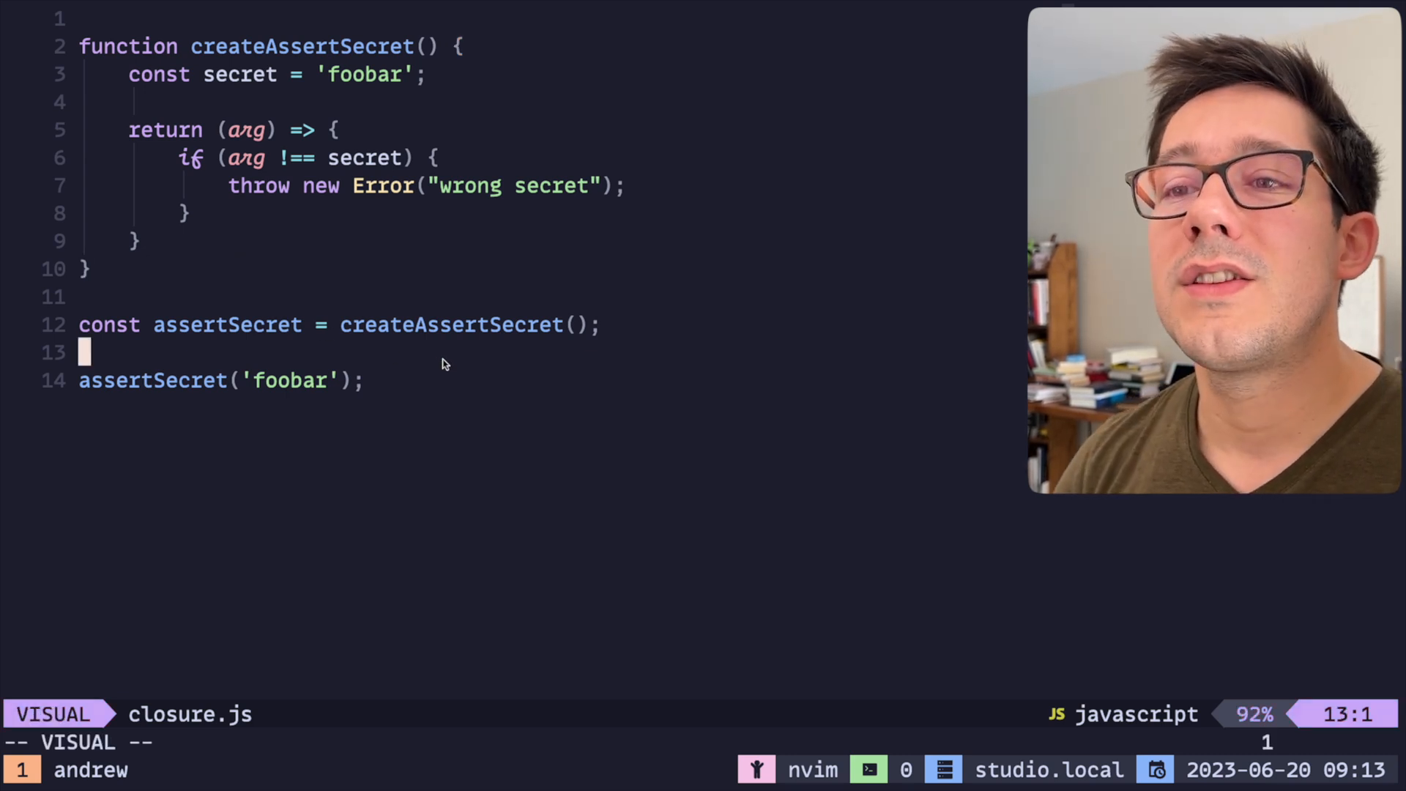
key("j")
type("class")
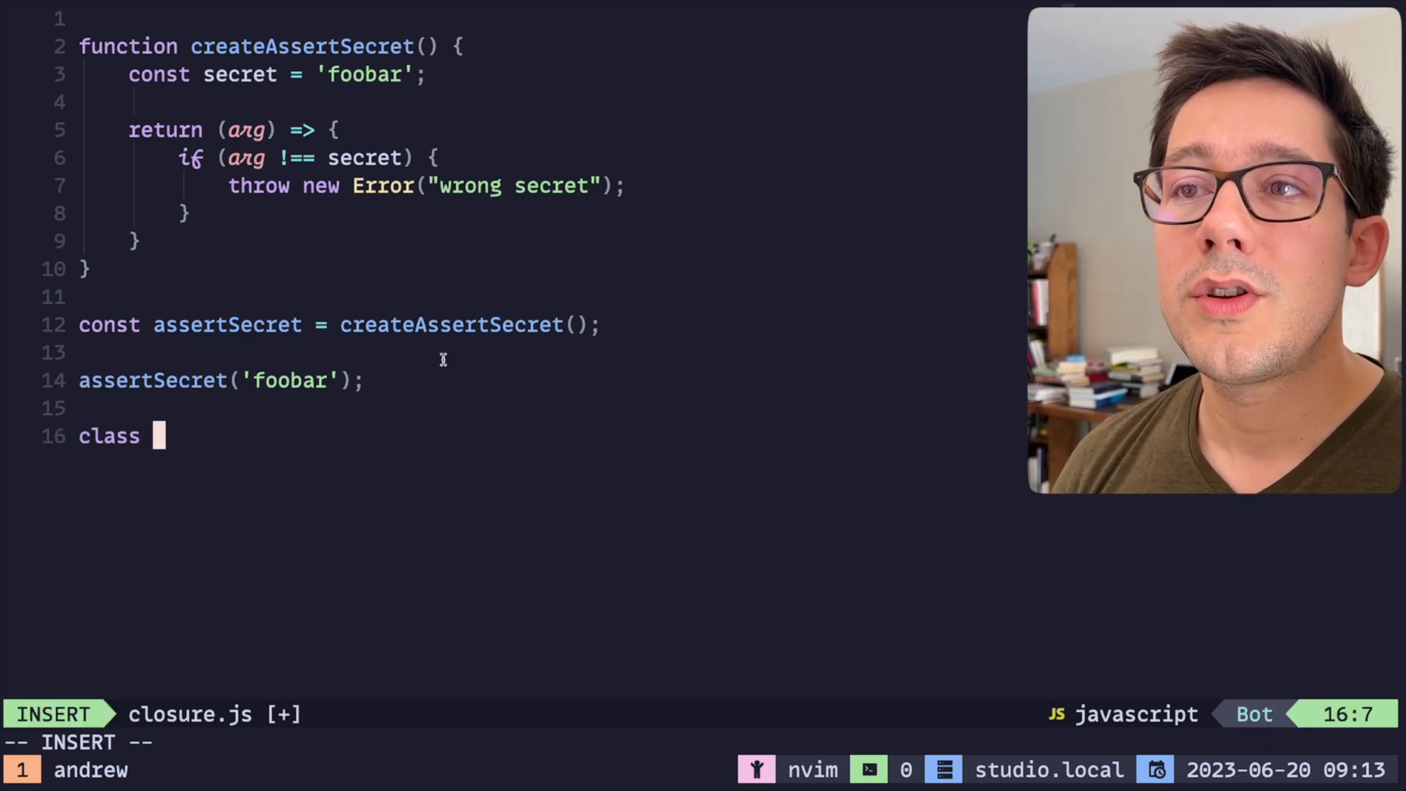
- Write a Secret class with an s field set to 'foodbar'
type("Secret {")
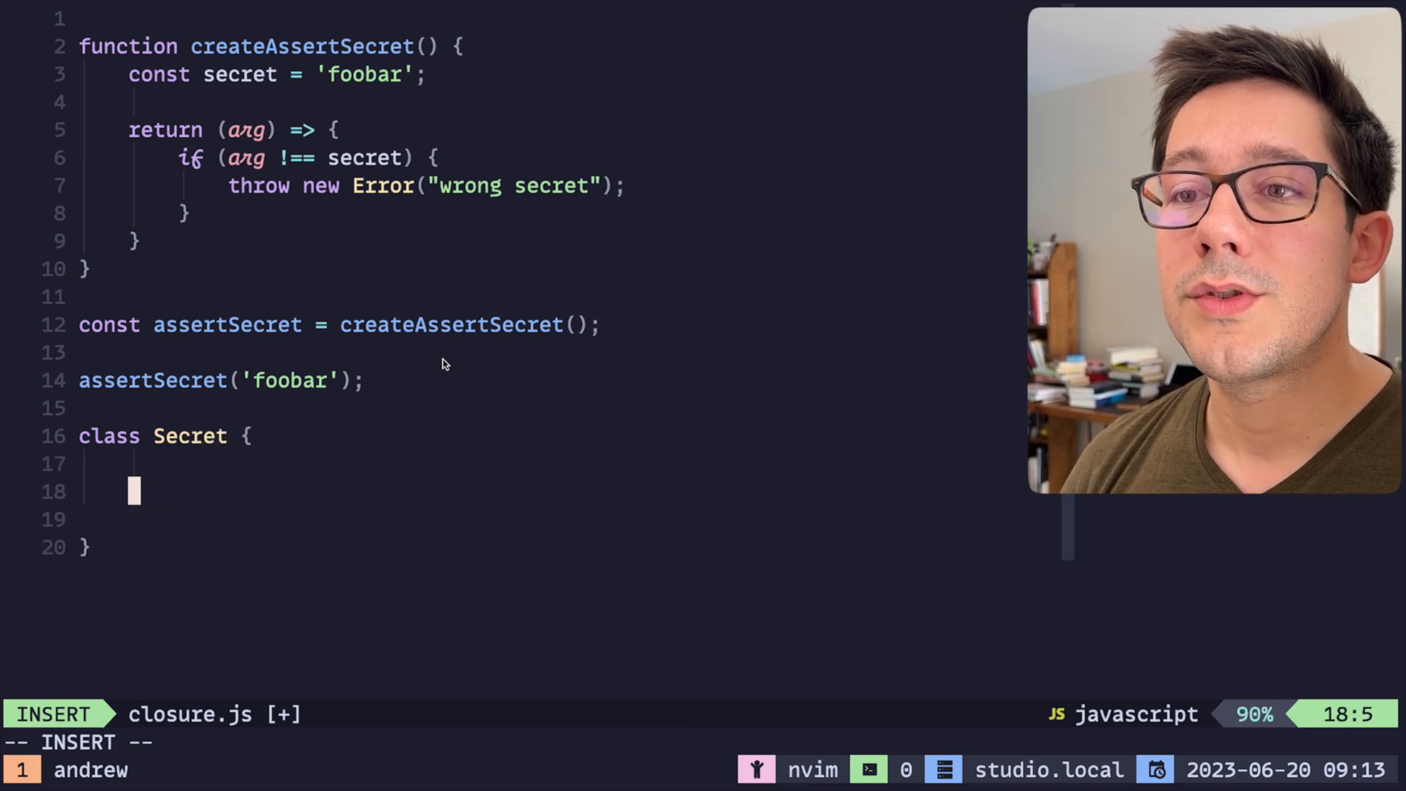
type("s =")
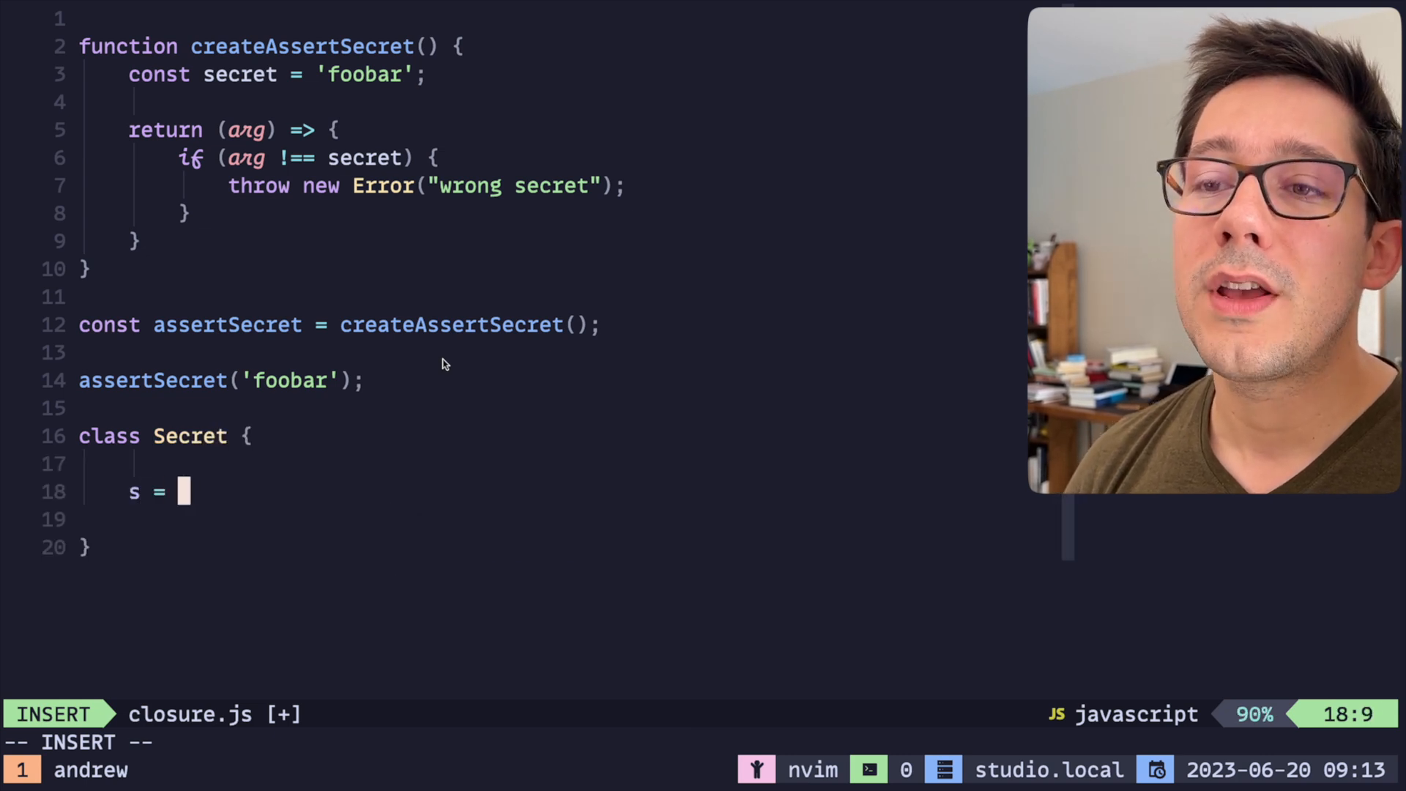
type("'foodbar';")
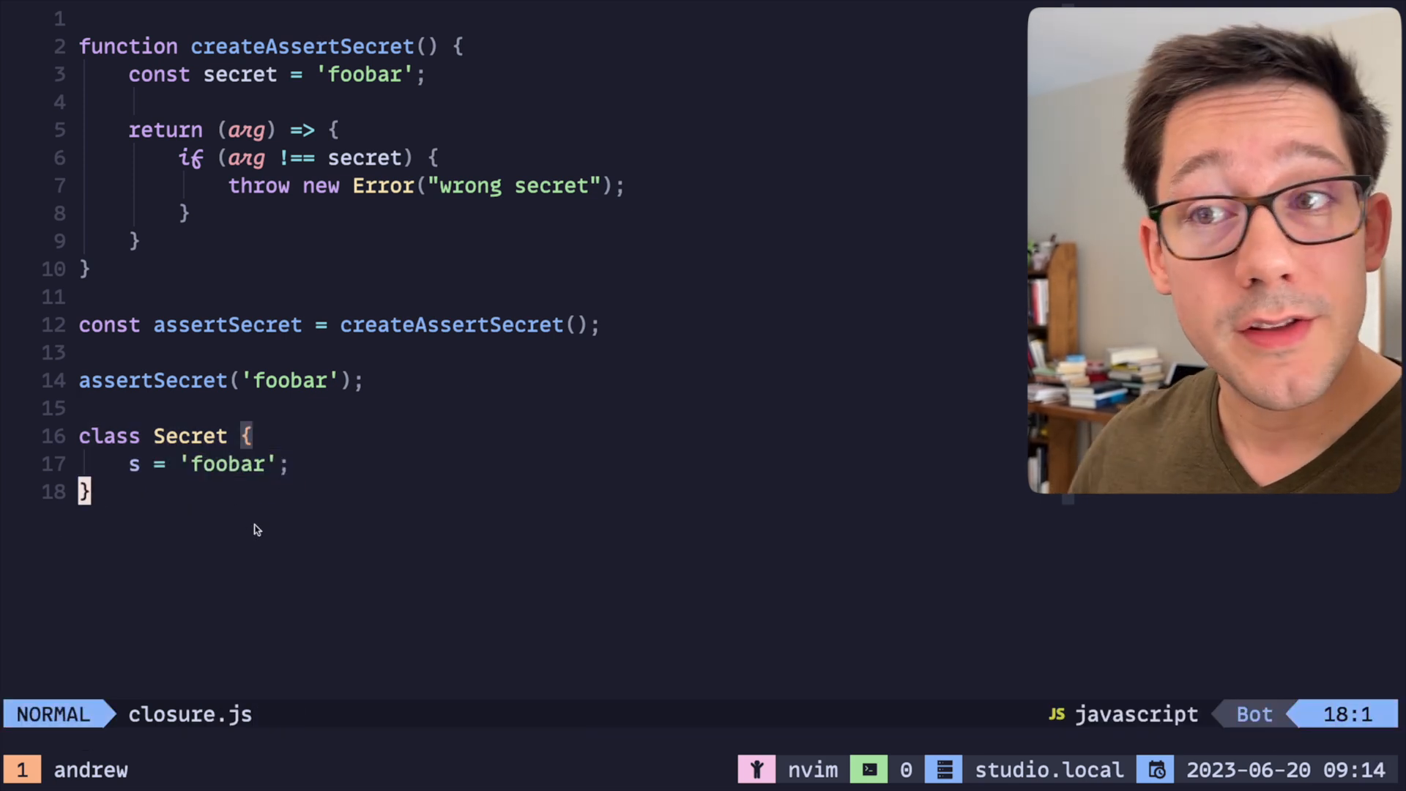
- Prefix the s field with # to make it a private field
key("v")
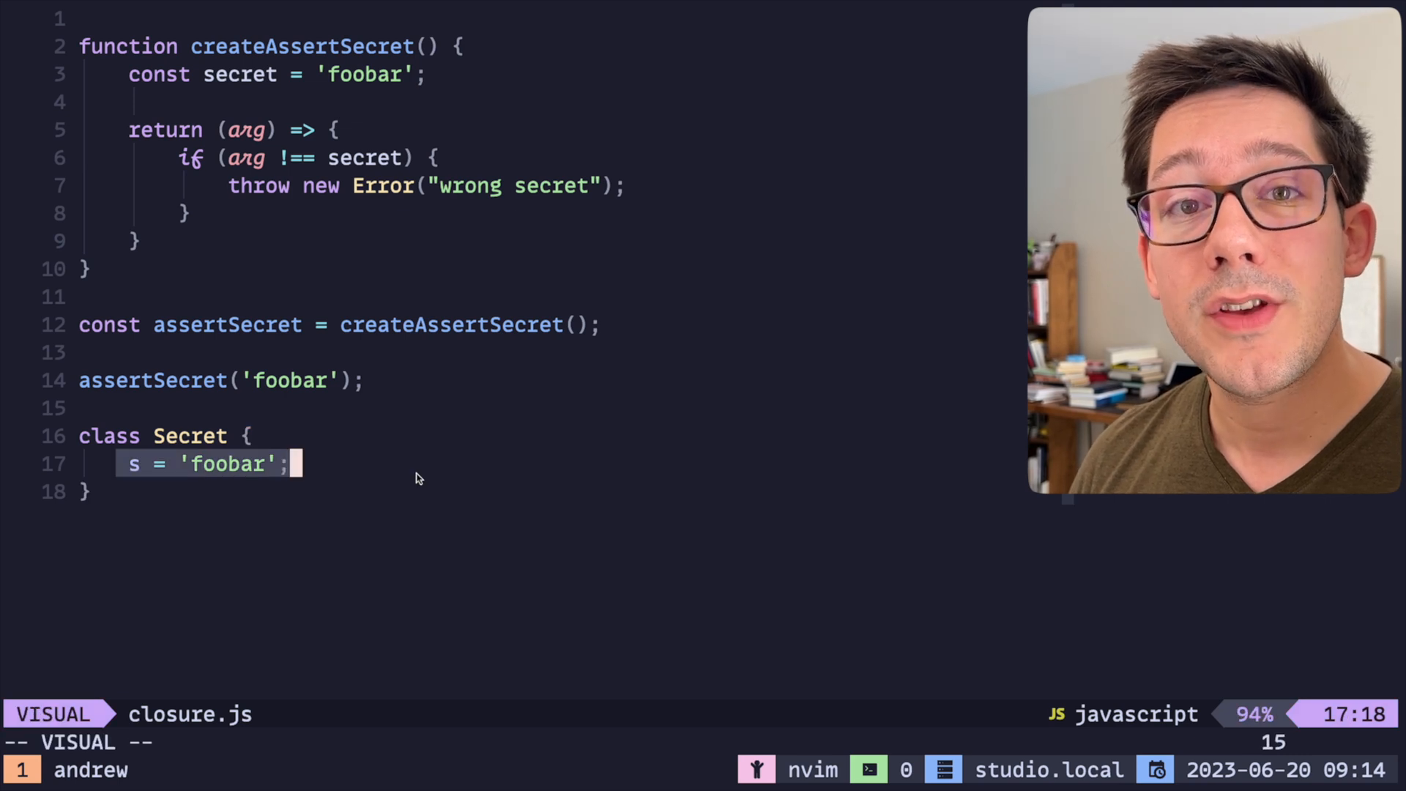
key("Escape")
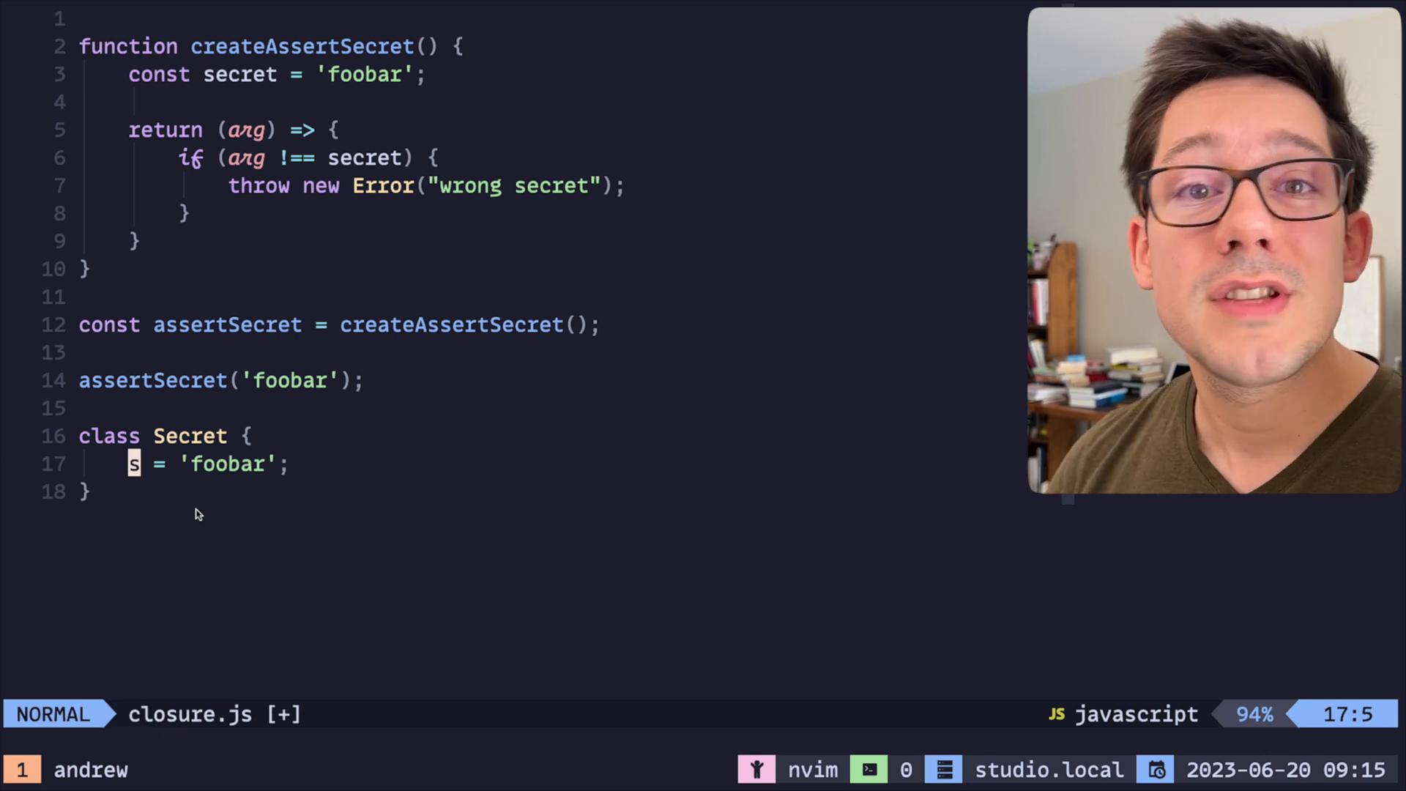
key("0")
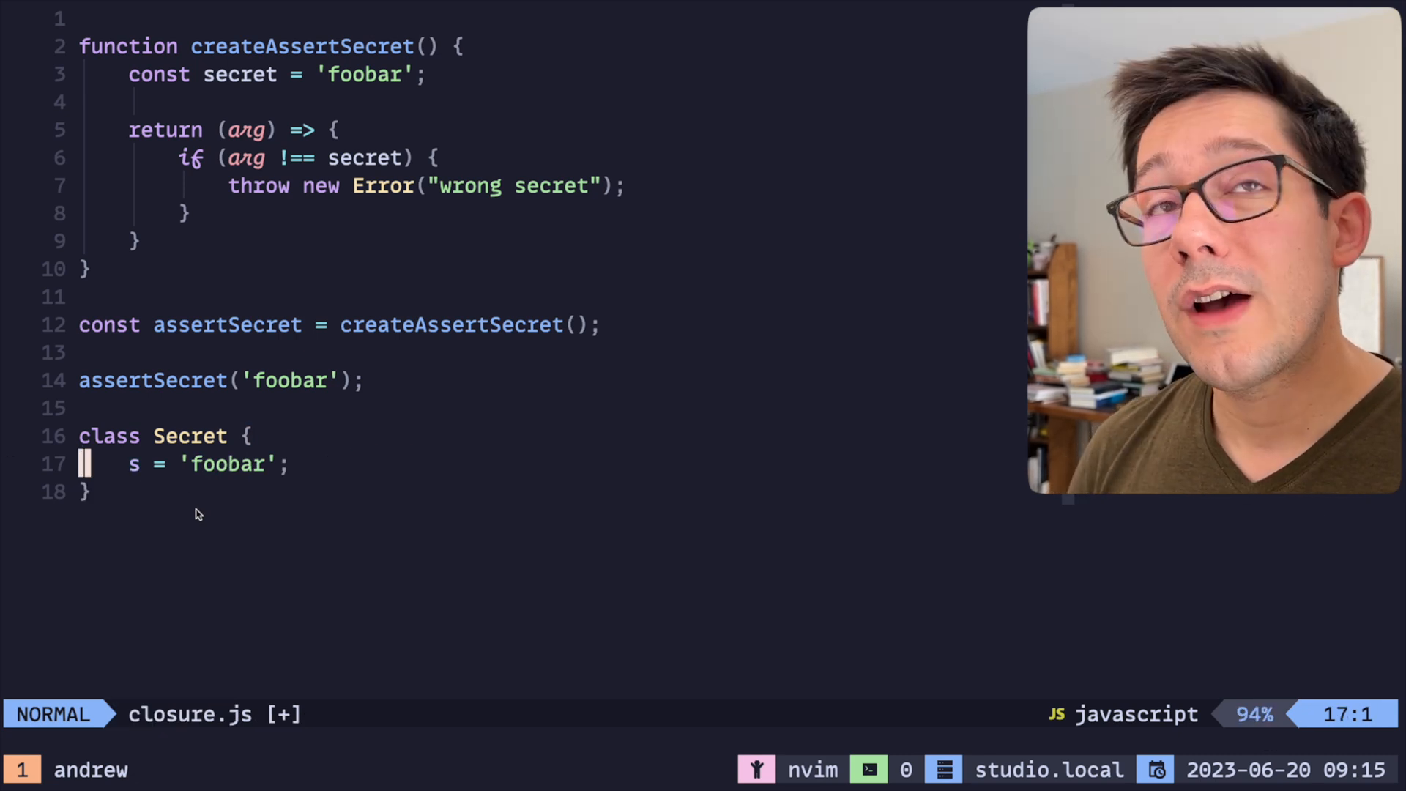
key("i")
type("#")
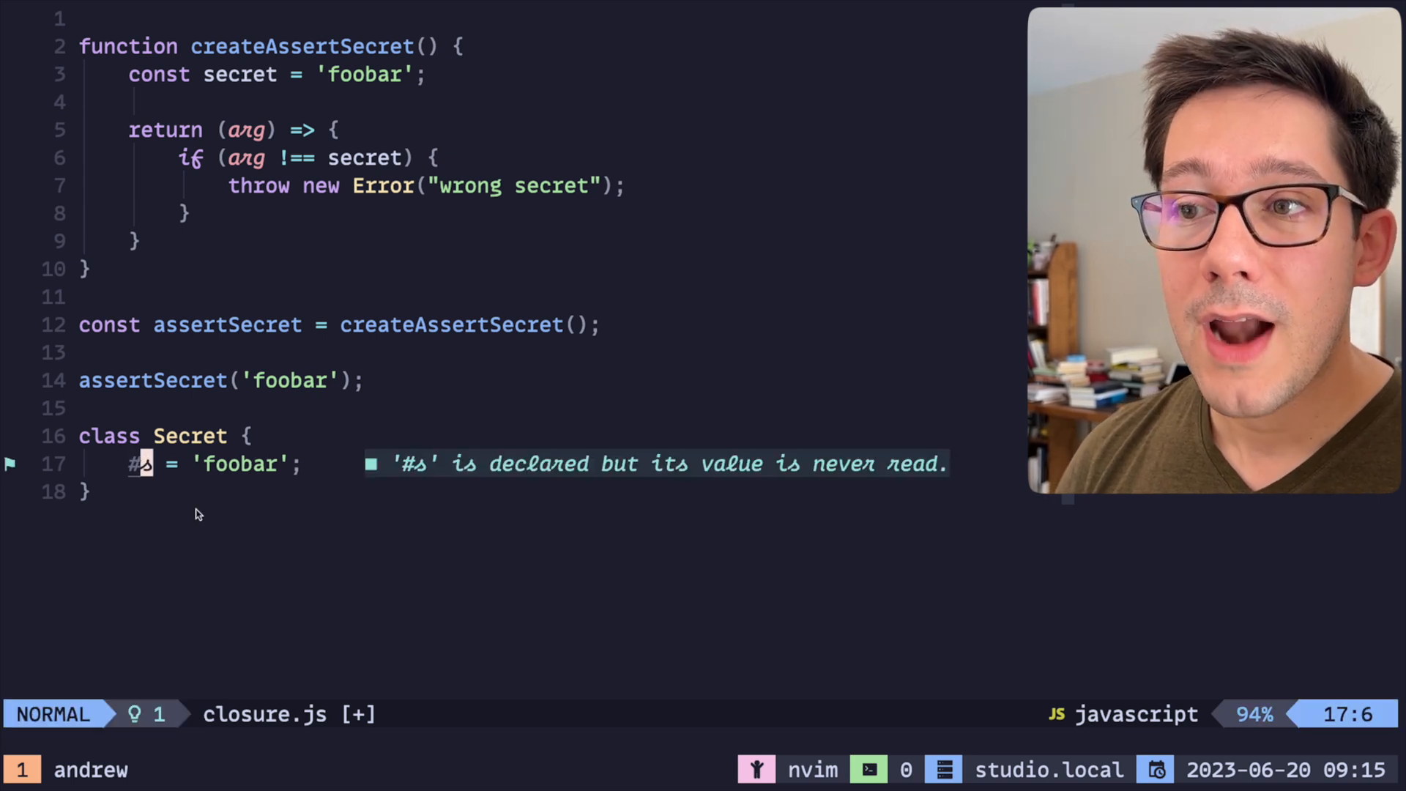
key("V")
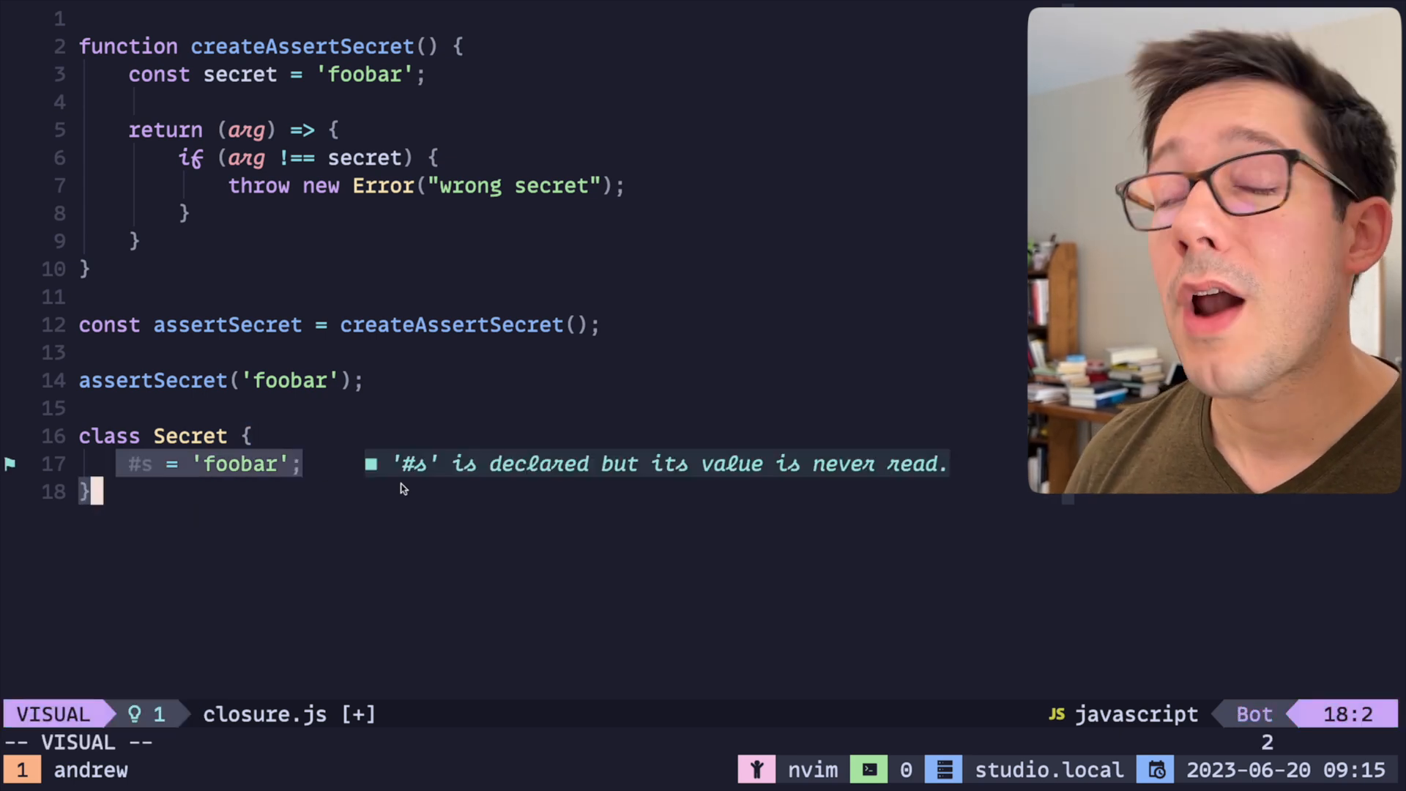
key("Escape")
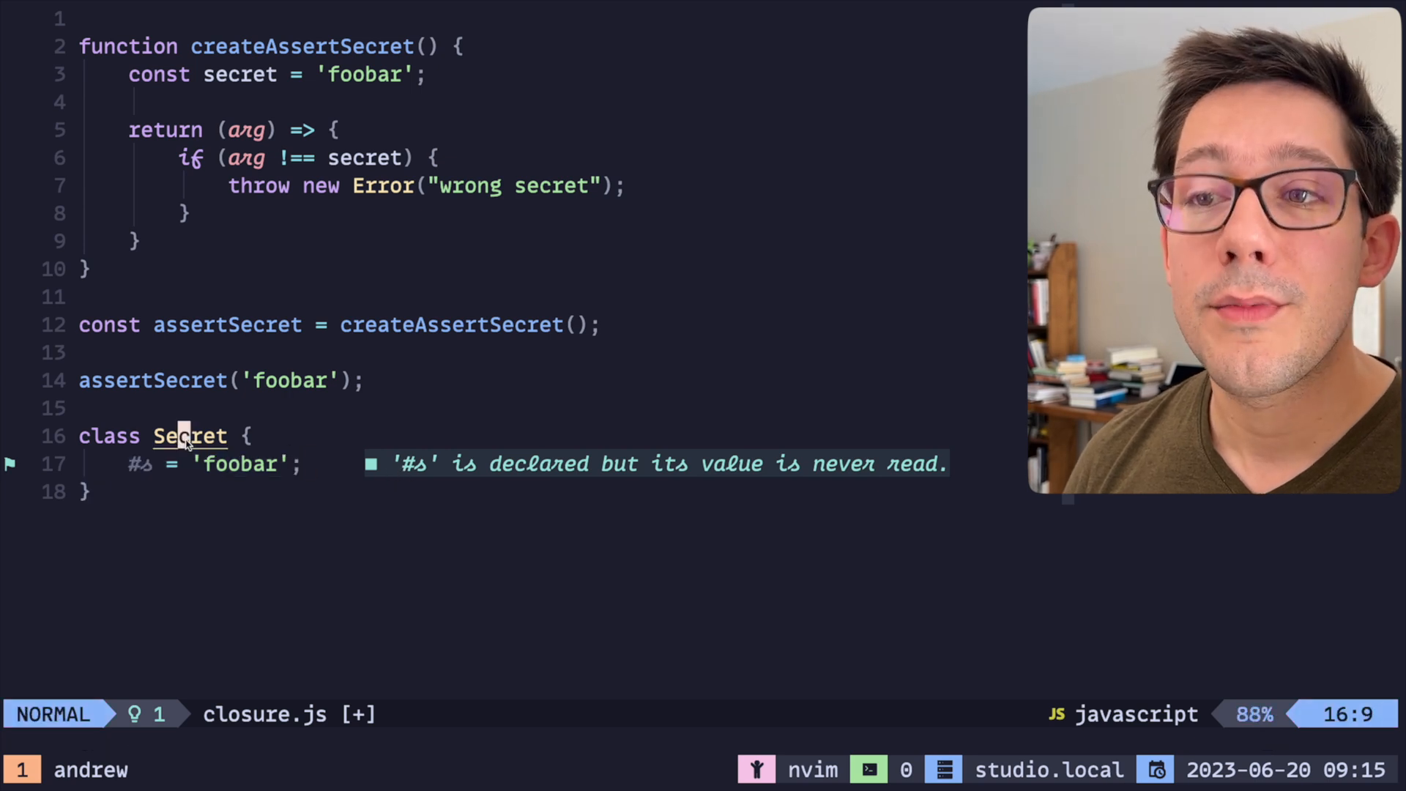
- Add const s = new Secret(); and access s.#s to show the private-identifier error
type("const s = new")
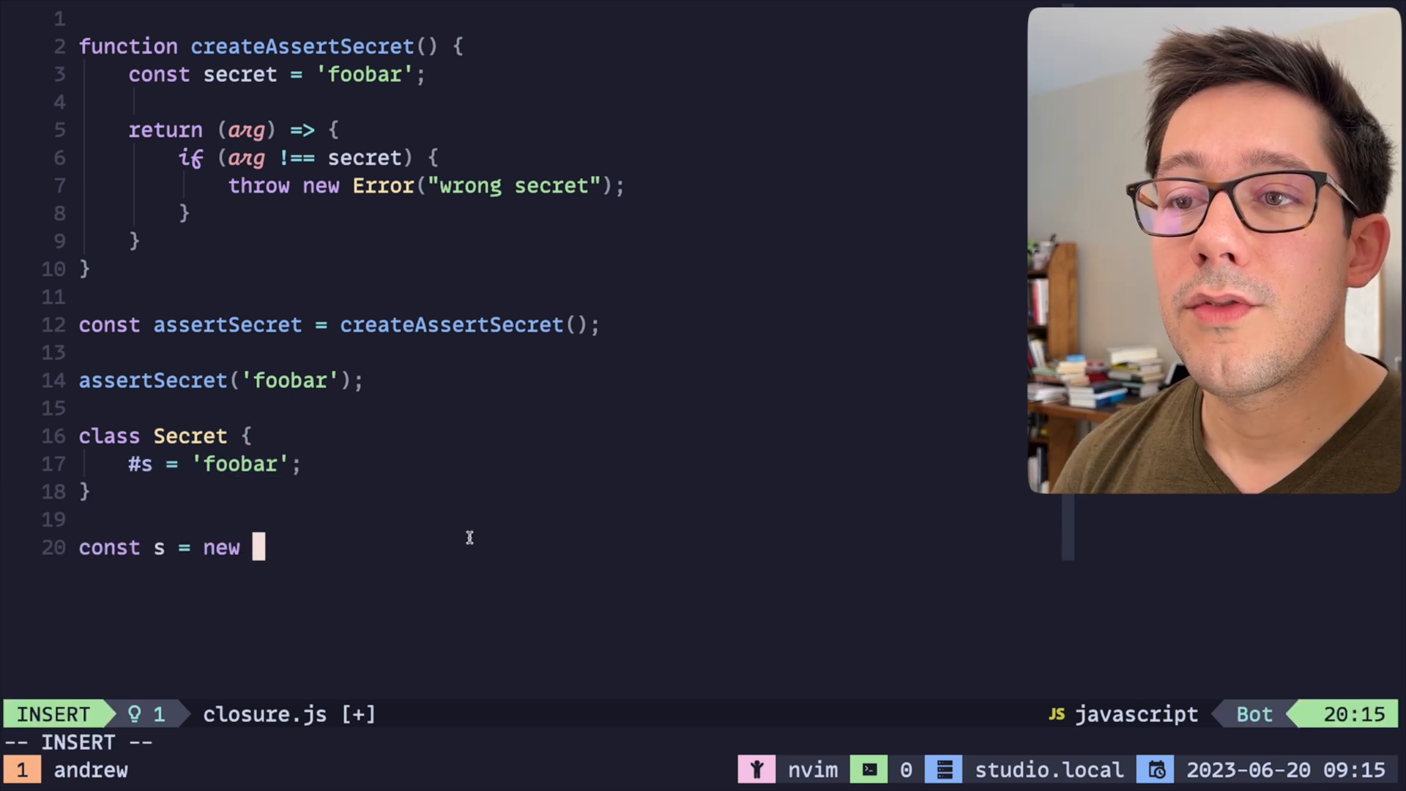
type("Secret();")
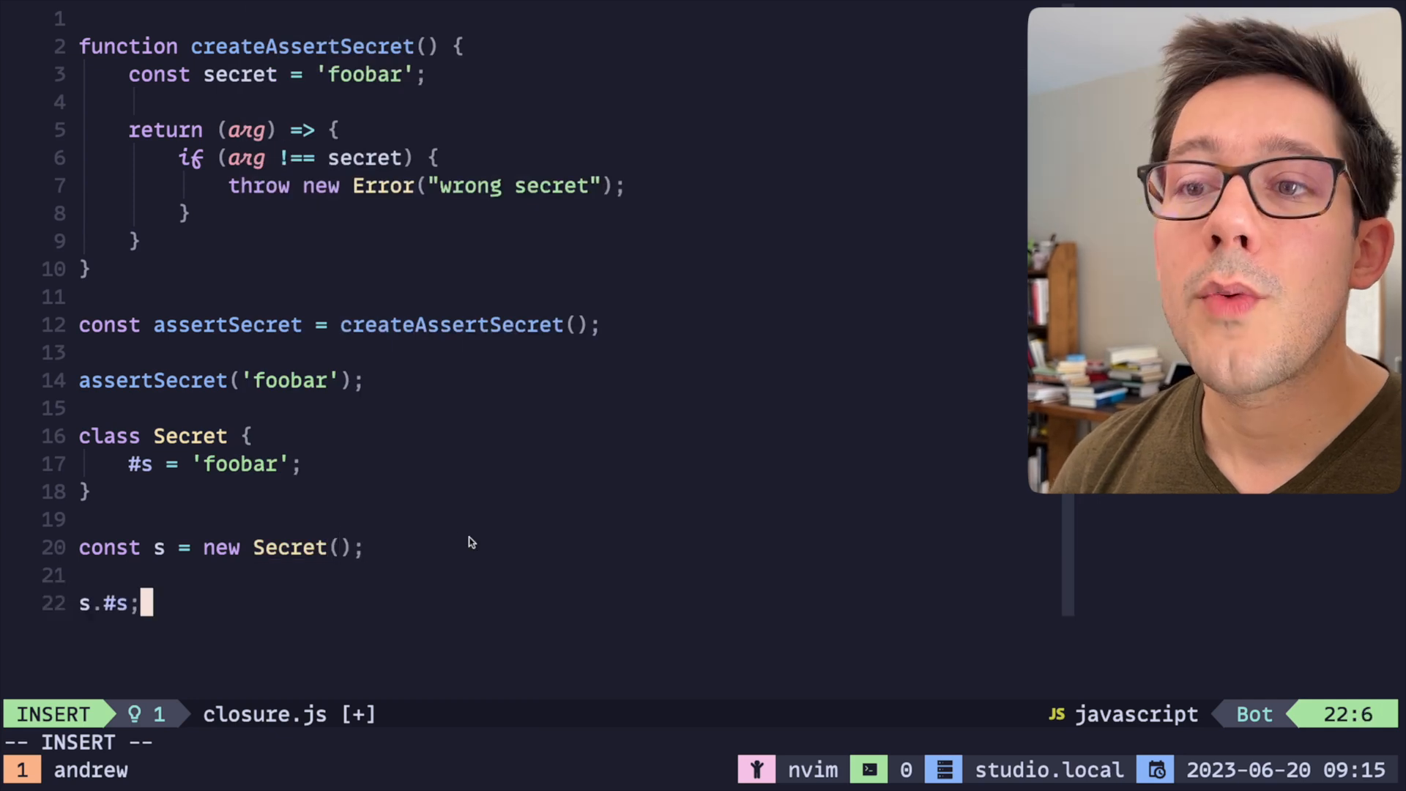
key("Escape")
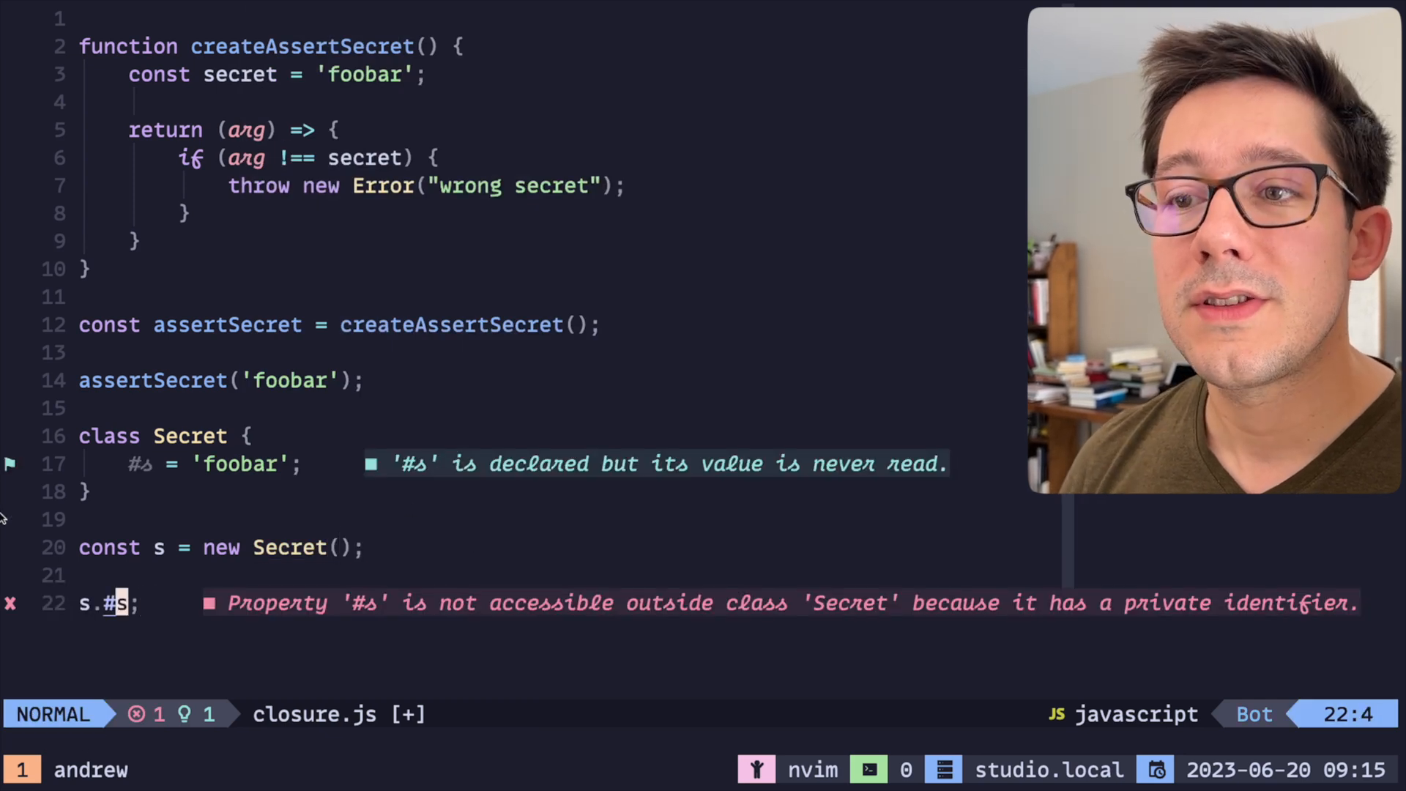
mouse_move(279, 619)
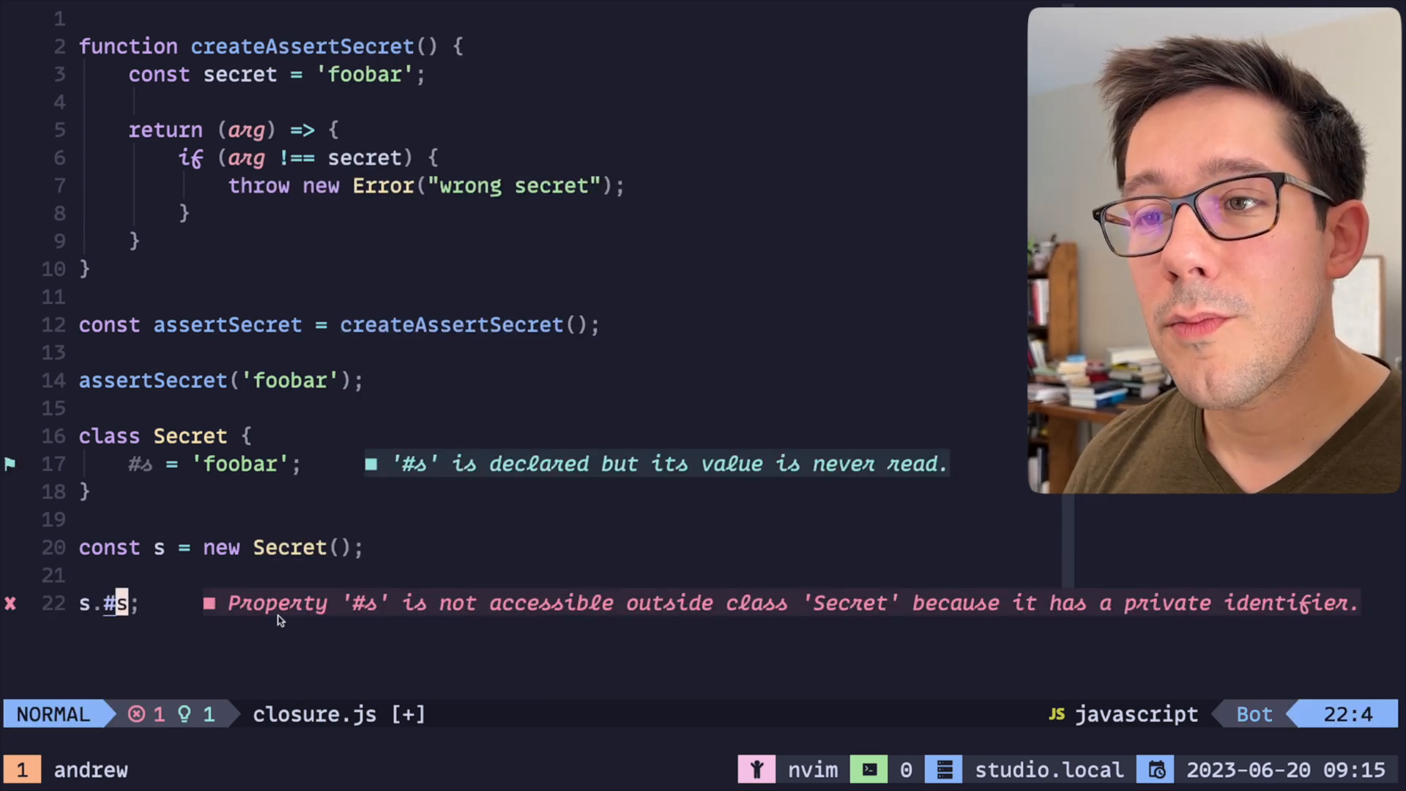
mouse_move(708, 617)
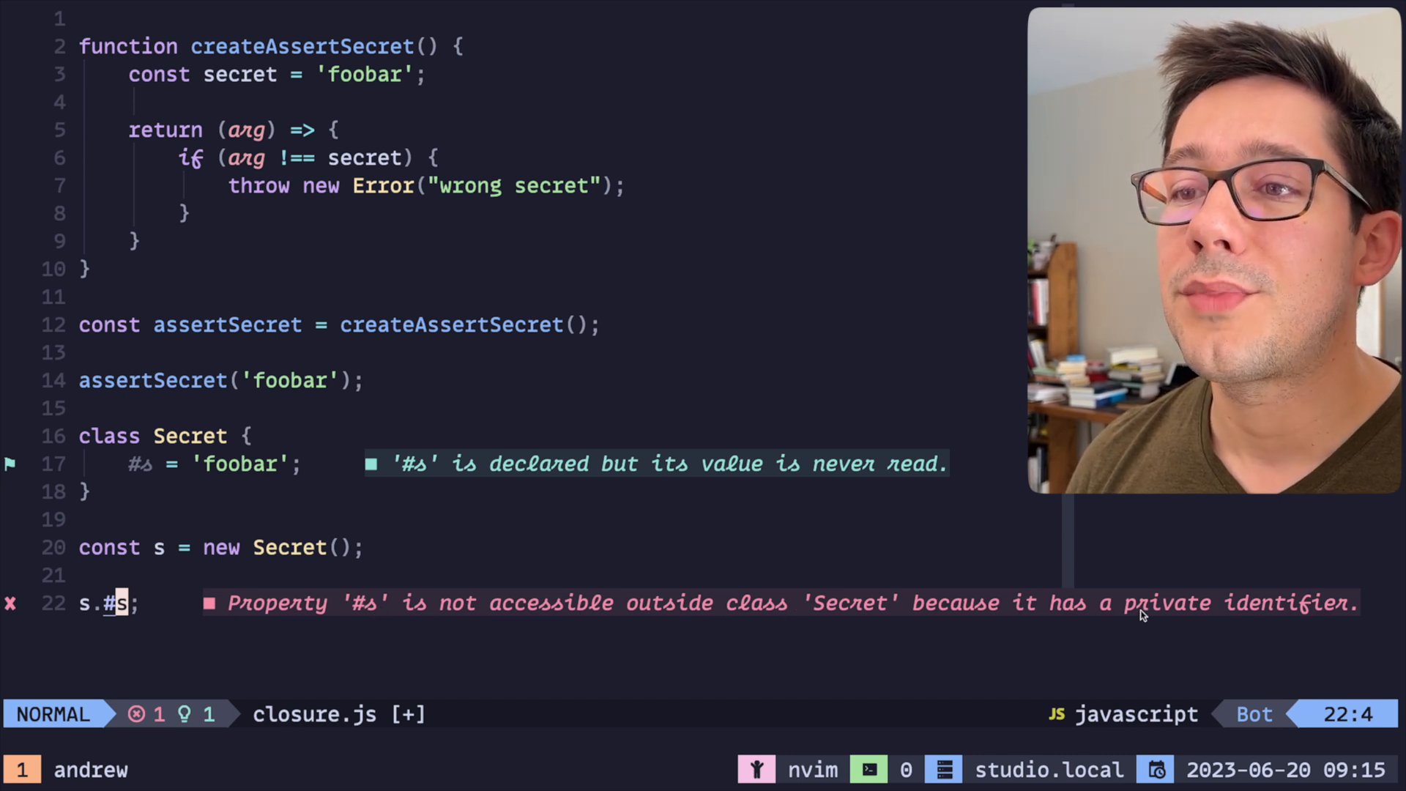
- Delete the Secret class demo and test lines
key("V")
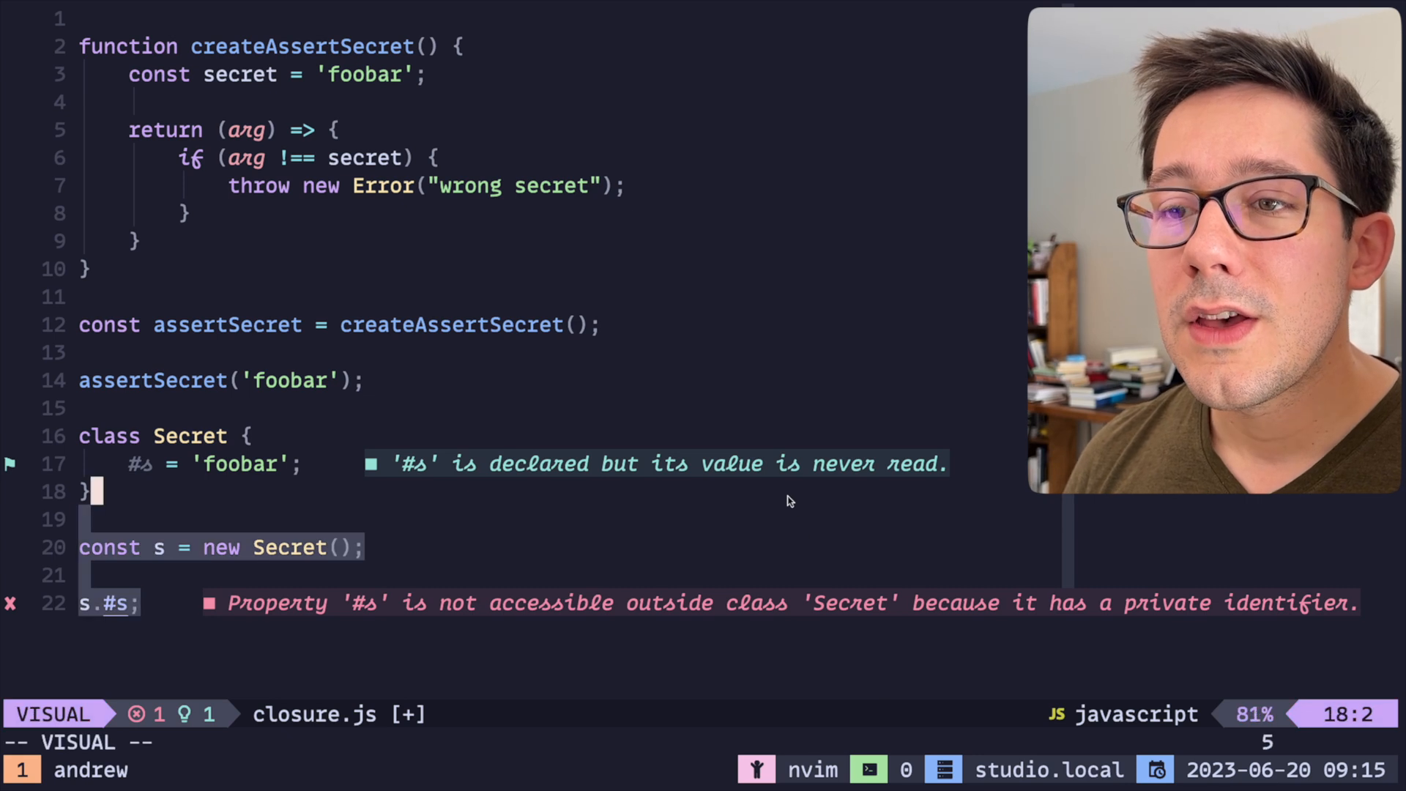
key("Escape")
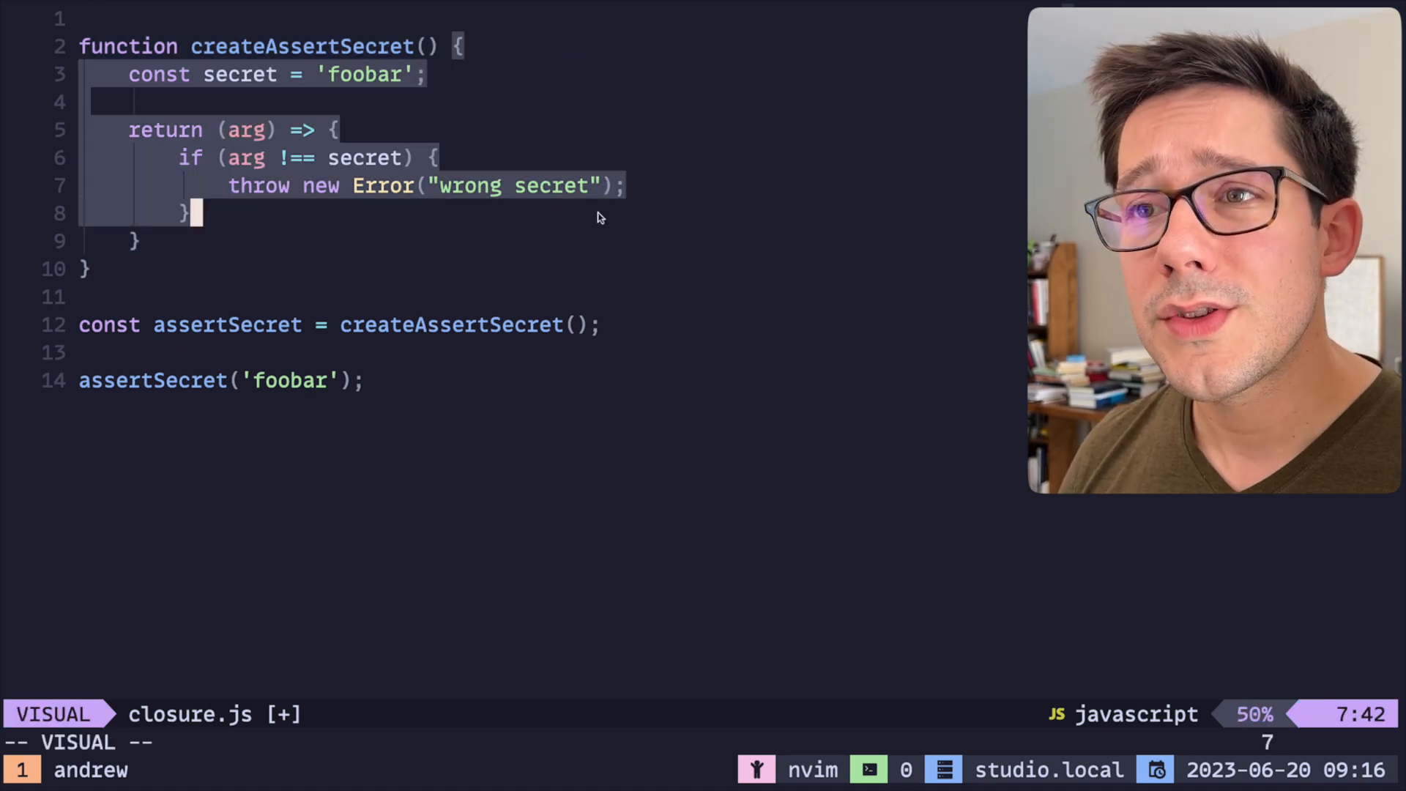
key("j")
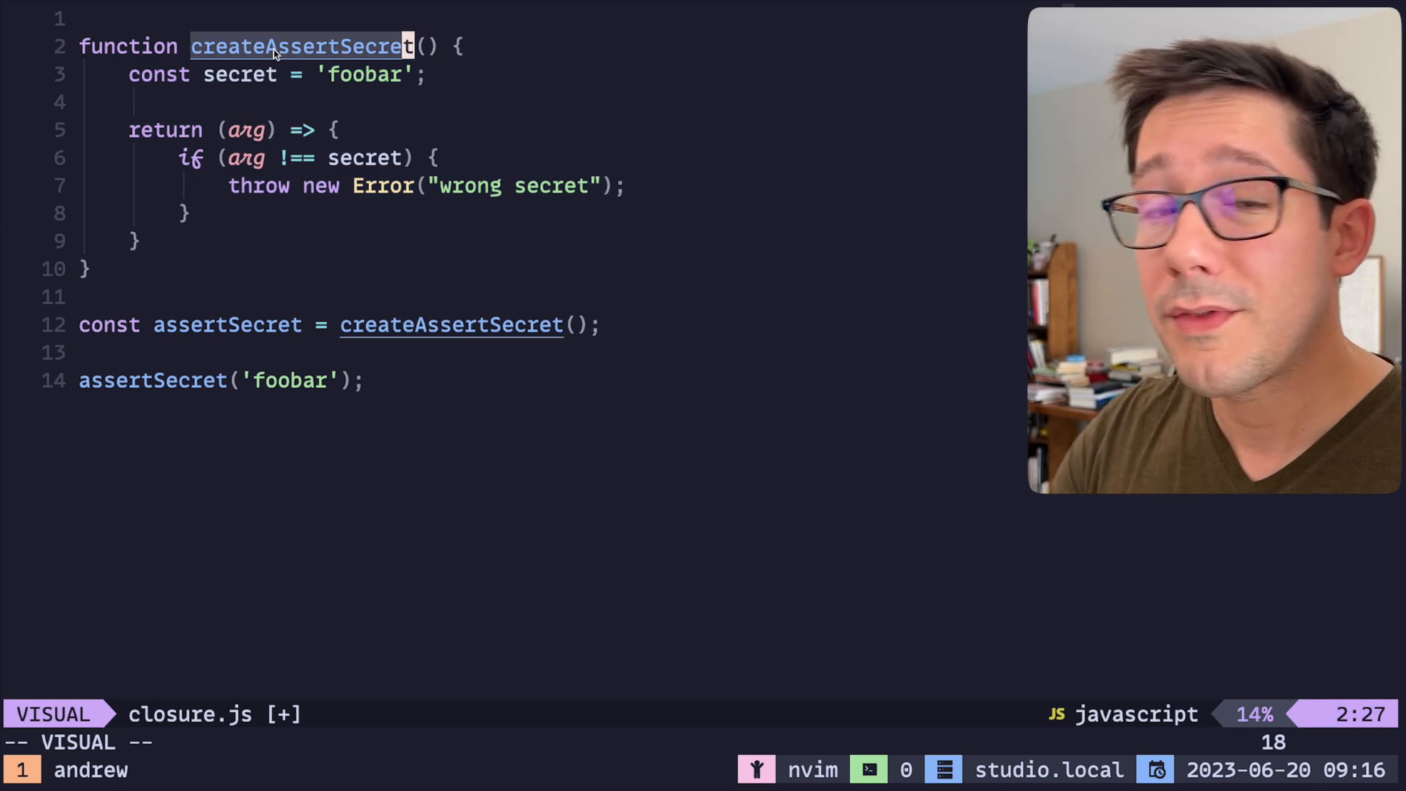
key("Escape")
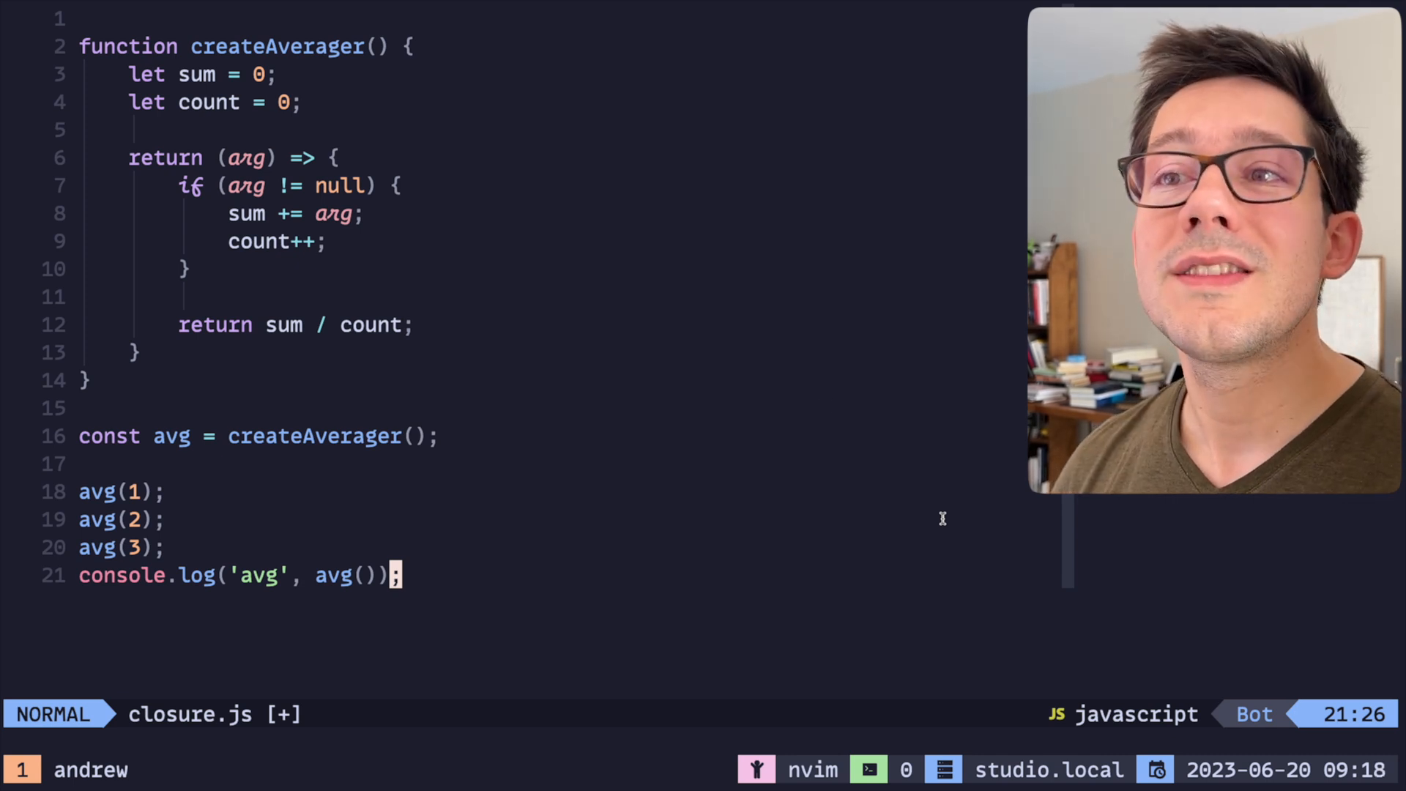
mouse_move(708, 158)
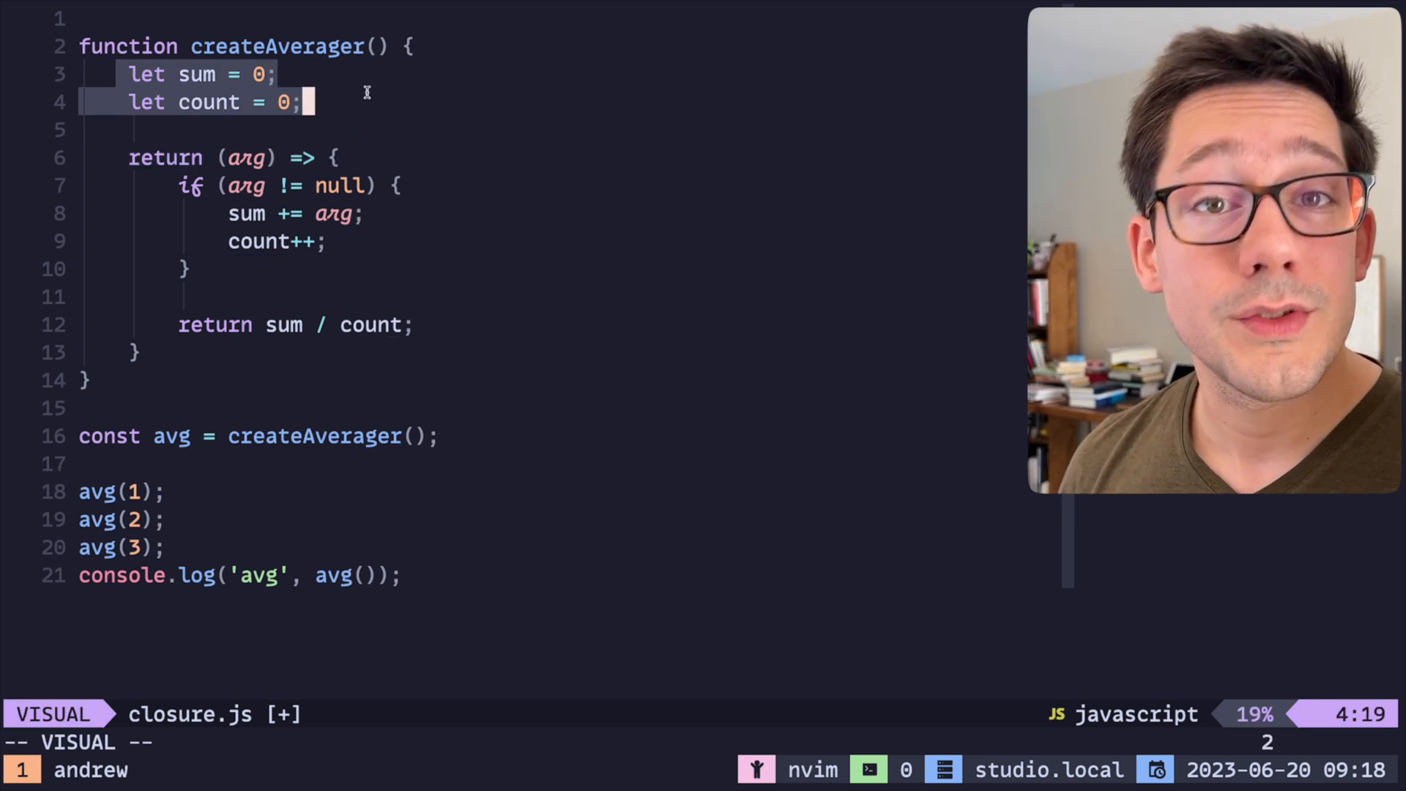
- Highlight createAverager's arg parameter, sum += arg line and avg() call, saving closure.js
key("Escape")
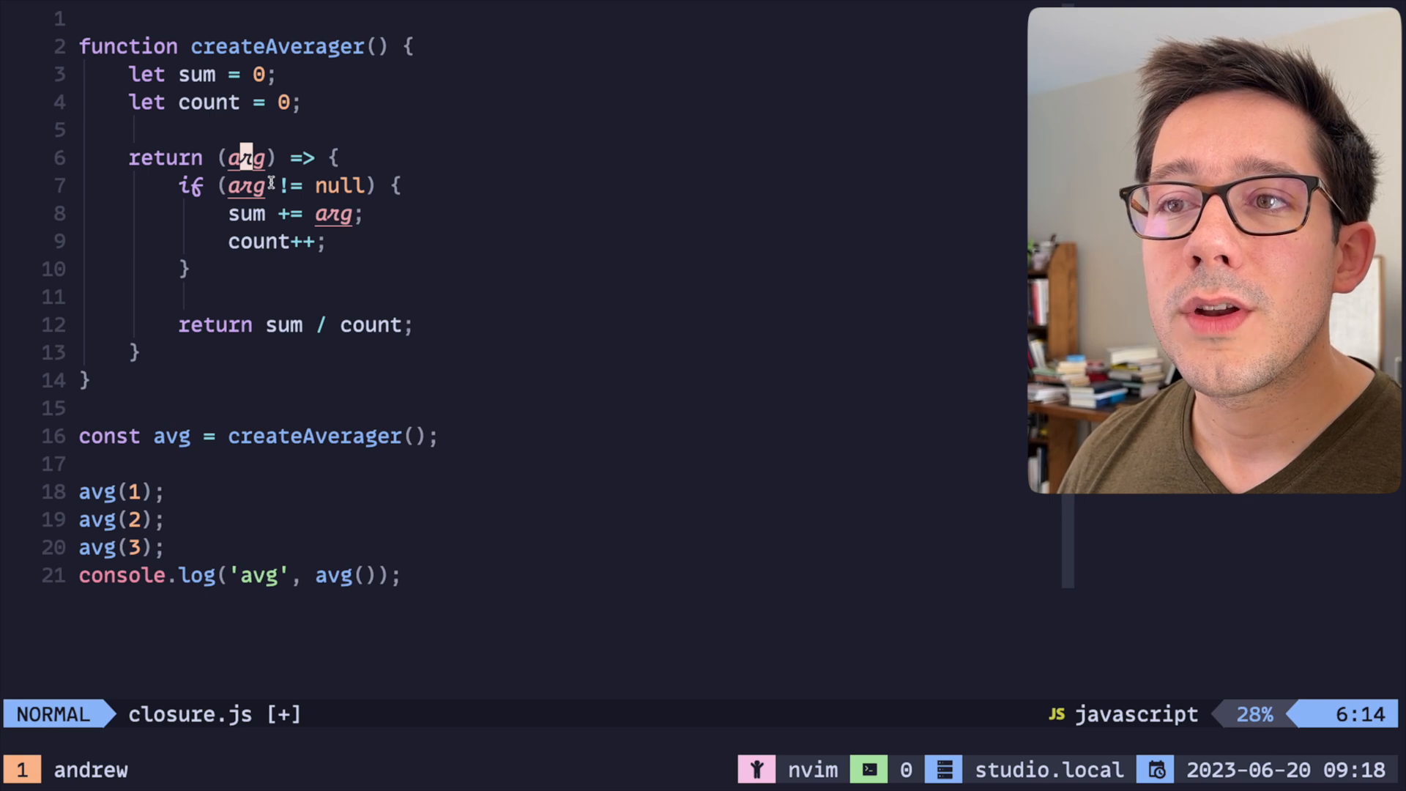
key("v")
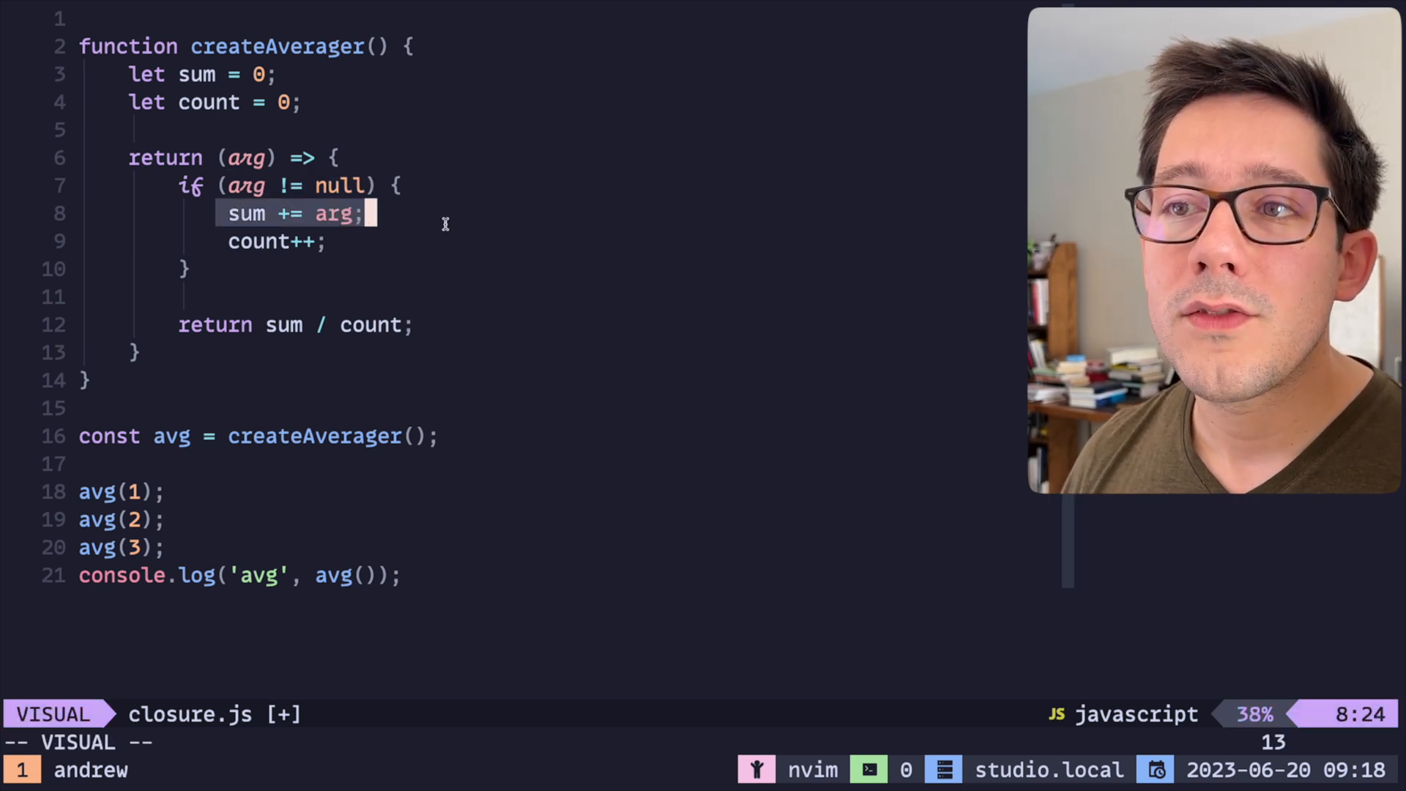
key("Escape")
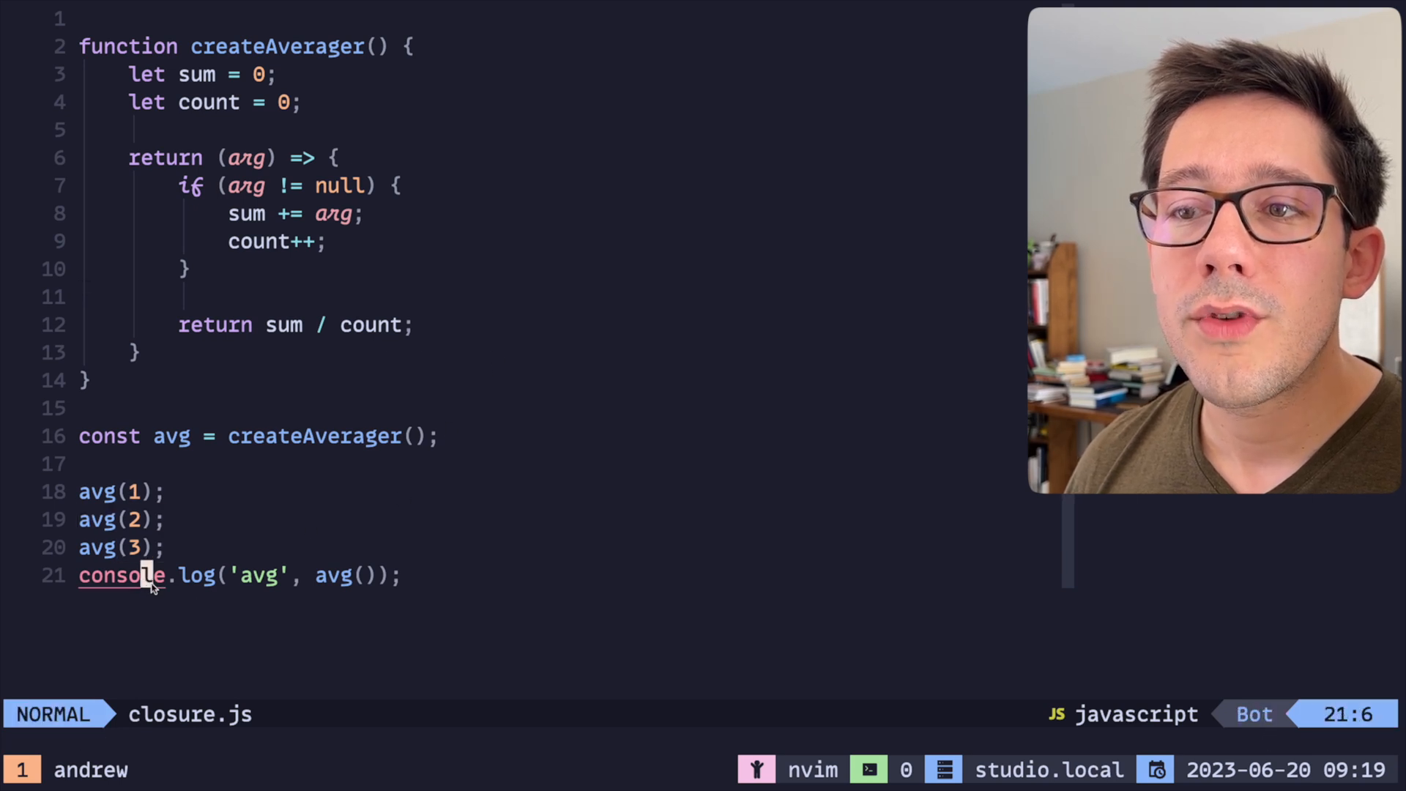
key("V")
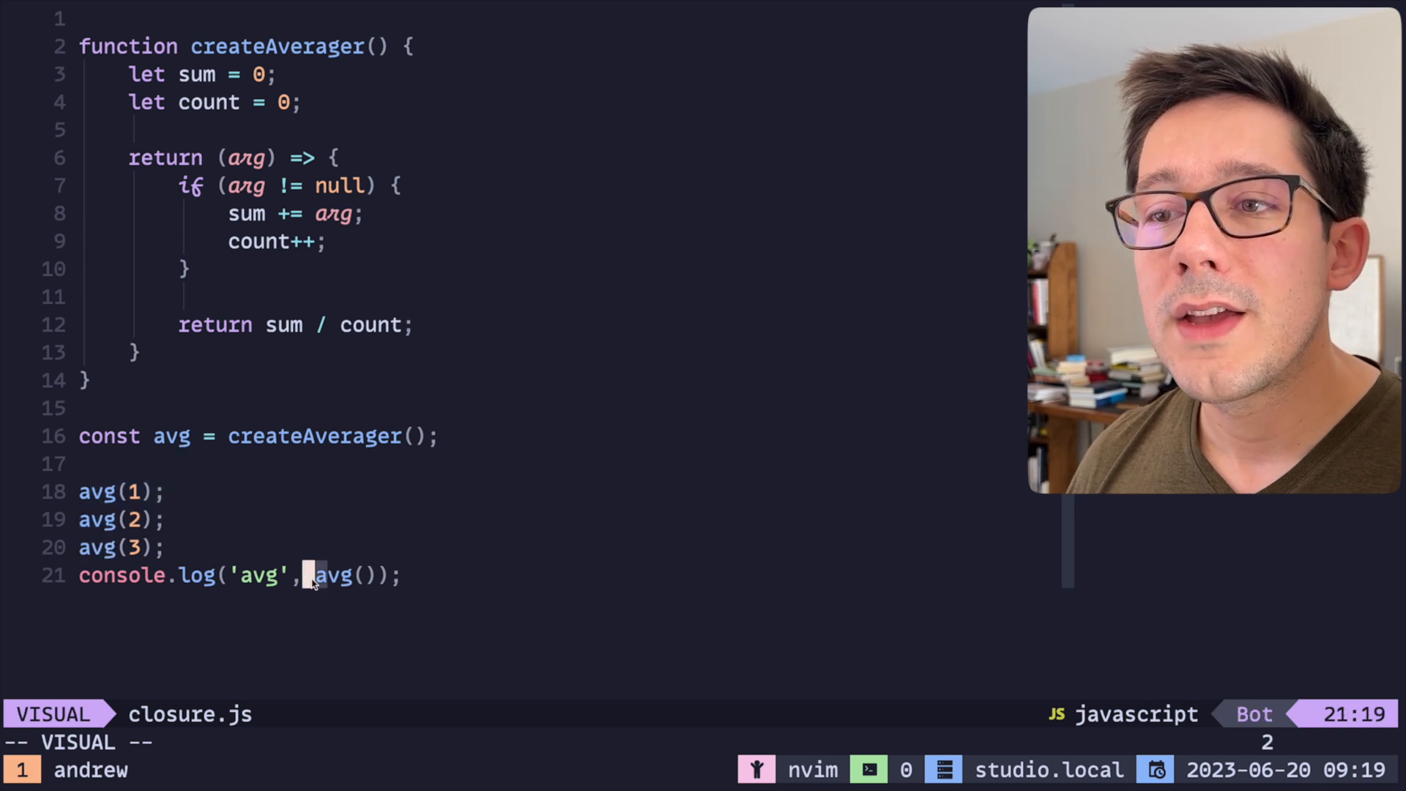
key("Escape")
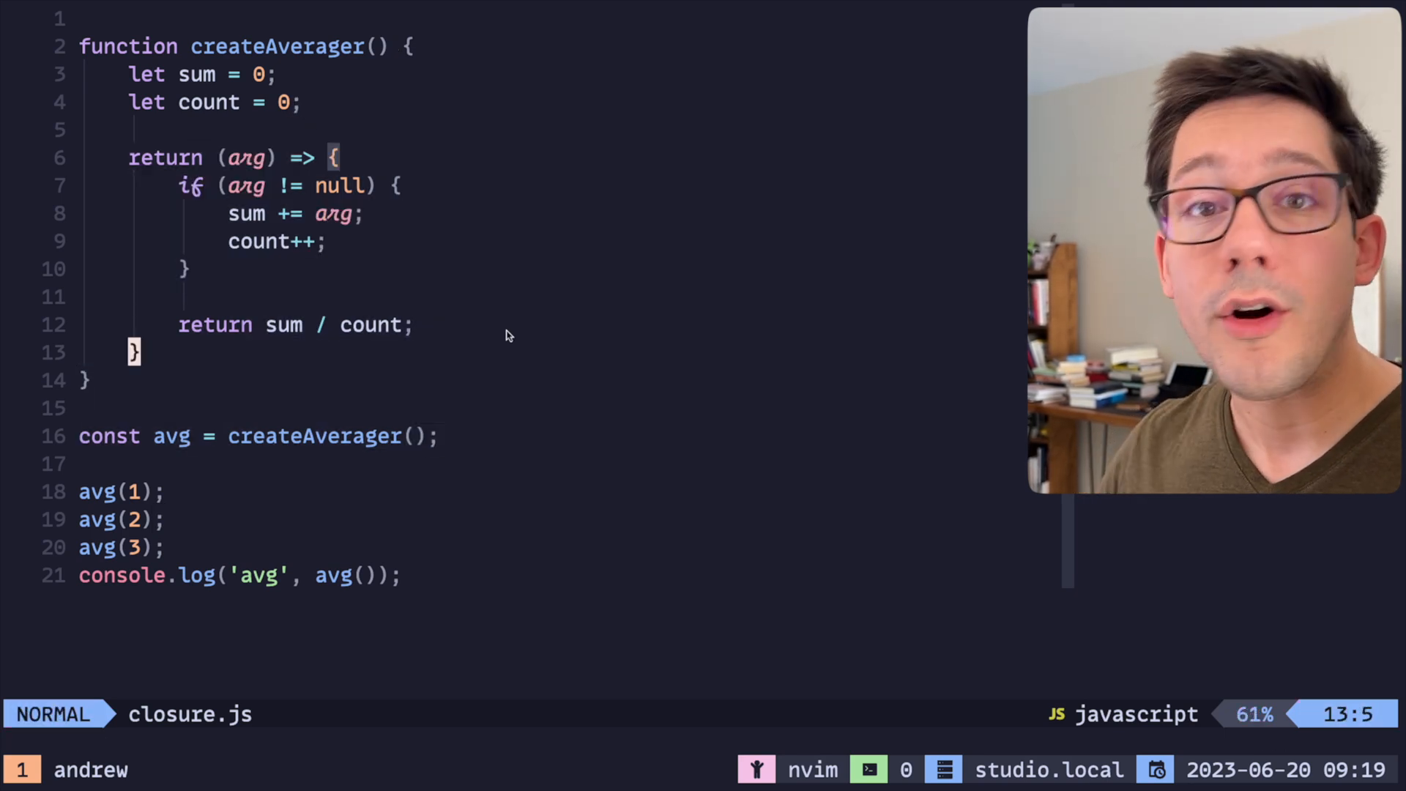
mouse_move(516, 131)
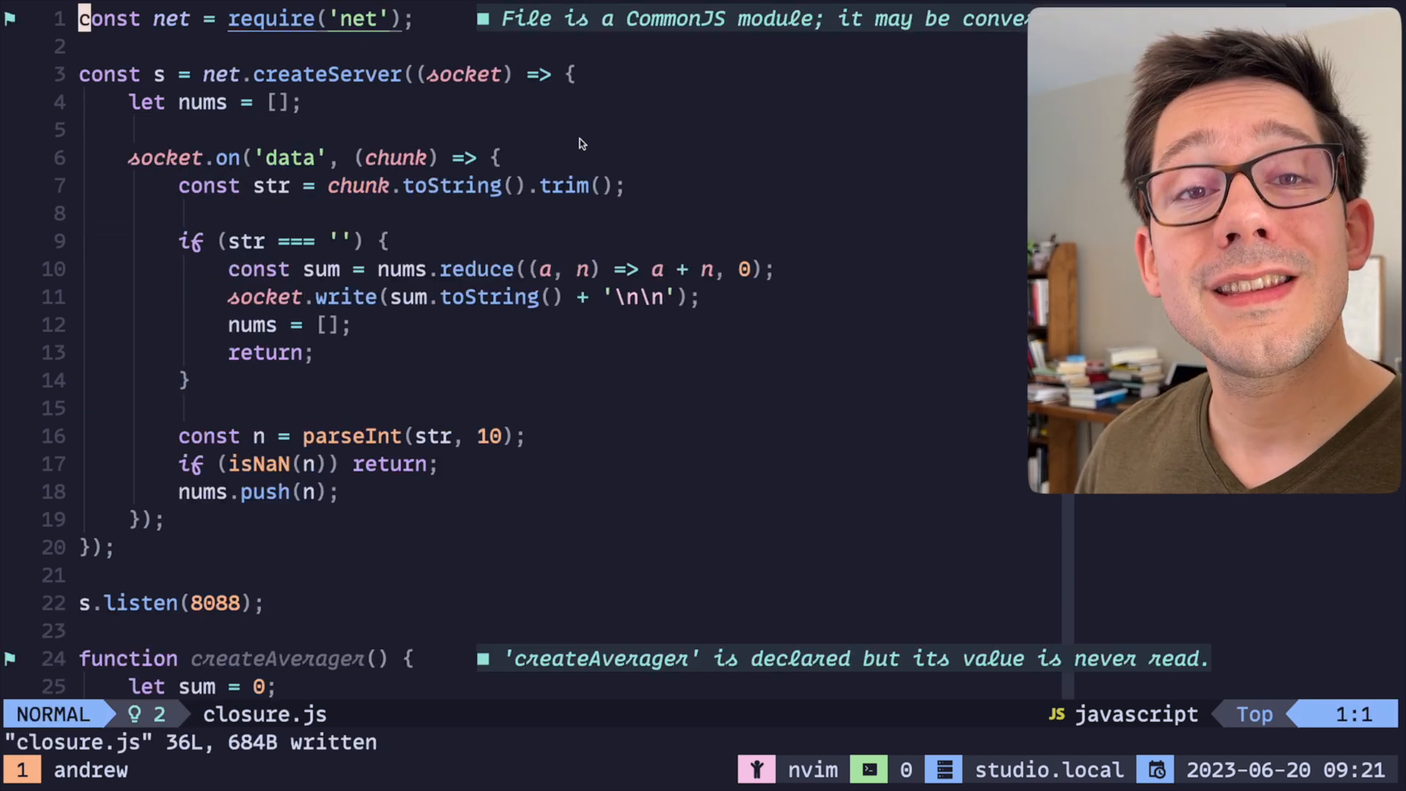
mouse_move(631, 112)
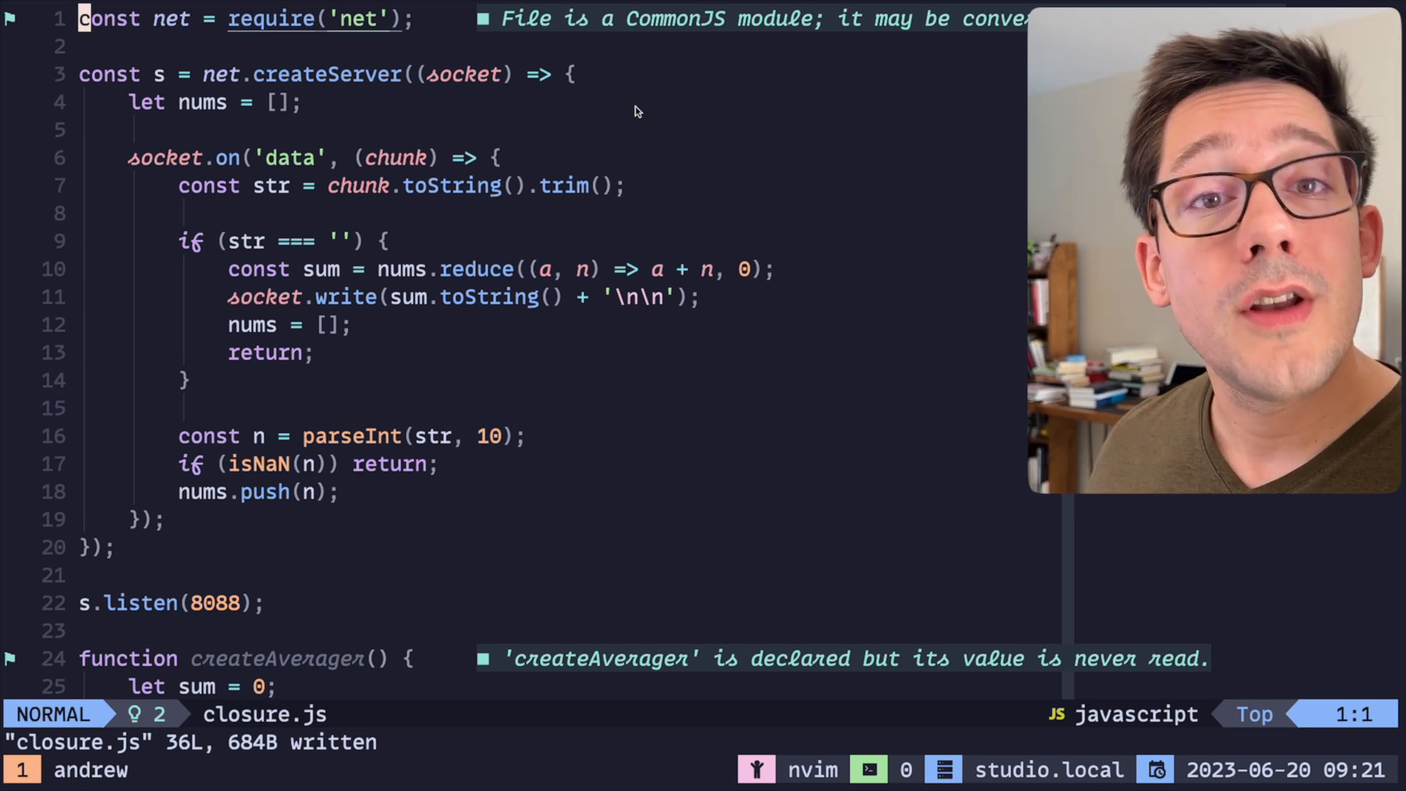
key("v")
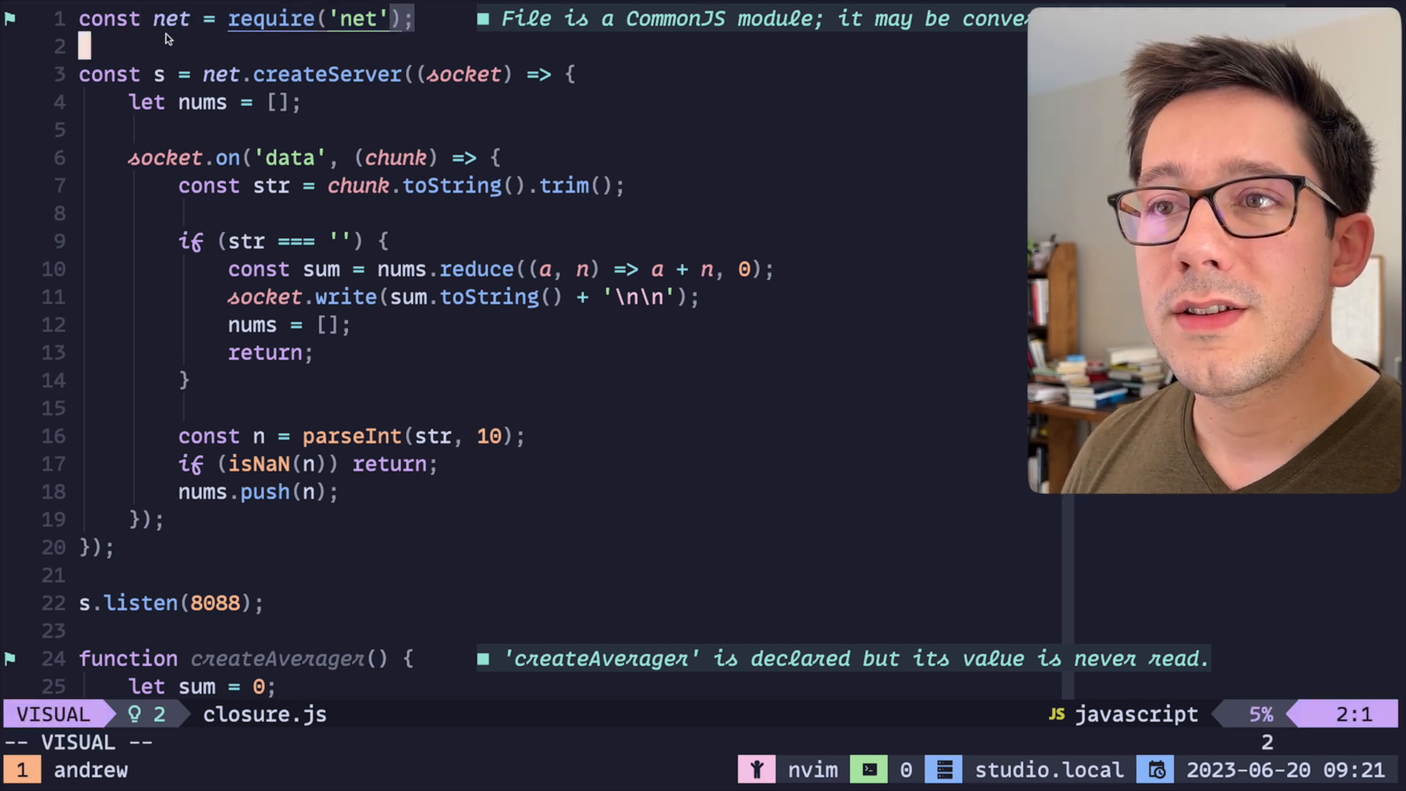
key("Escape")
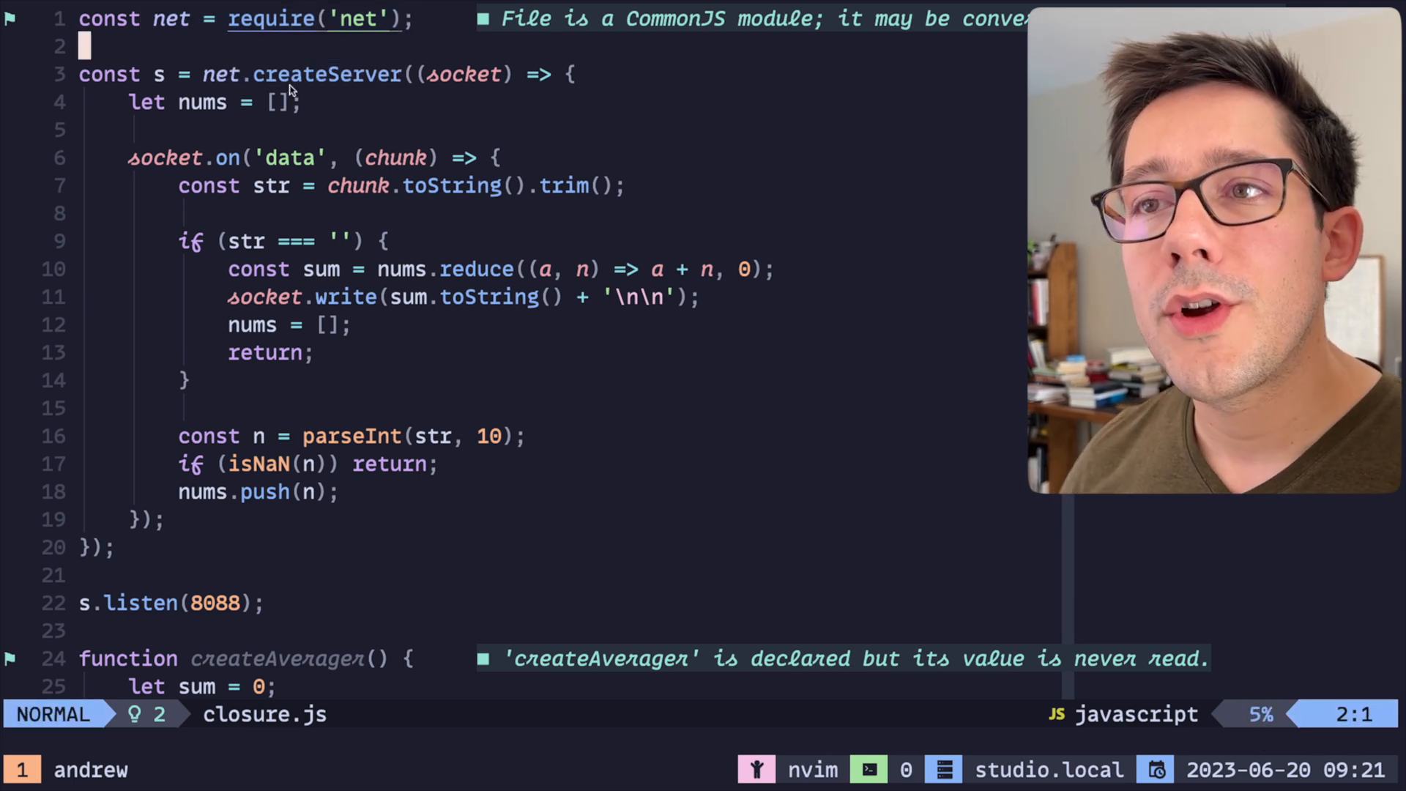
key("v")
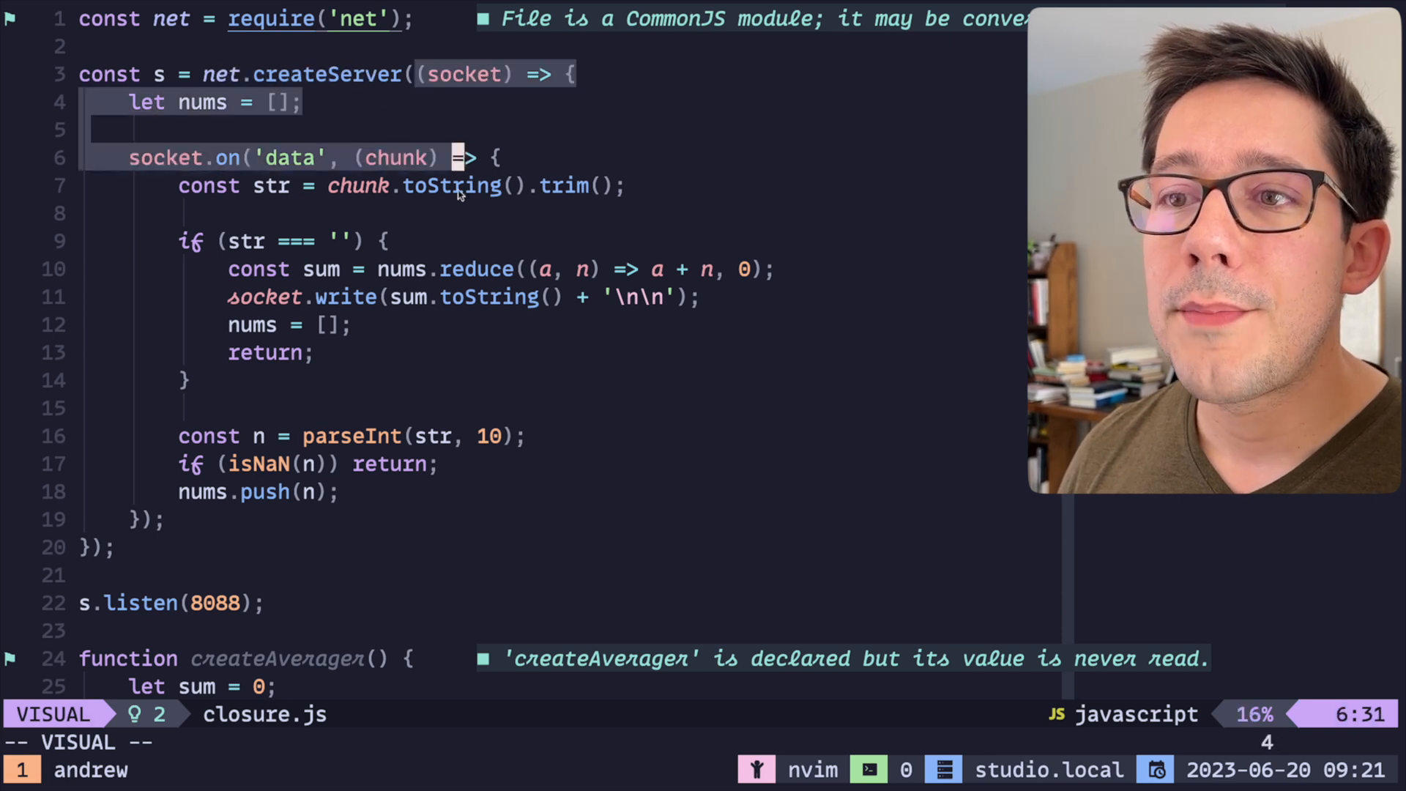
key("Escape")
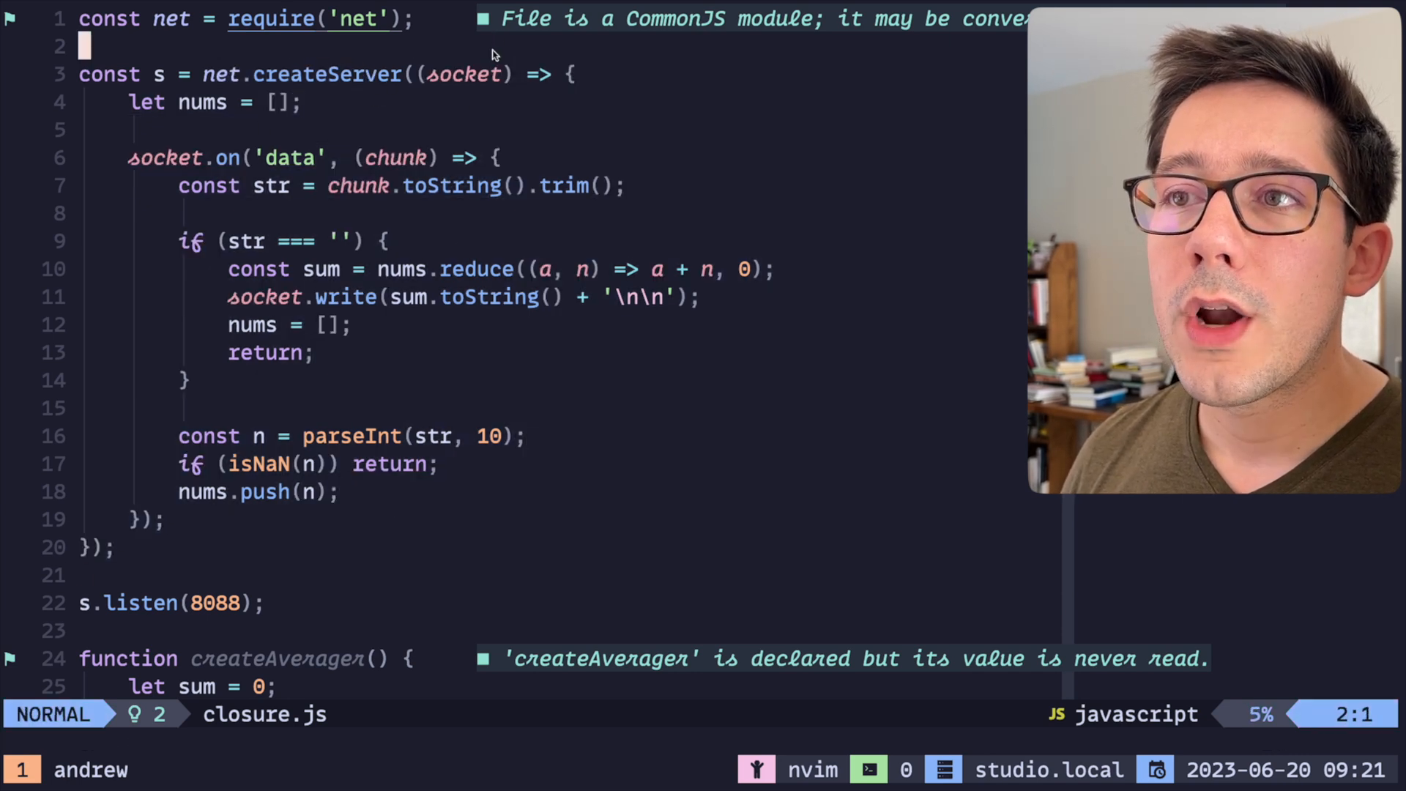
key("v")
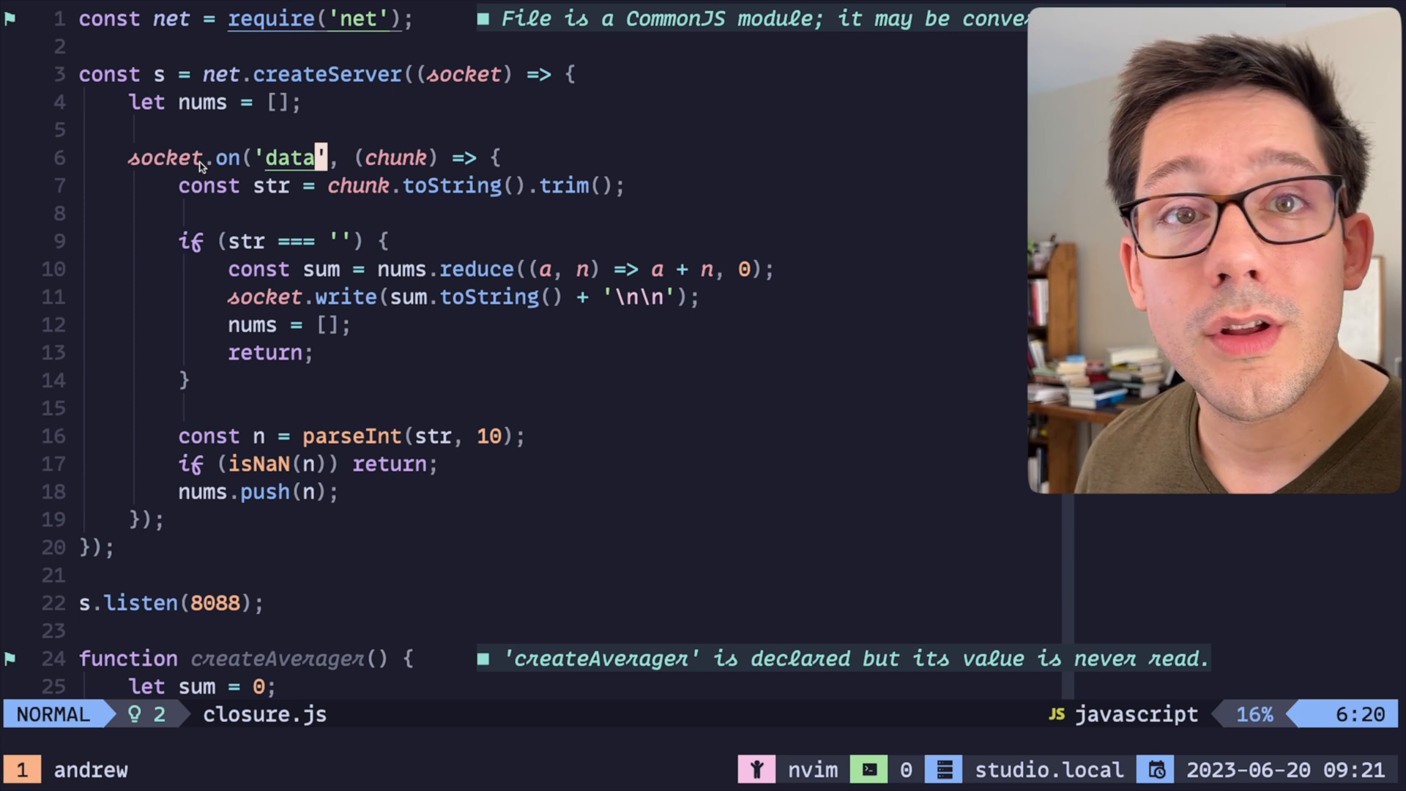
key("v")
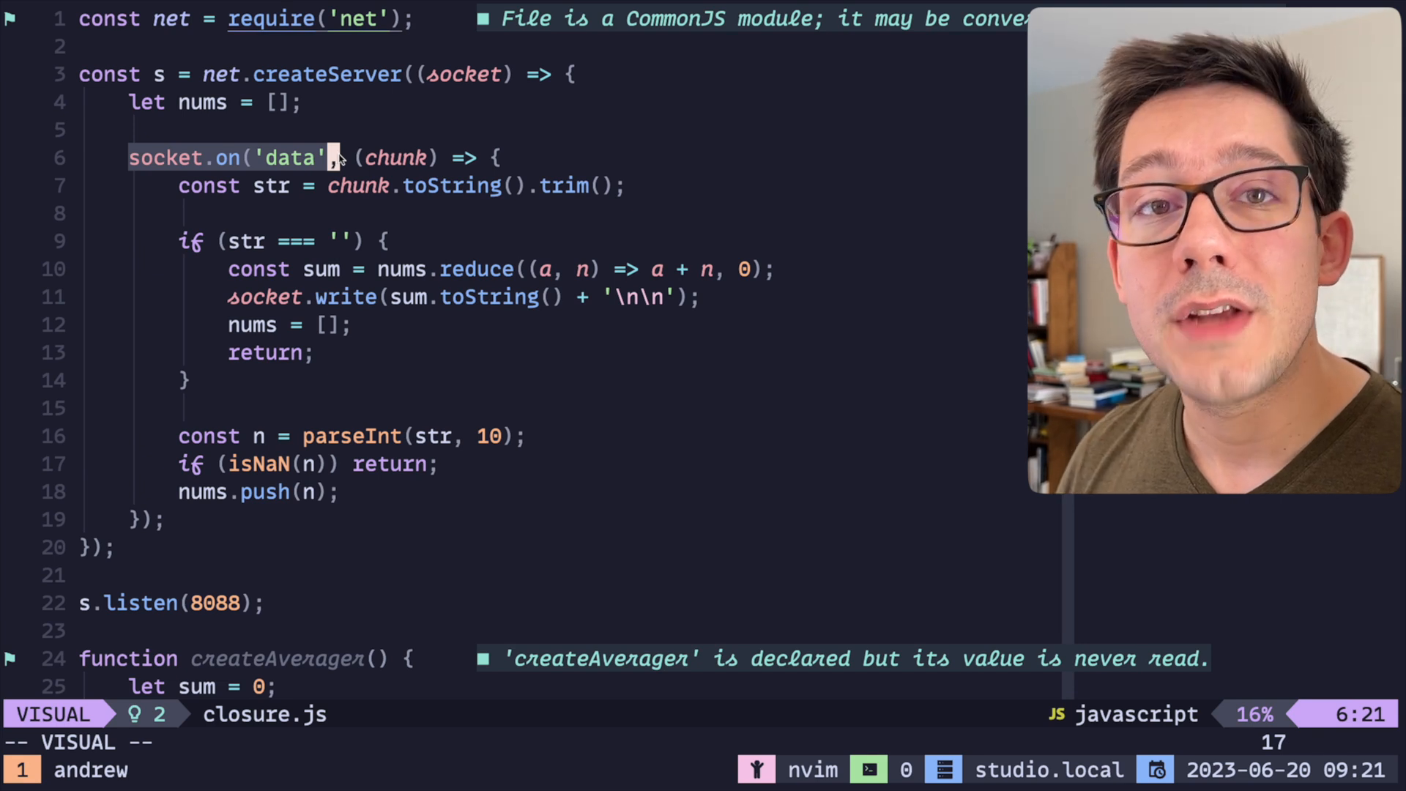
mouse_move(617, 319)
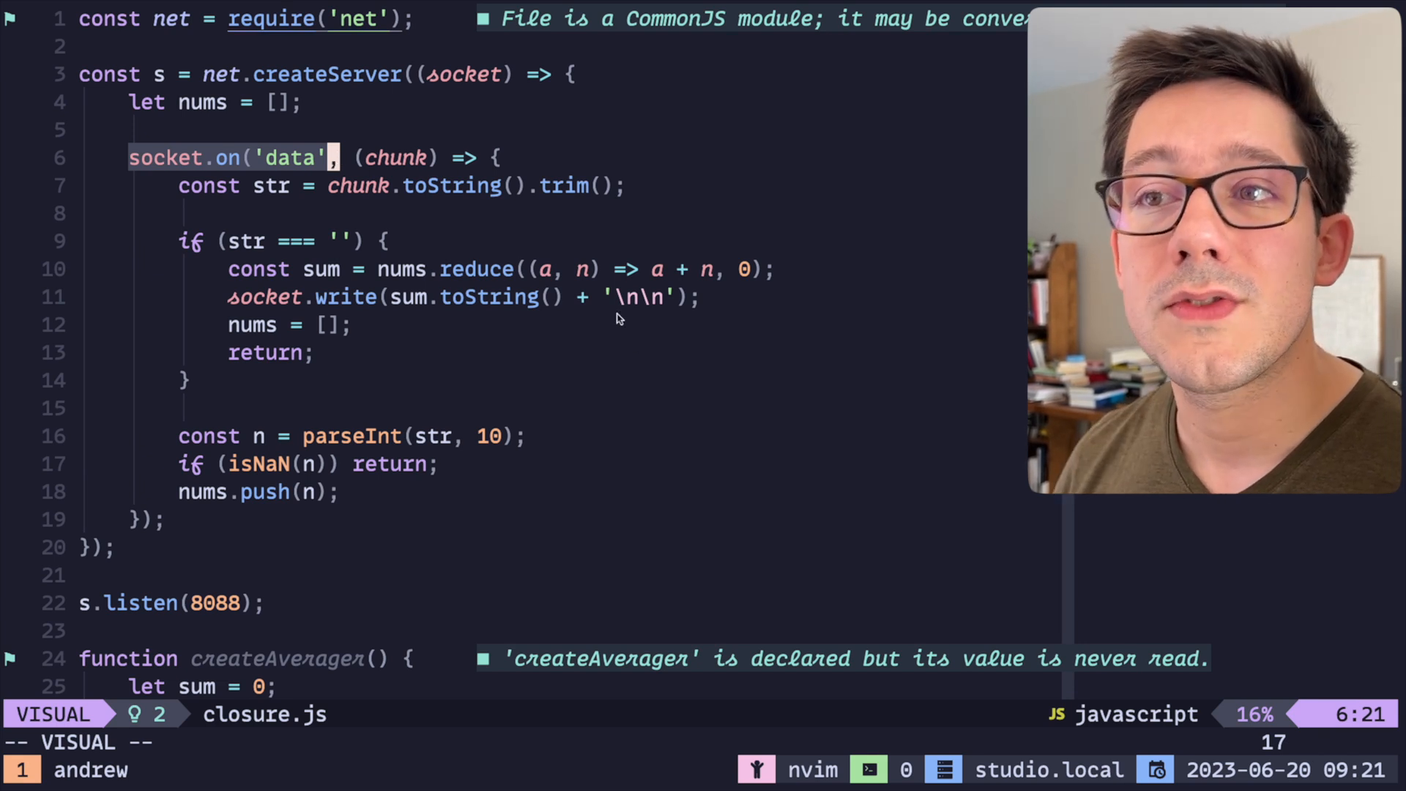
key("Escape")
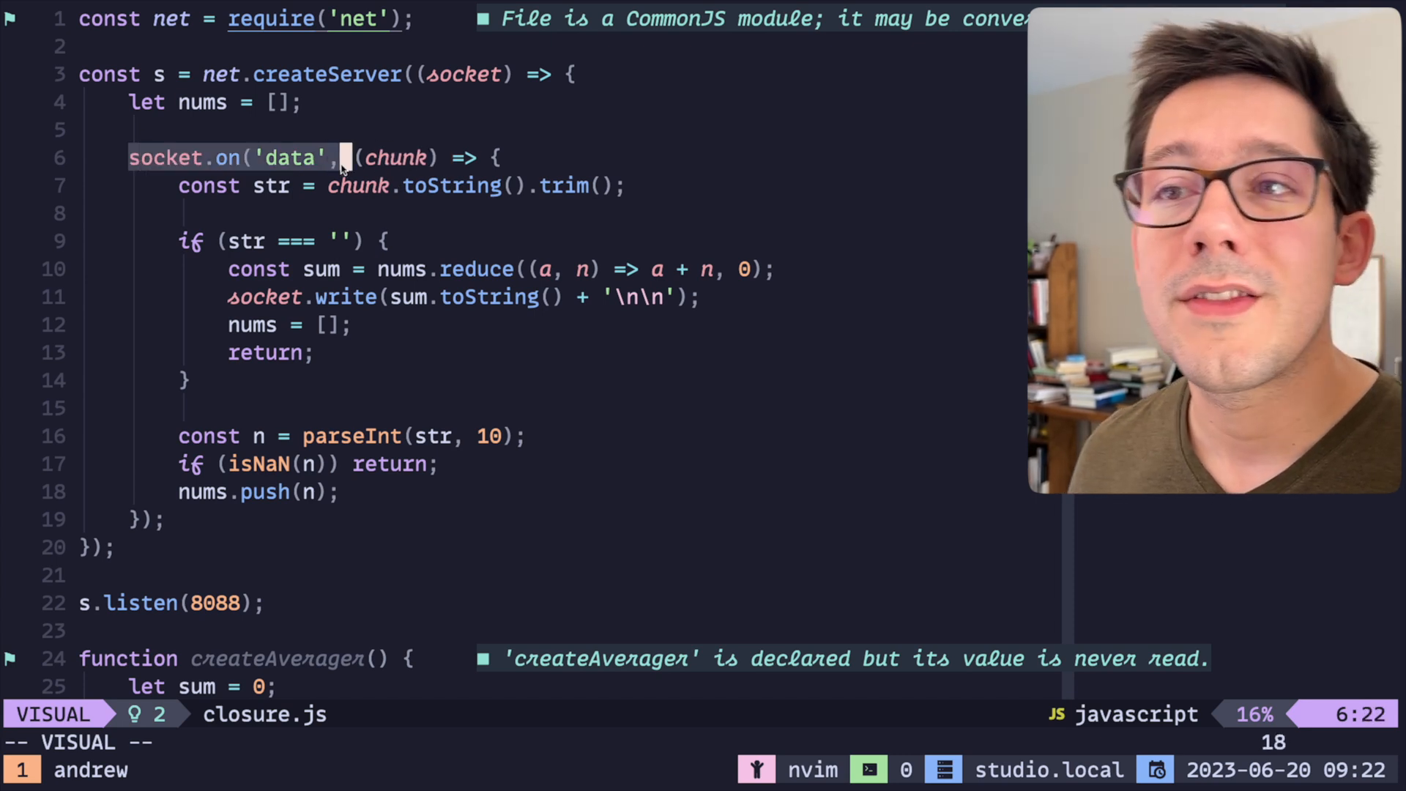
key("Escape")
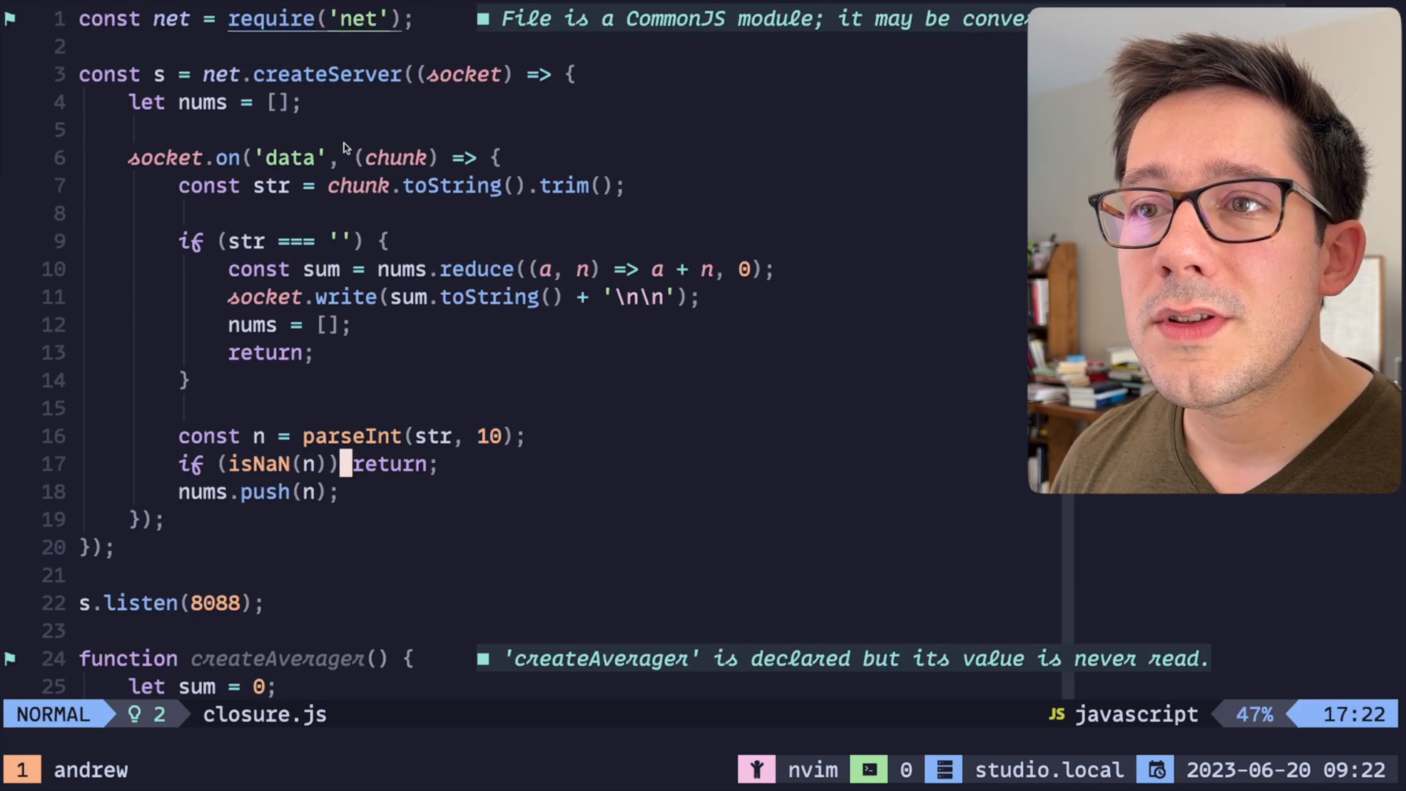
key("v")
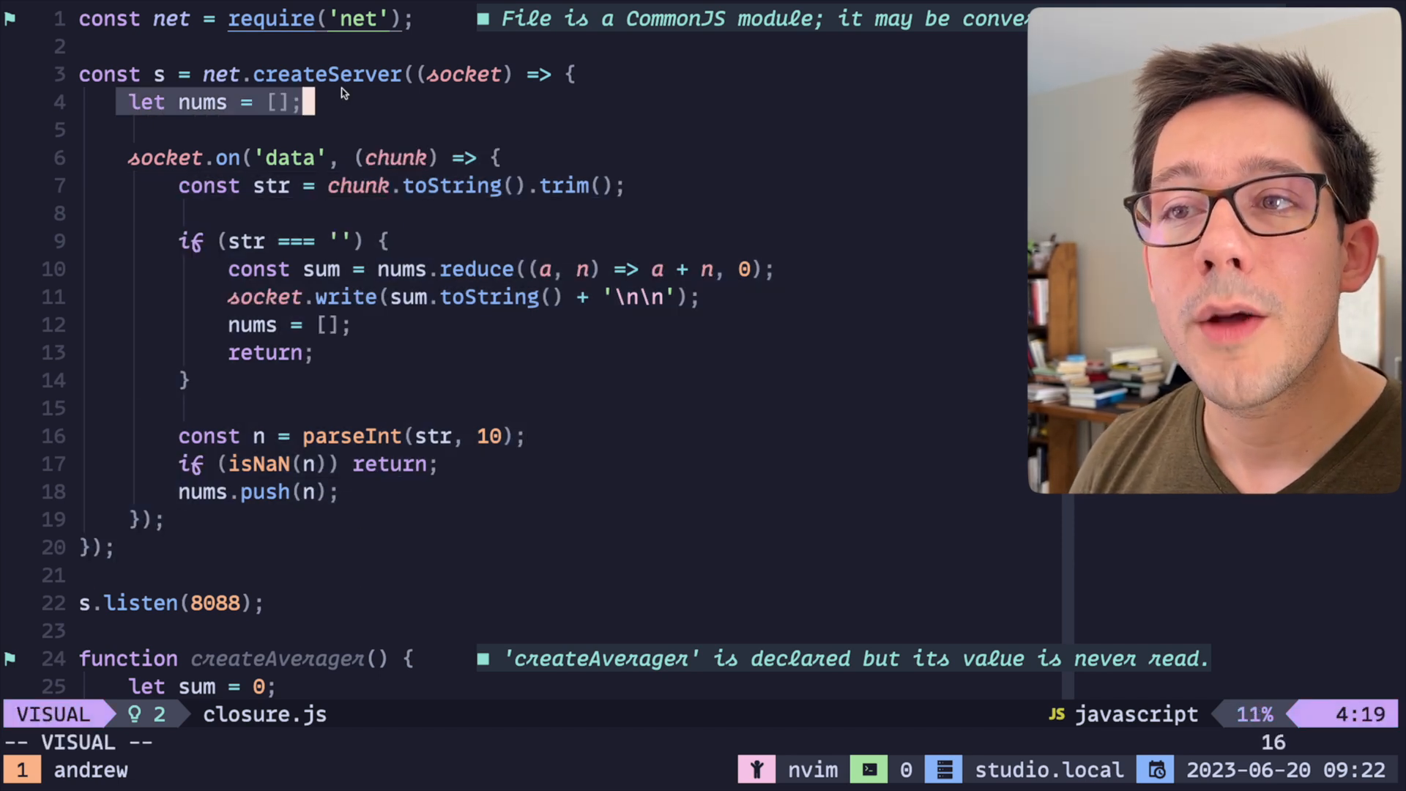
mouse_move(371, 102)
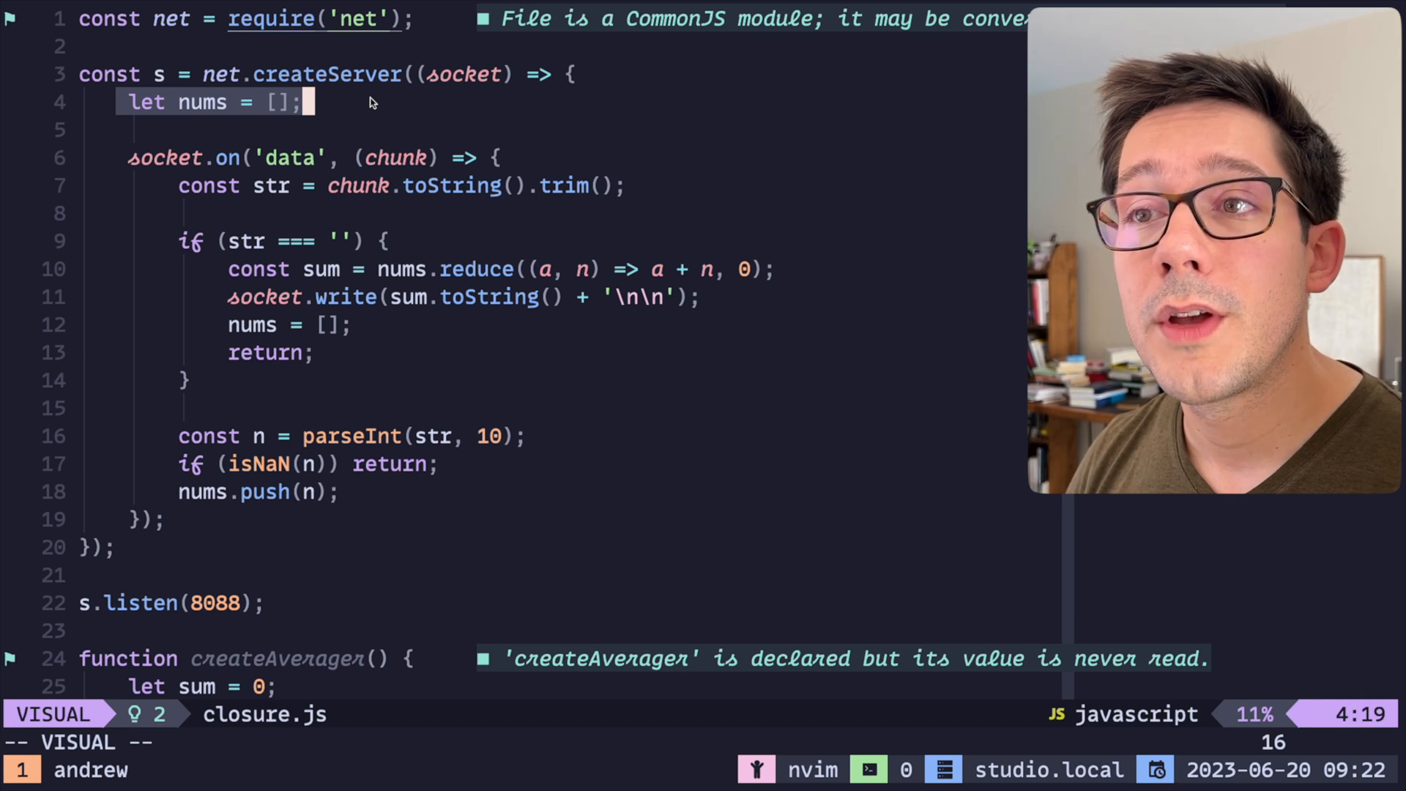
key("j")
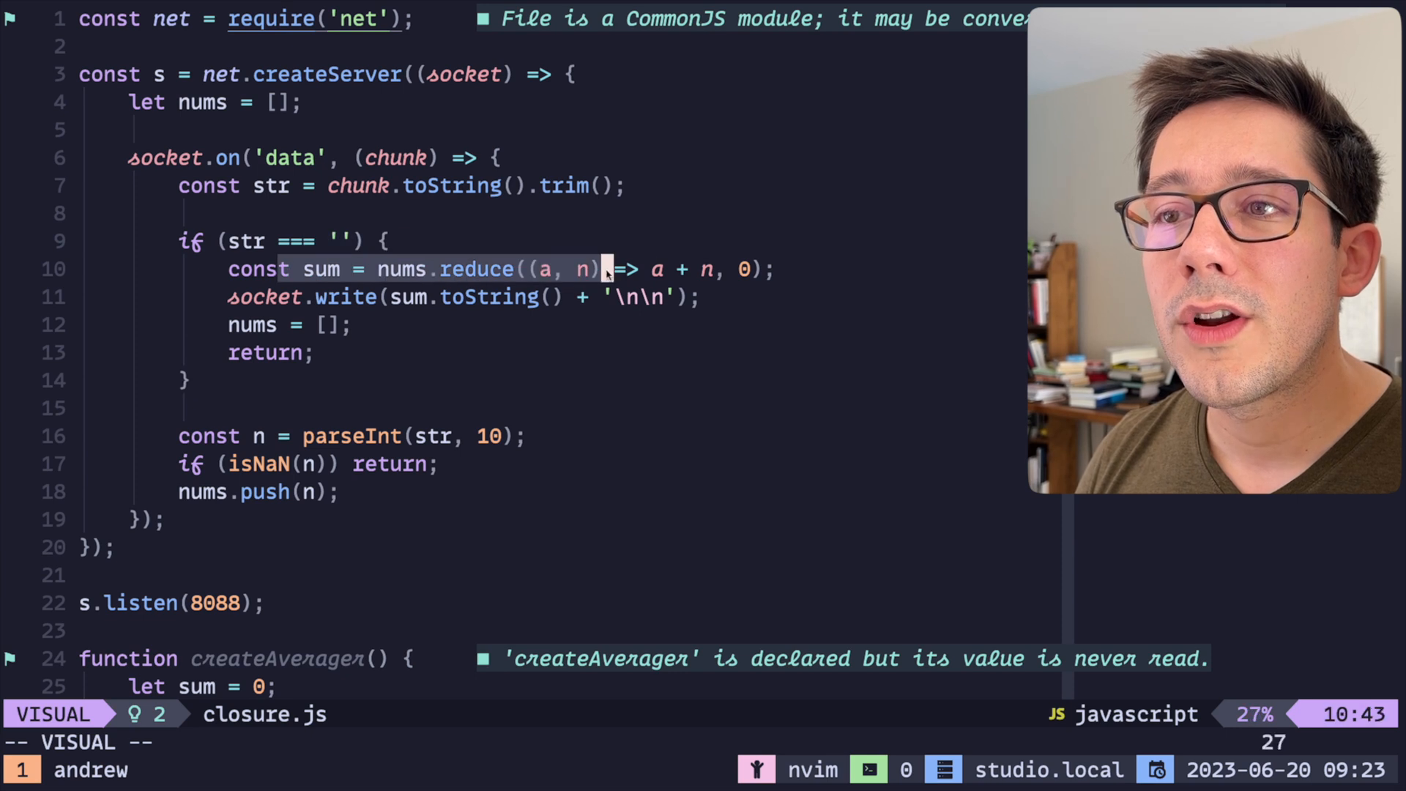
key("Escape")
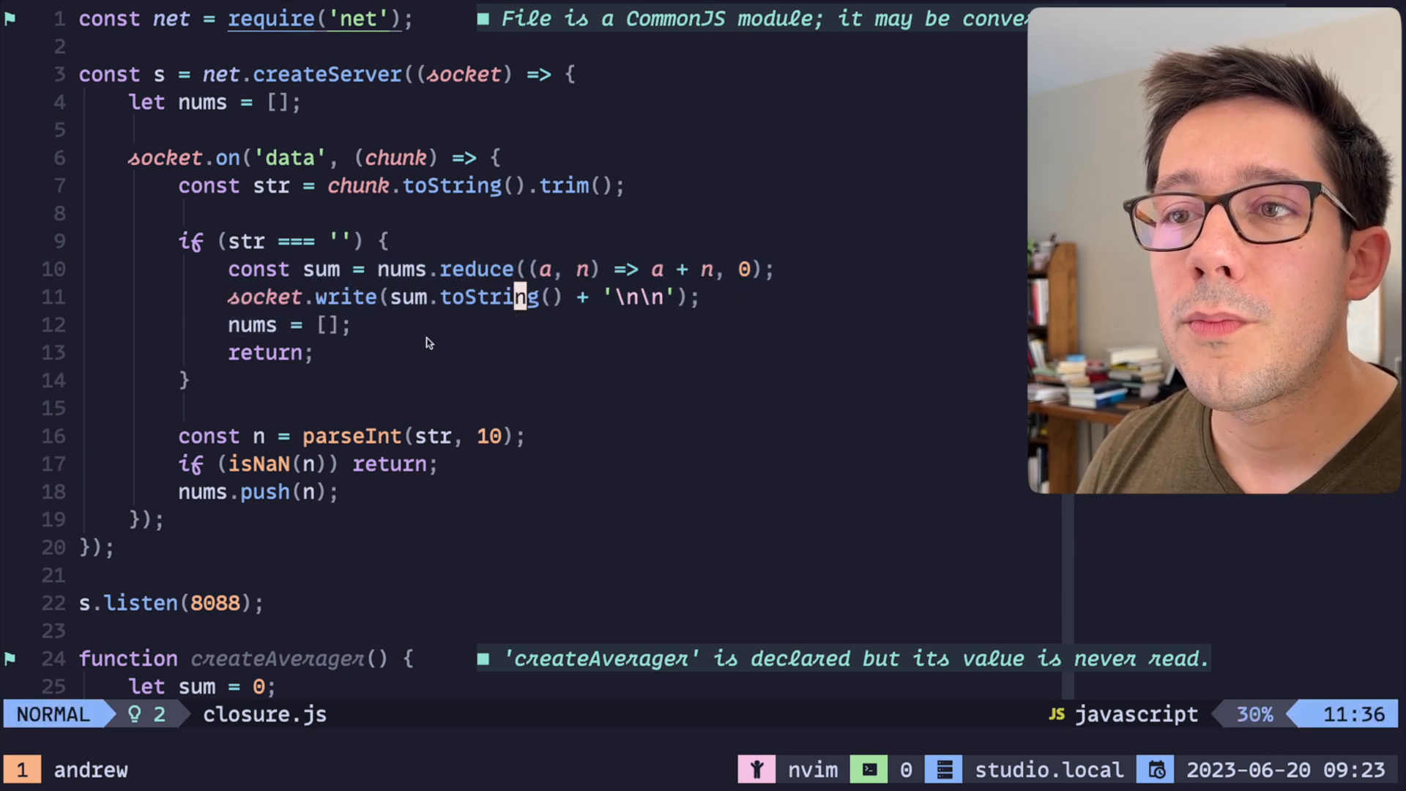
key("V")
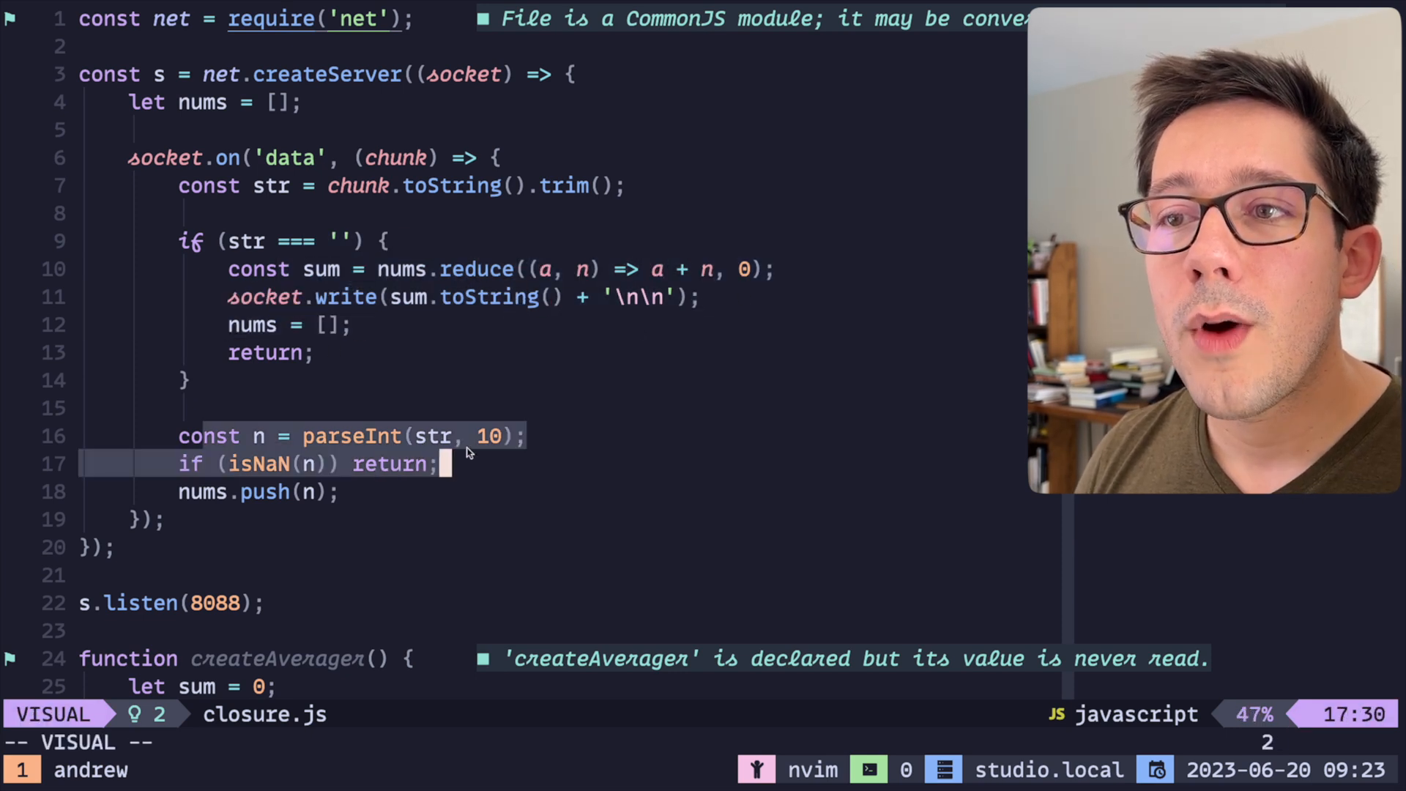
key("j")
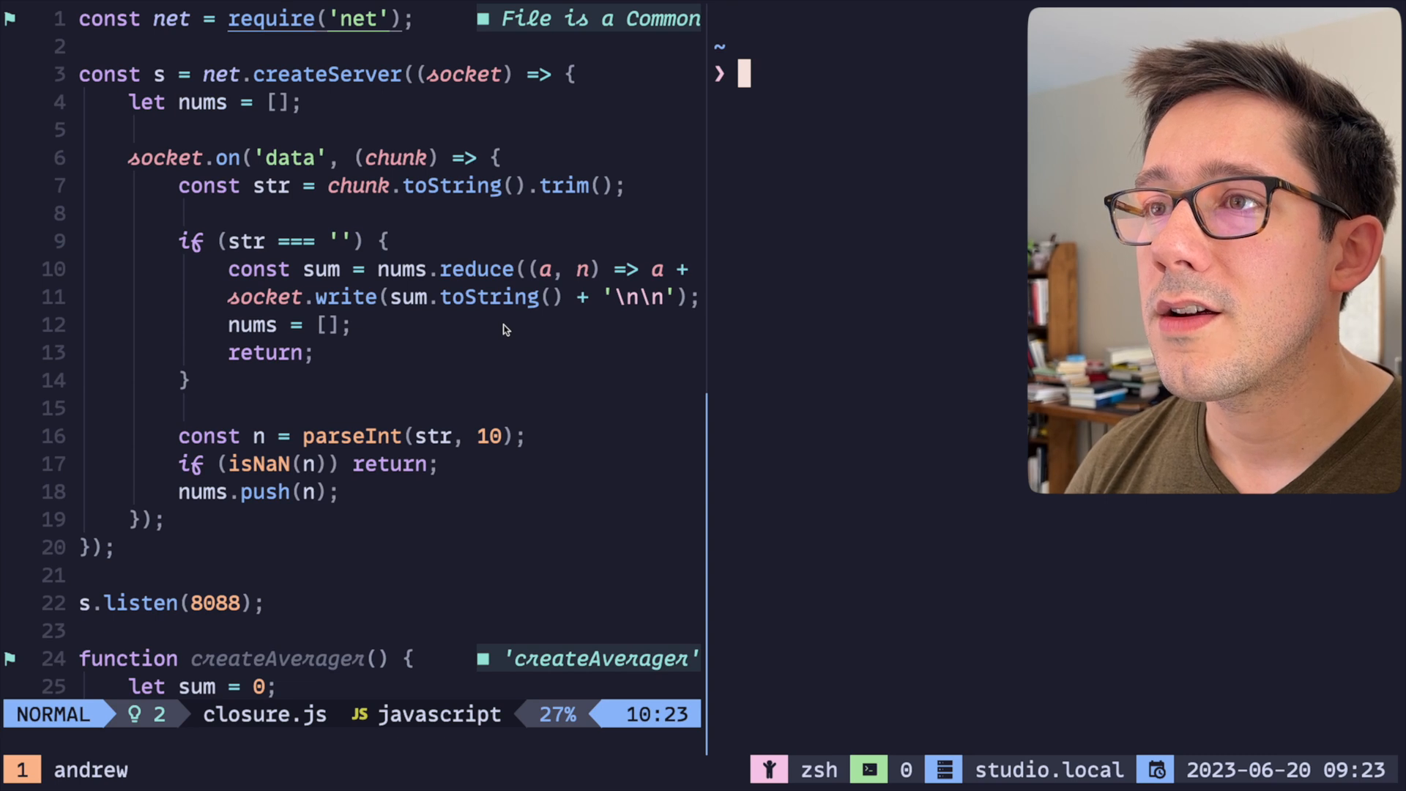
- Run node closure.js in one split and nc localhost 8088 in another
type("node closure.js")
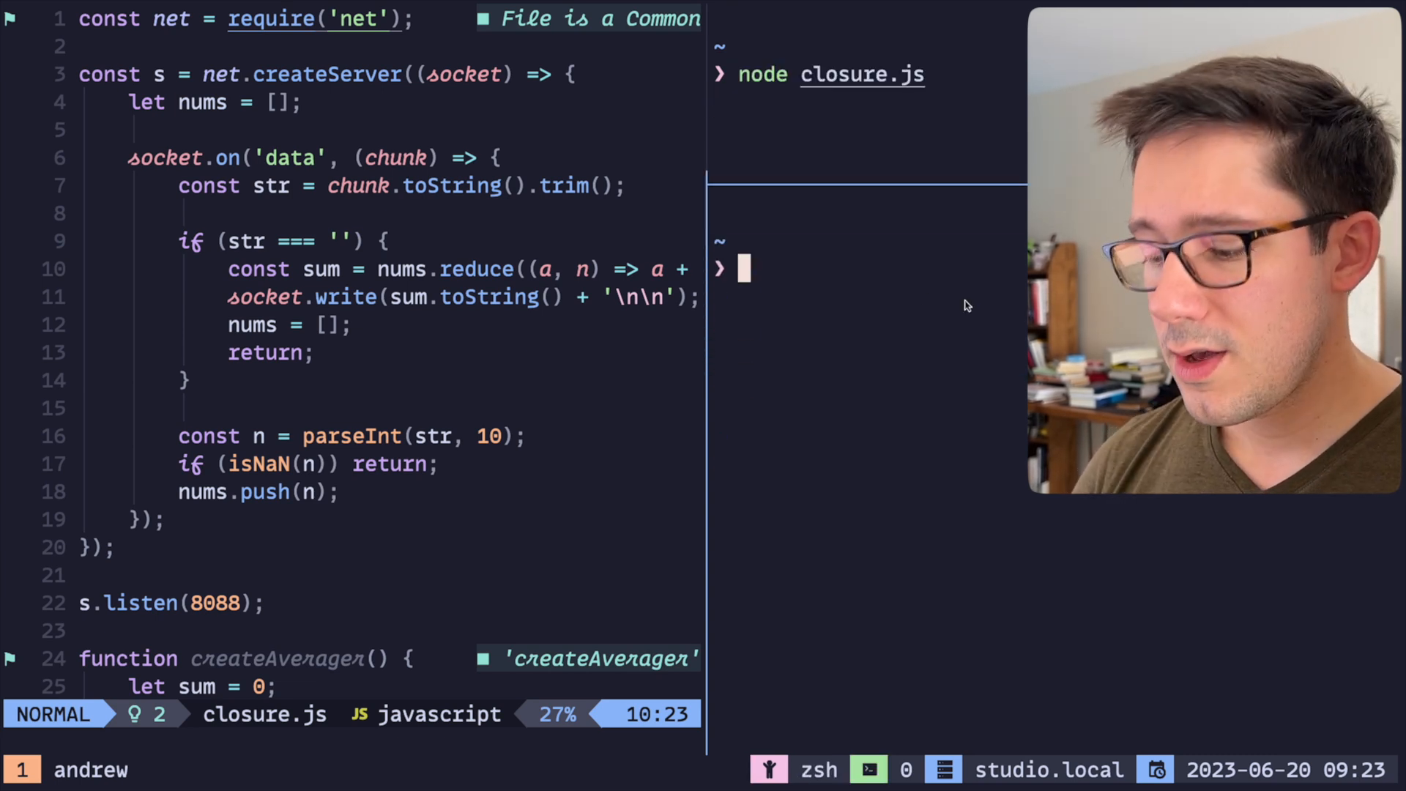
type("nc")
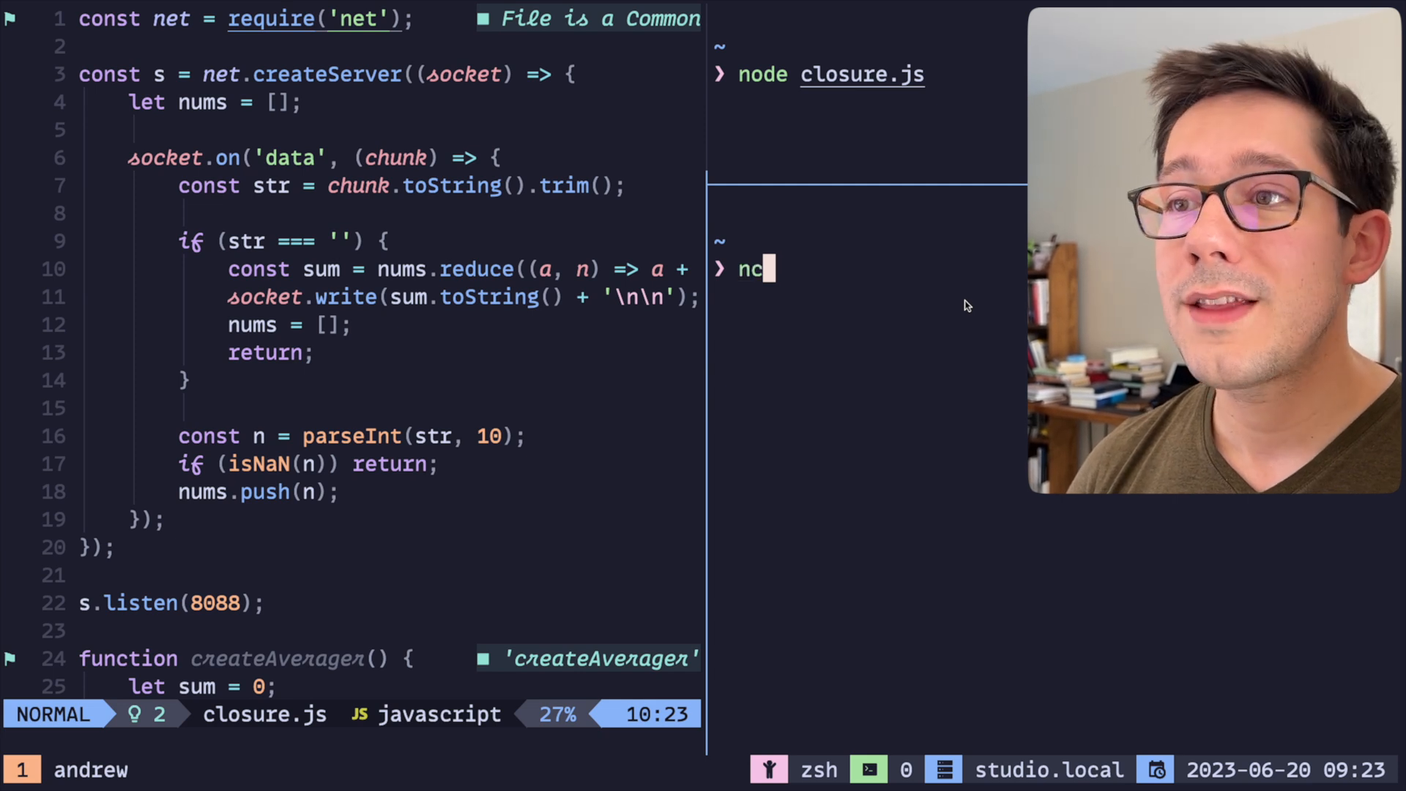
type("local")
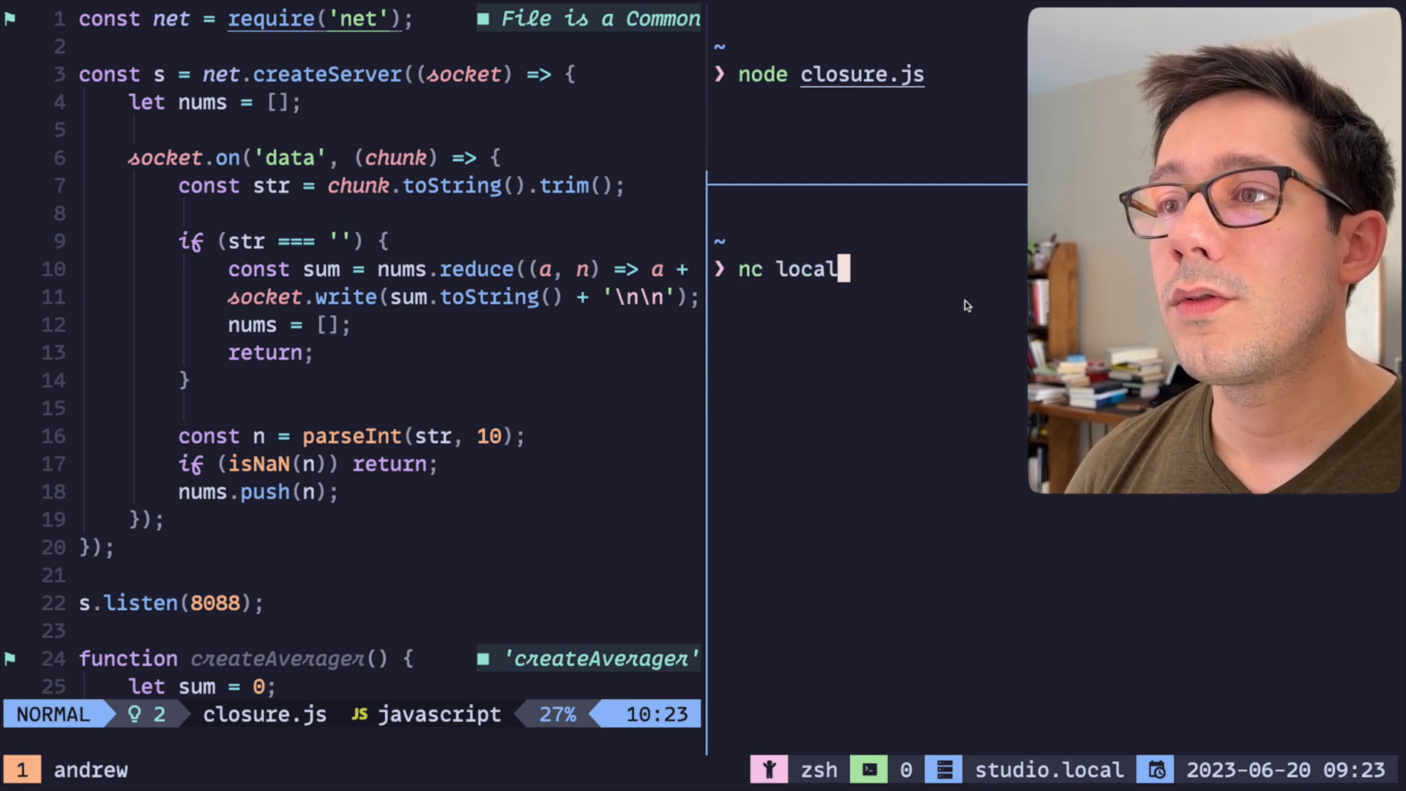
type("host 8088")
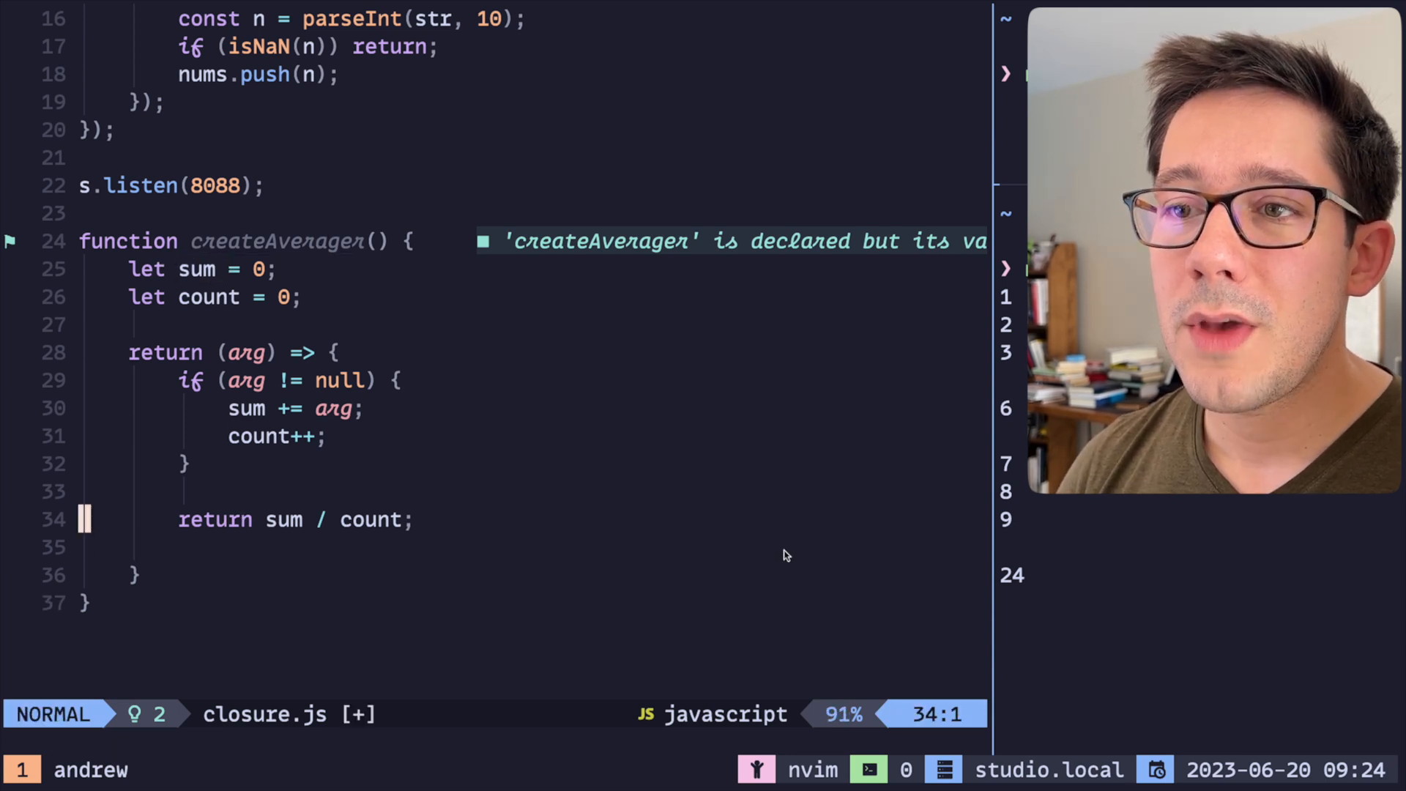
- Return [sum, sum / count], add an if (arg === null) block, and create const avg = createAverager()
type("[sum,")
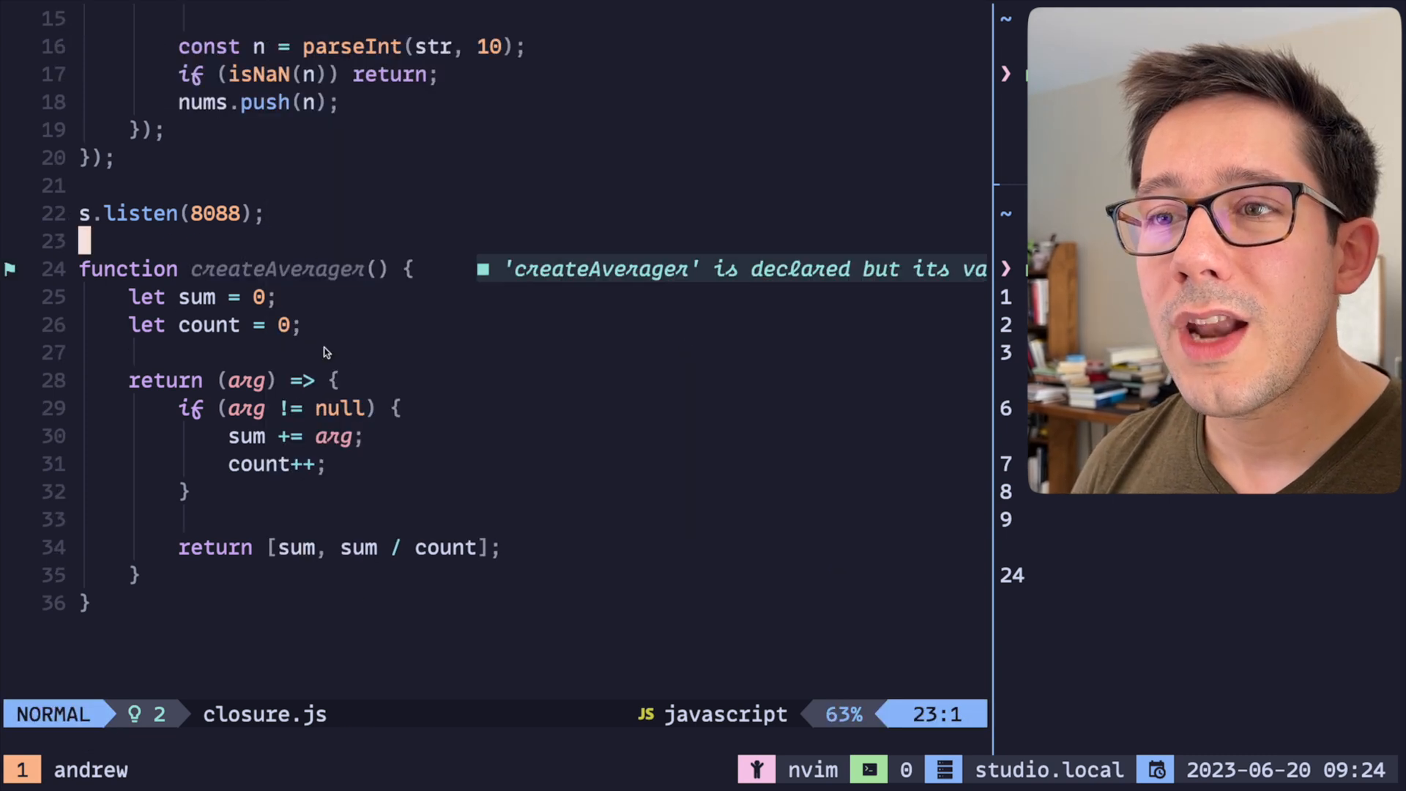
mouse_move(371, 440)
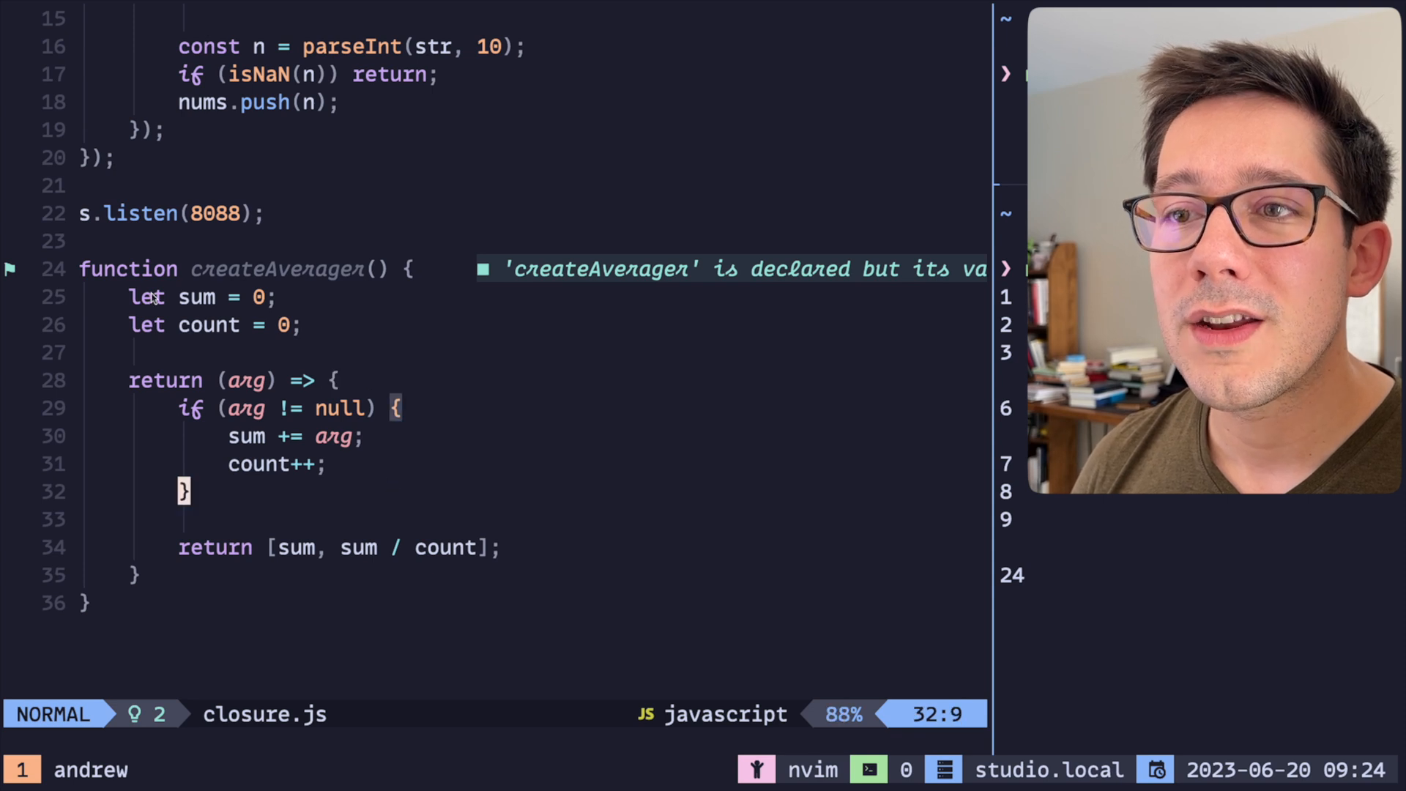
mouse_move(547, 493)
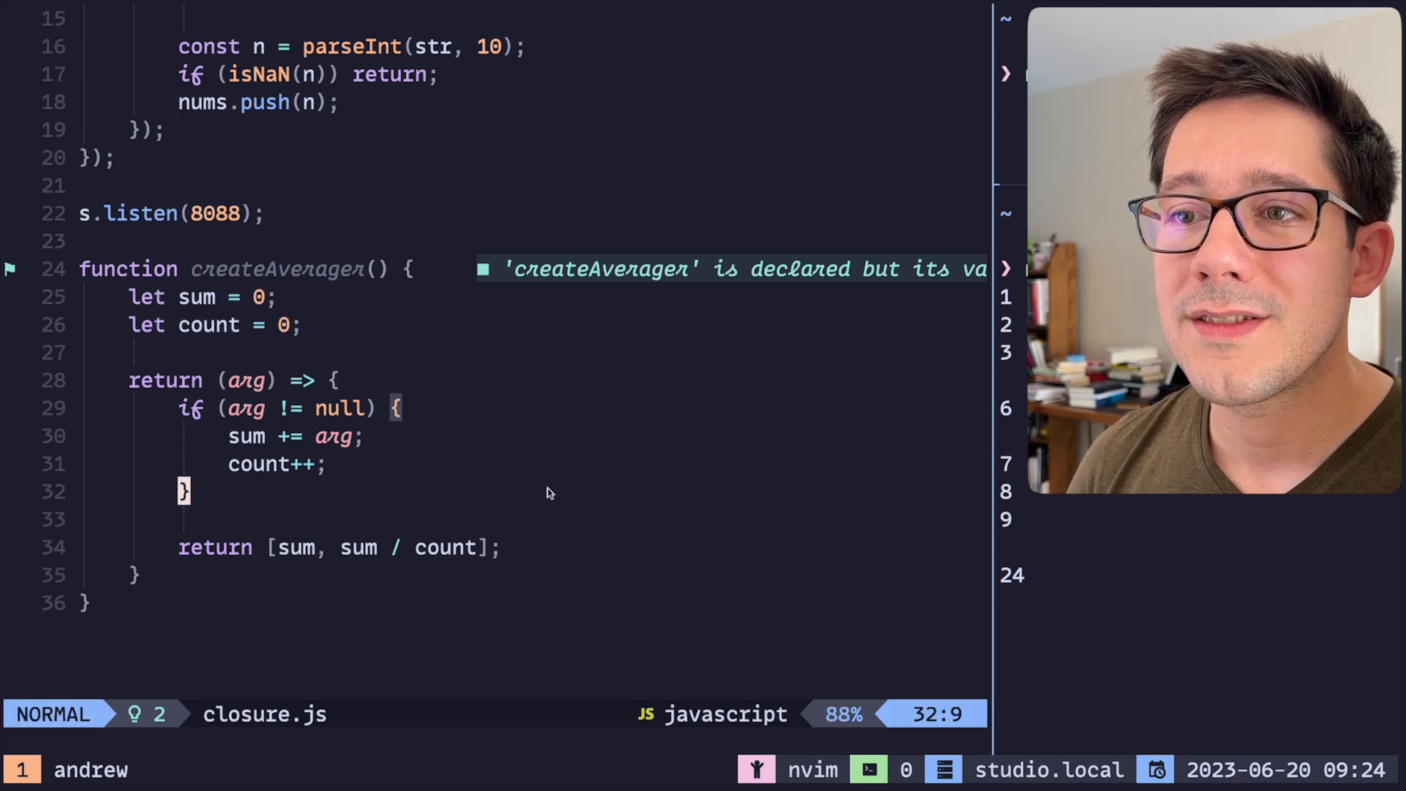
type("if(arg === null) {")
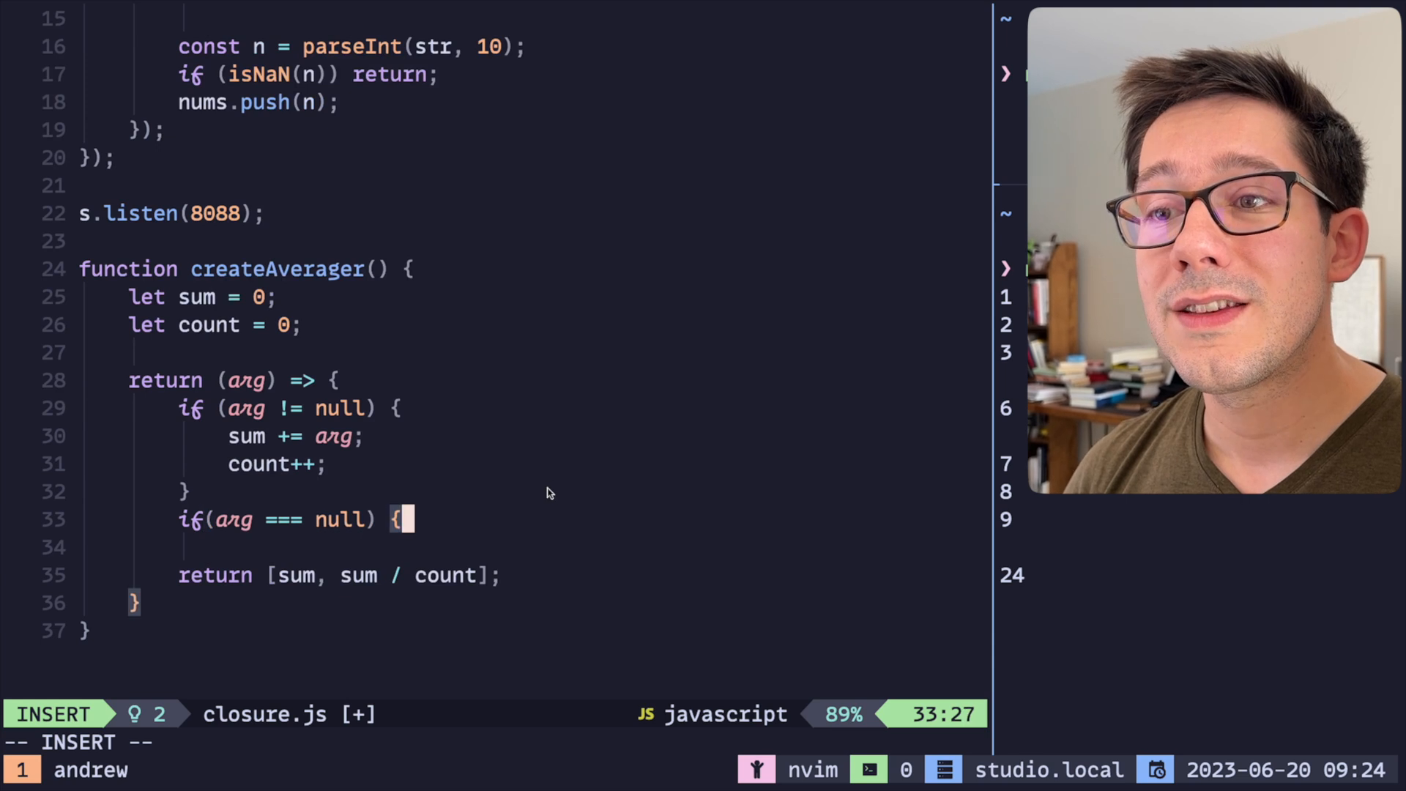
type("co")
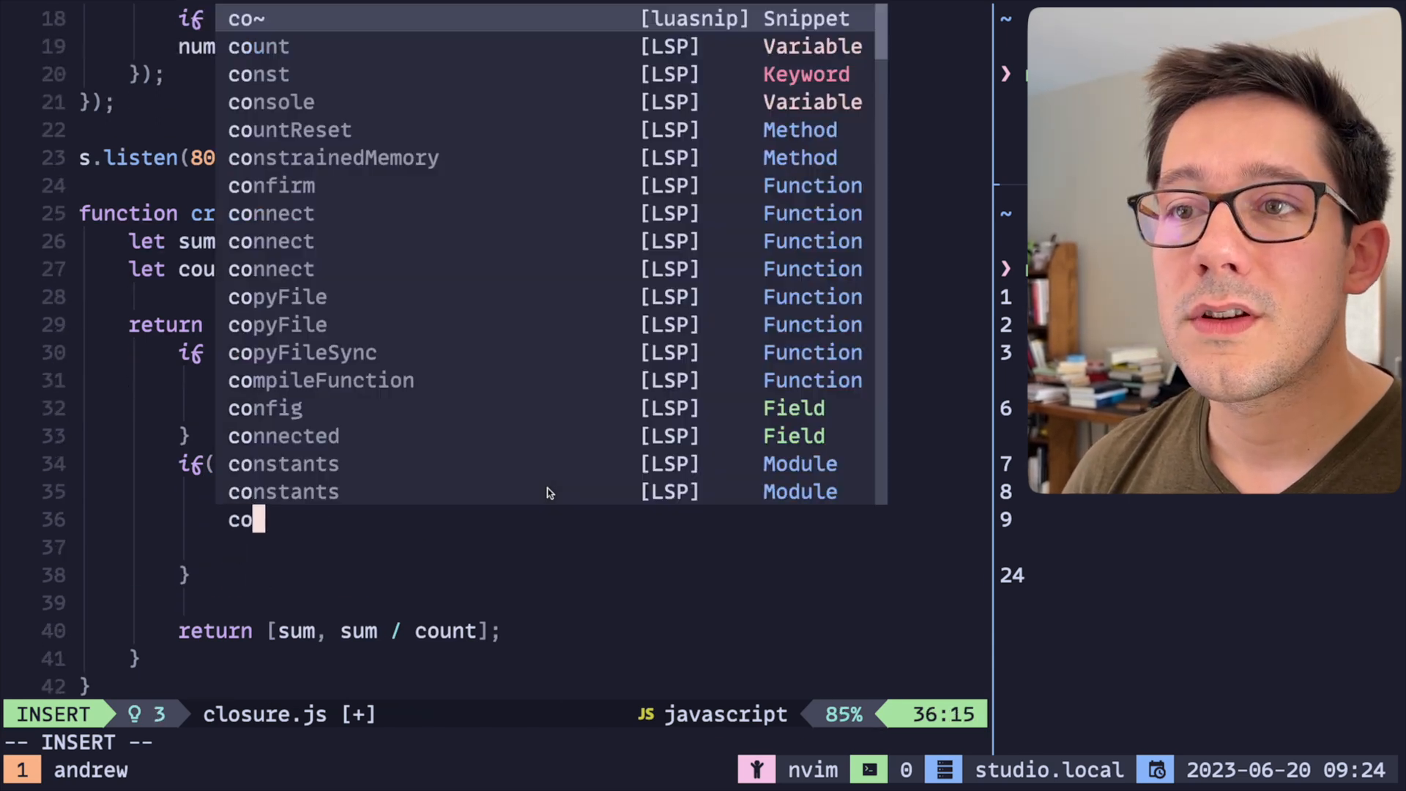
key("Escape")
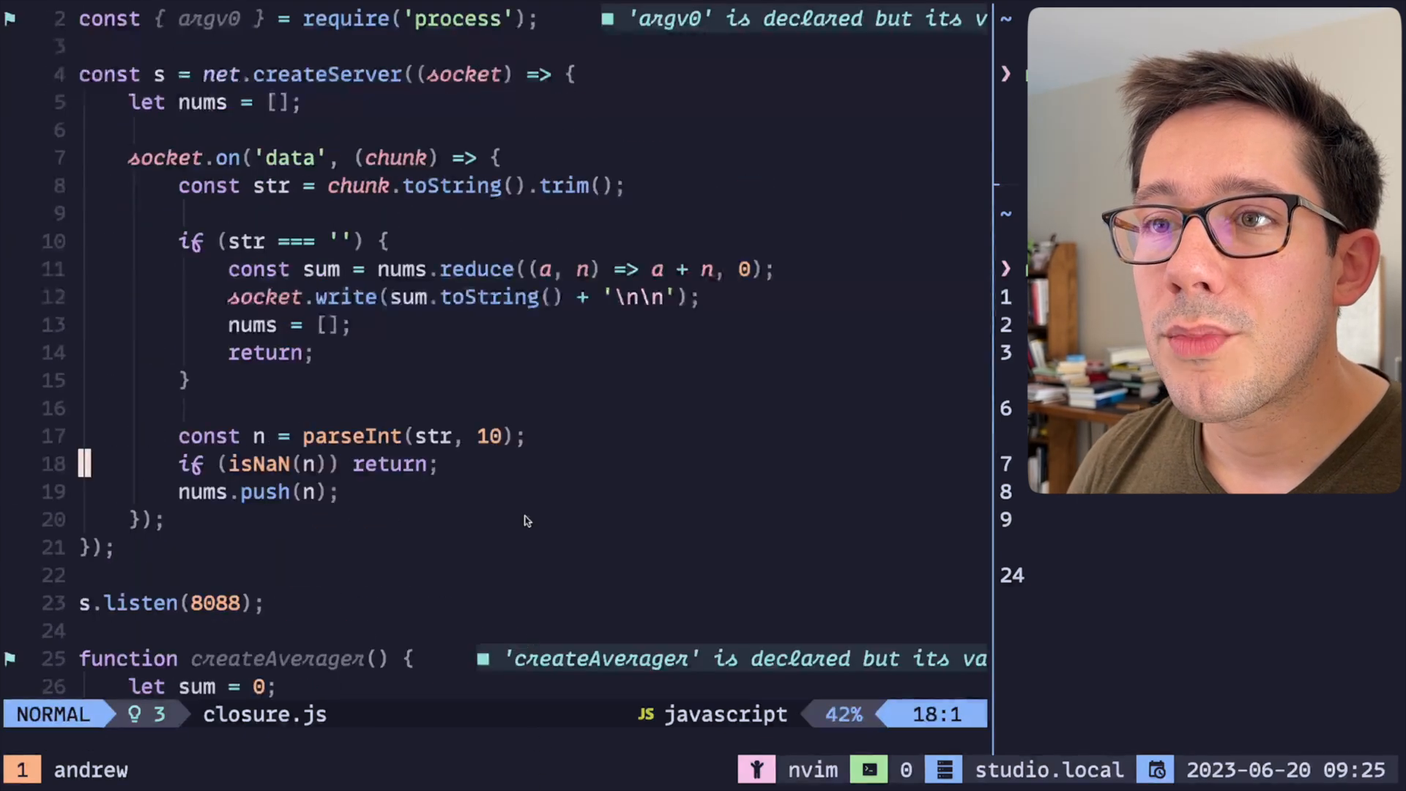
type("const avg = createAverager();")
left_click(427, 270)
type("[")
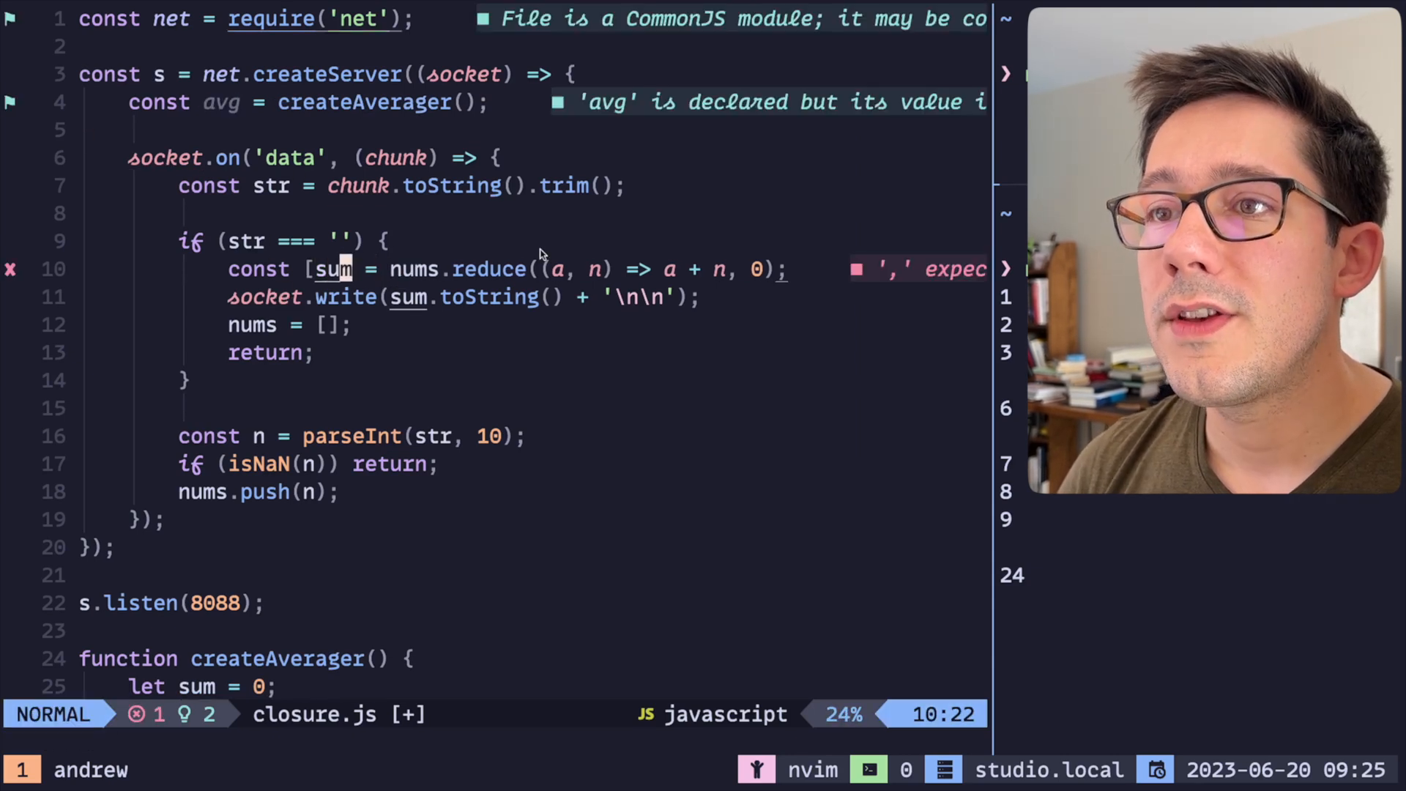
- Destructure [sum, average] = avg(), write the average, reset with avg(null), and feed avg(n)
type(", average] = avg();")
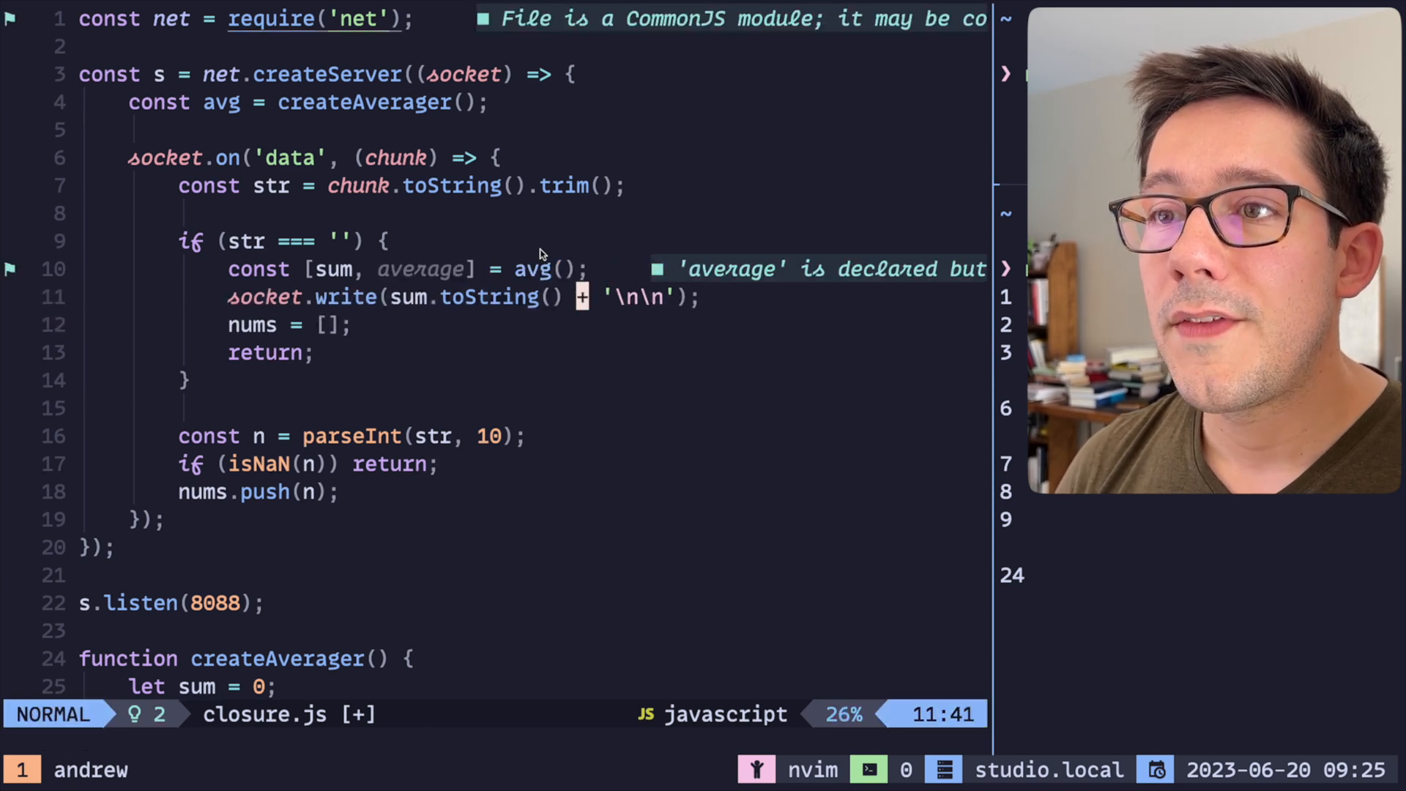
type("avg")
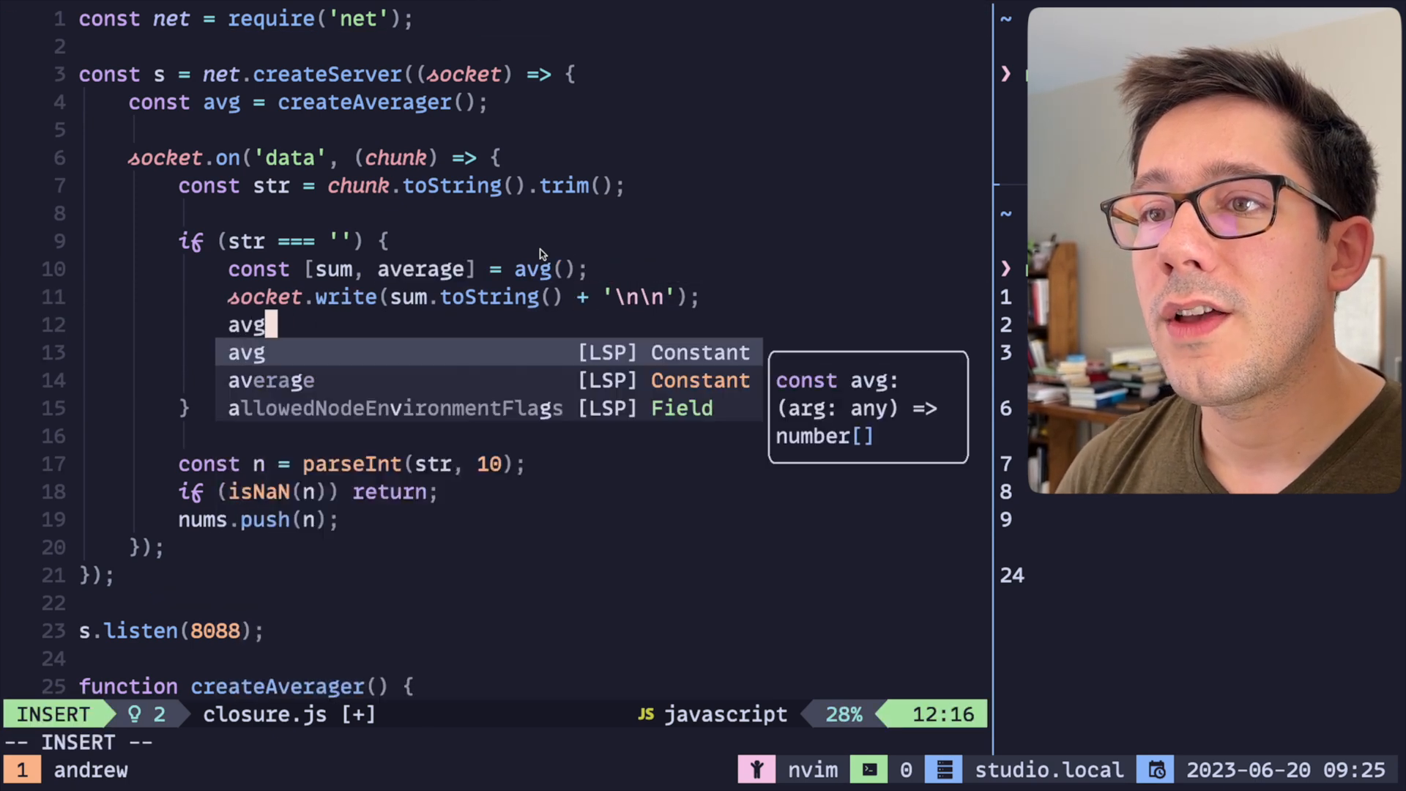
type("(null);")
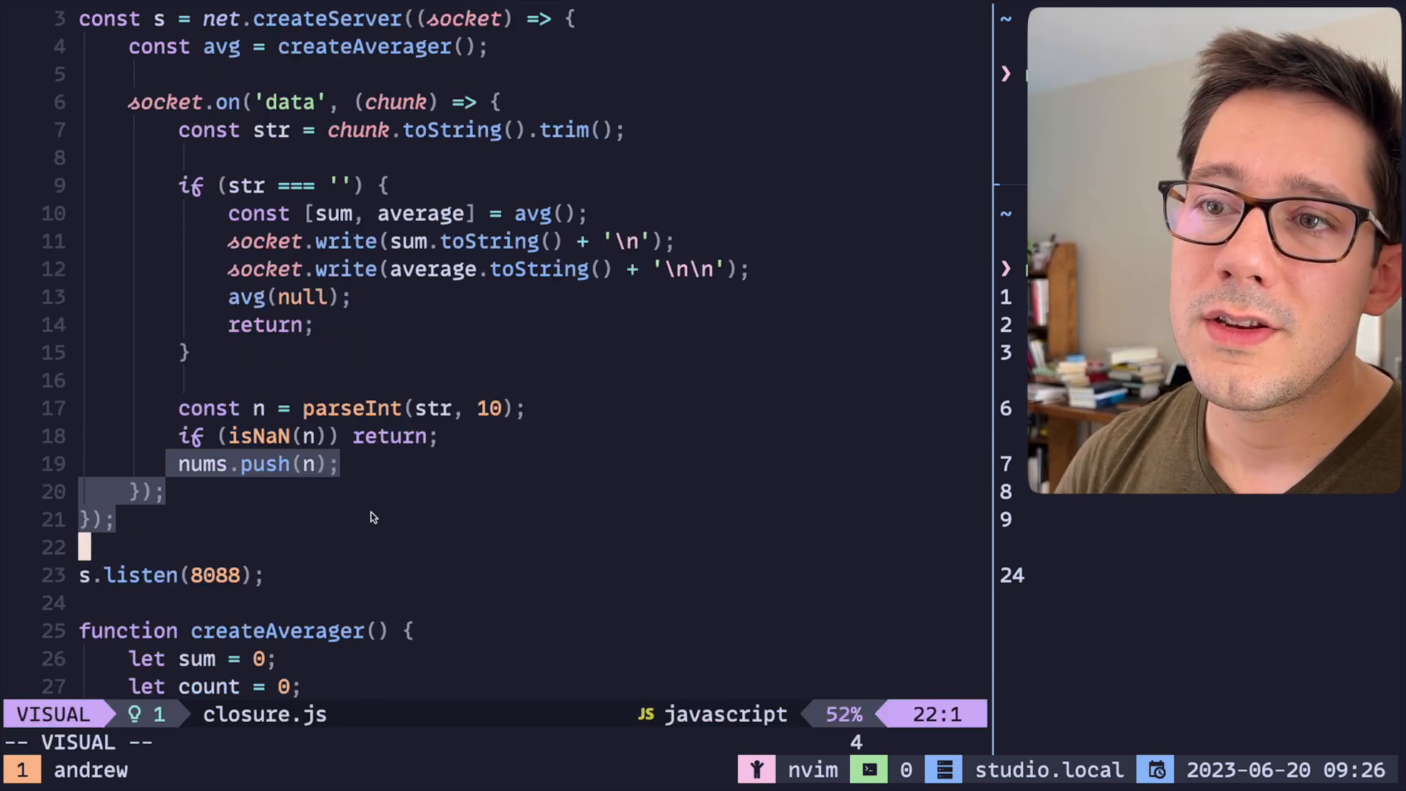
type("avg(n);")
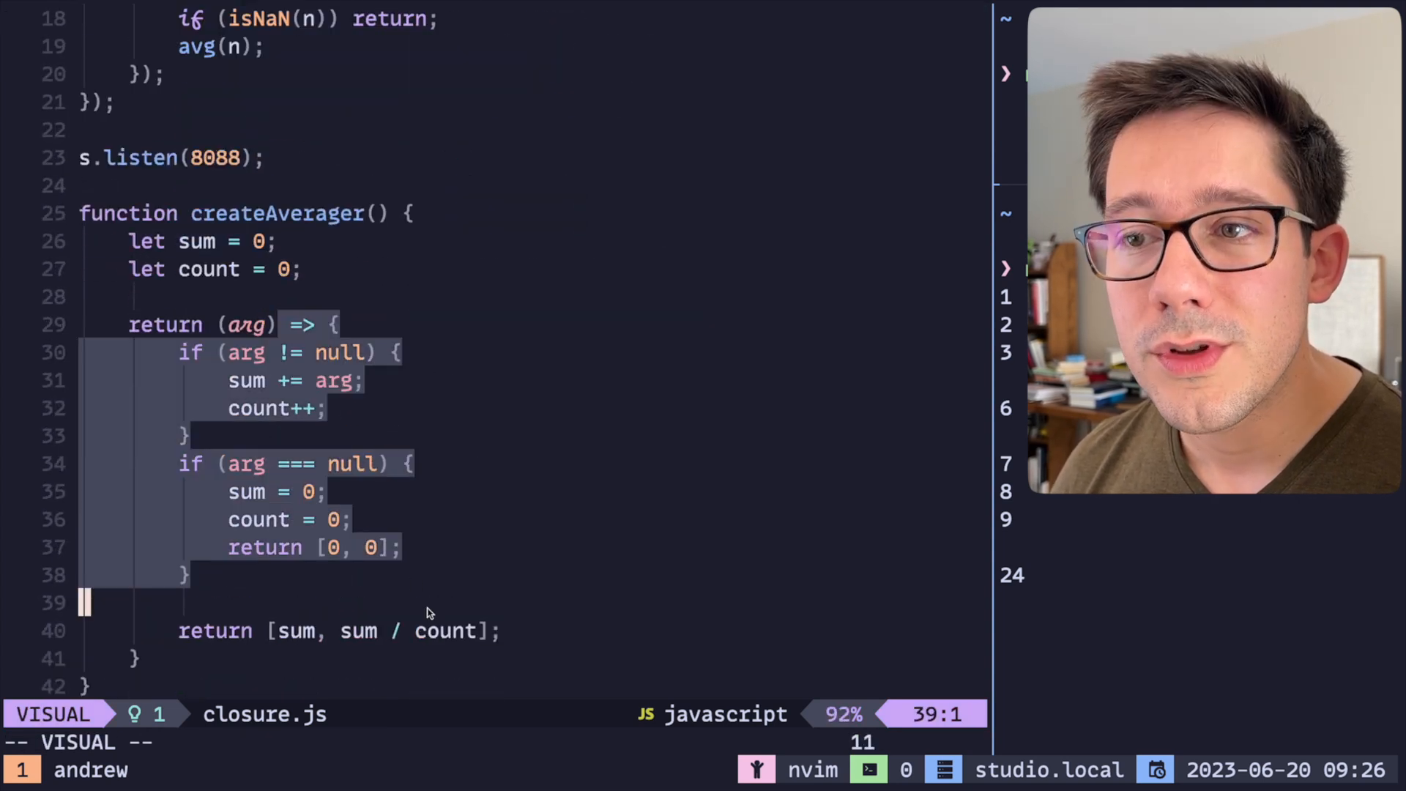
key("Escape")
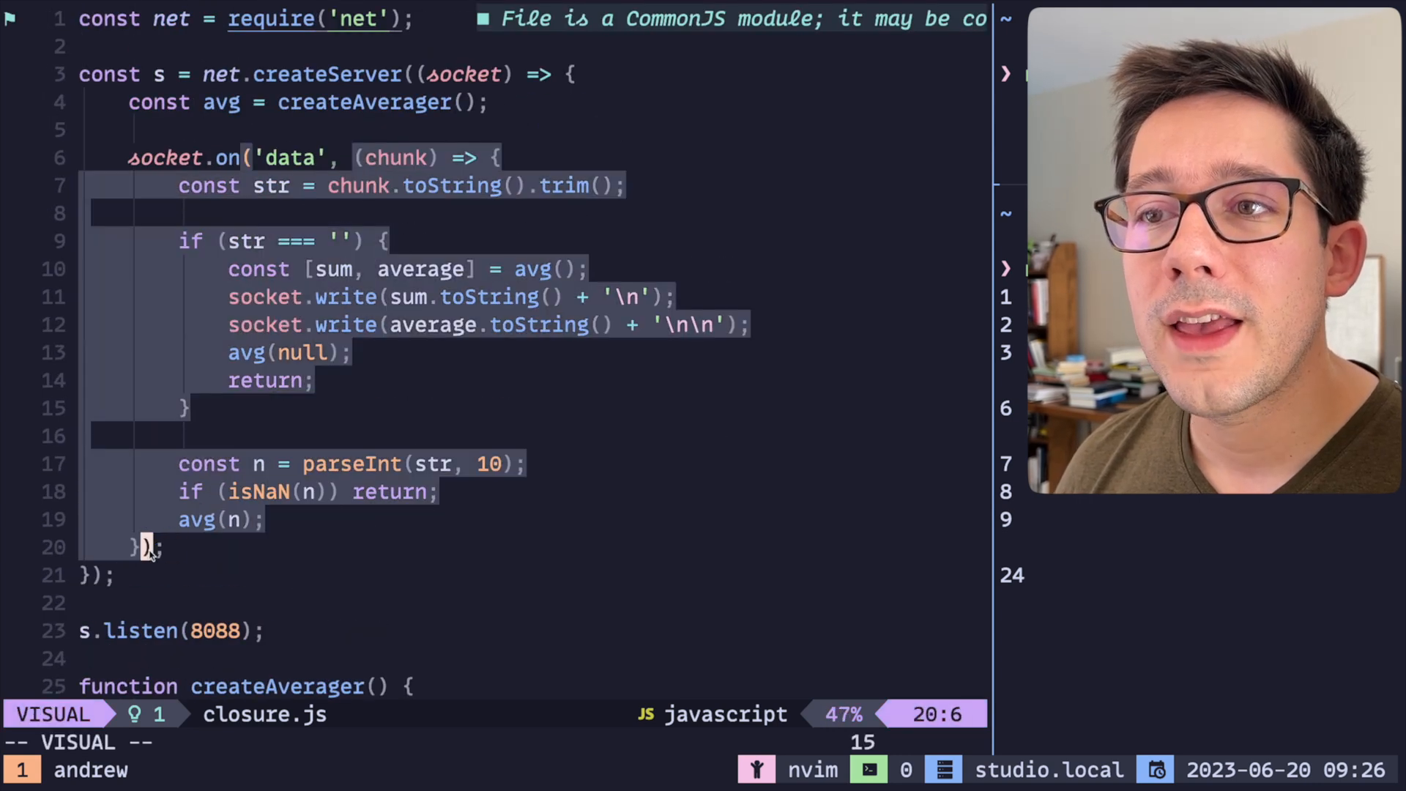
key("Escape")
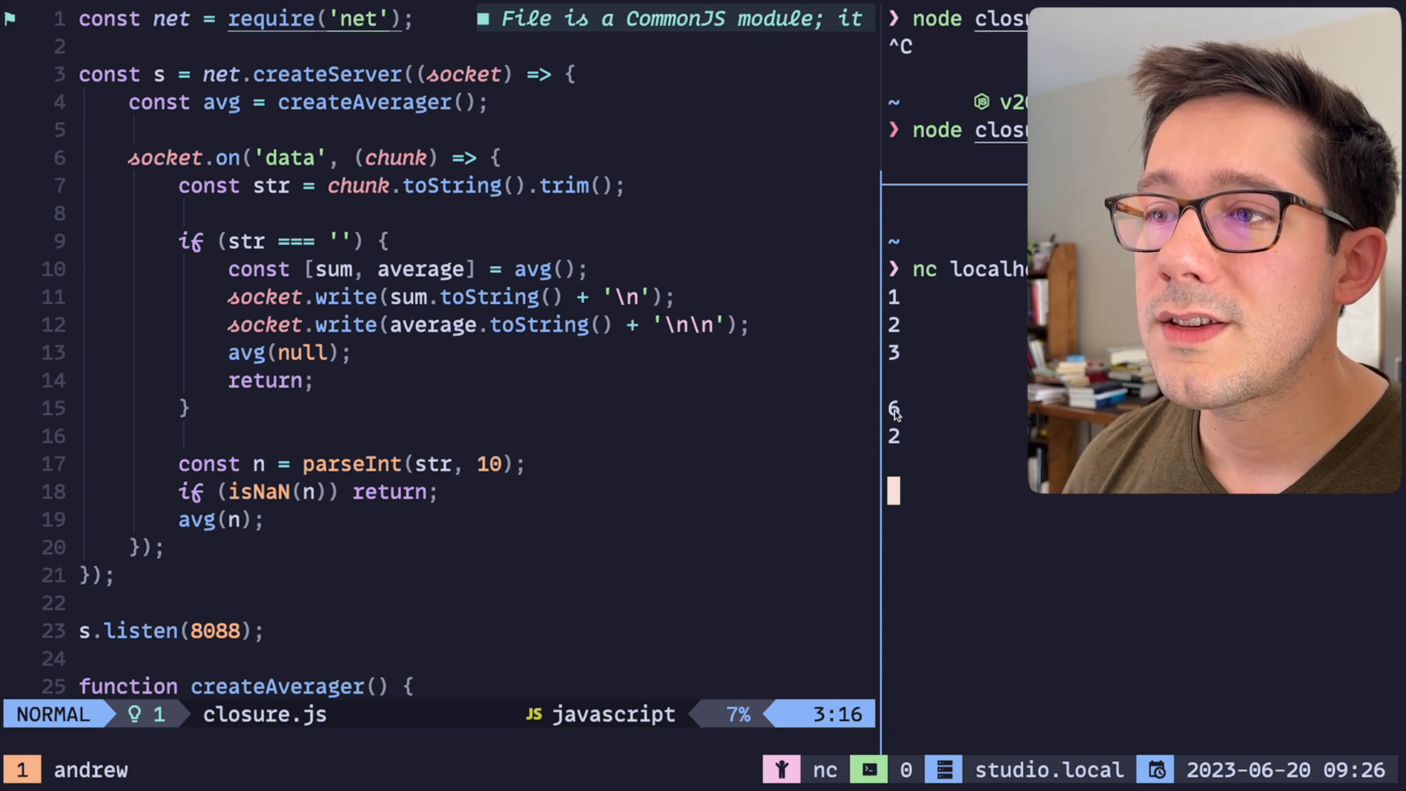
mouse_move(916, 328)
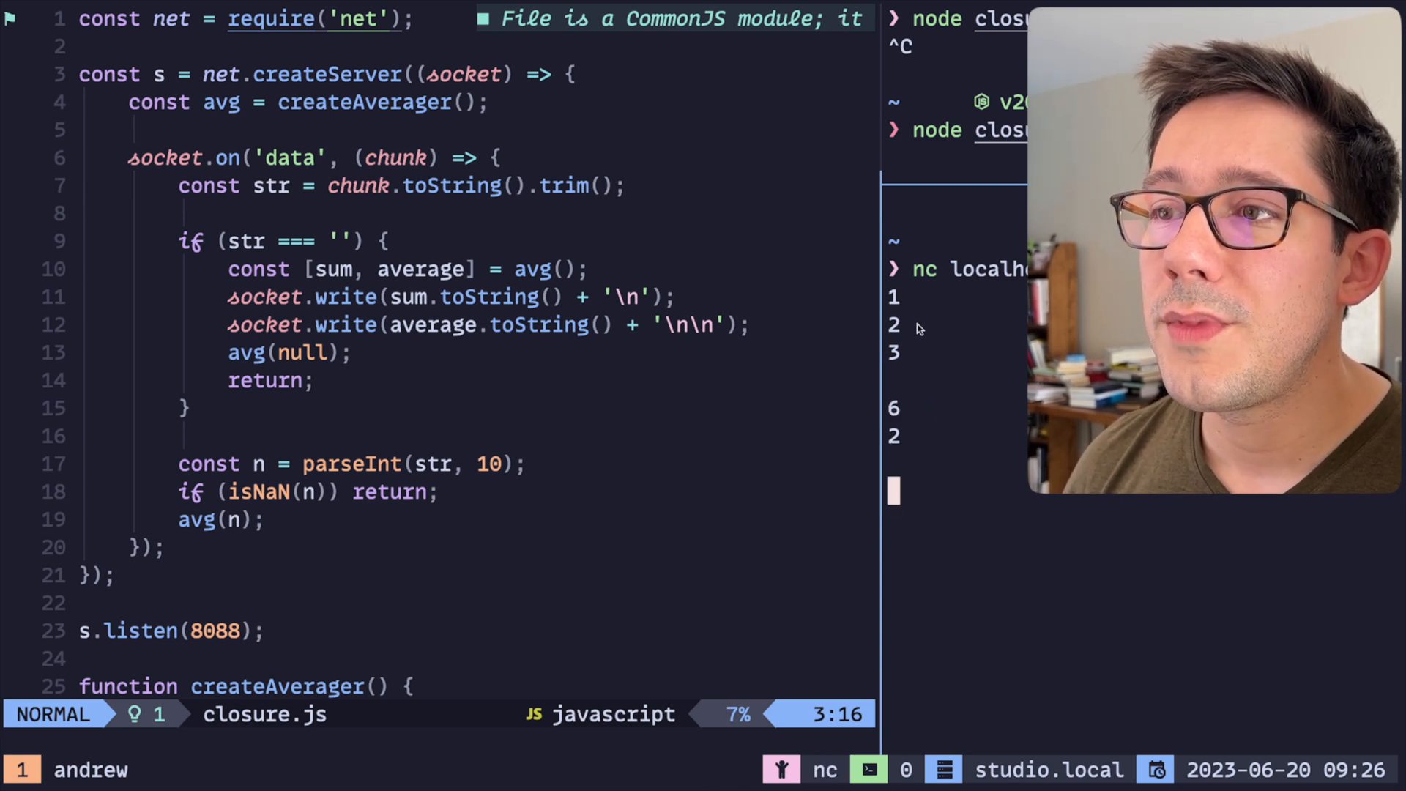
- Start entering 7 in the nc session after the 6 and 2 results
type("7")
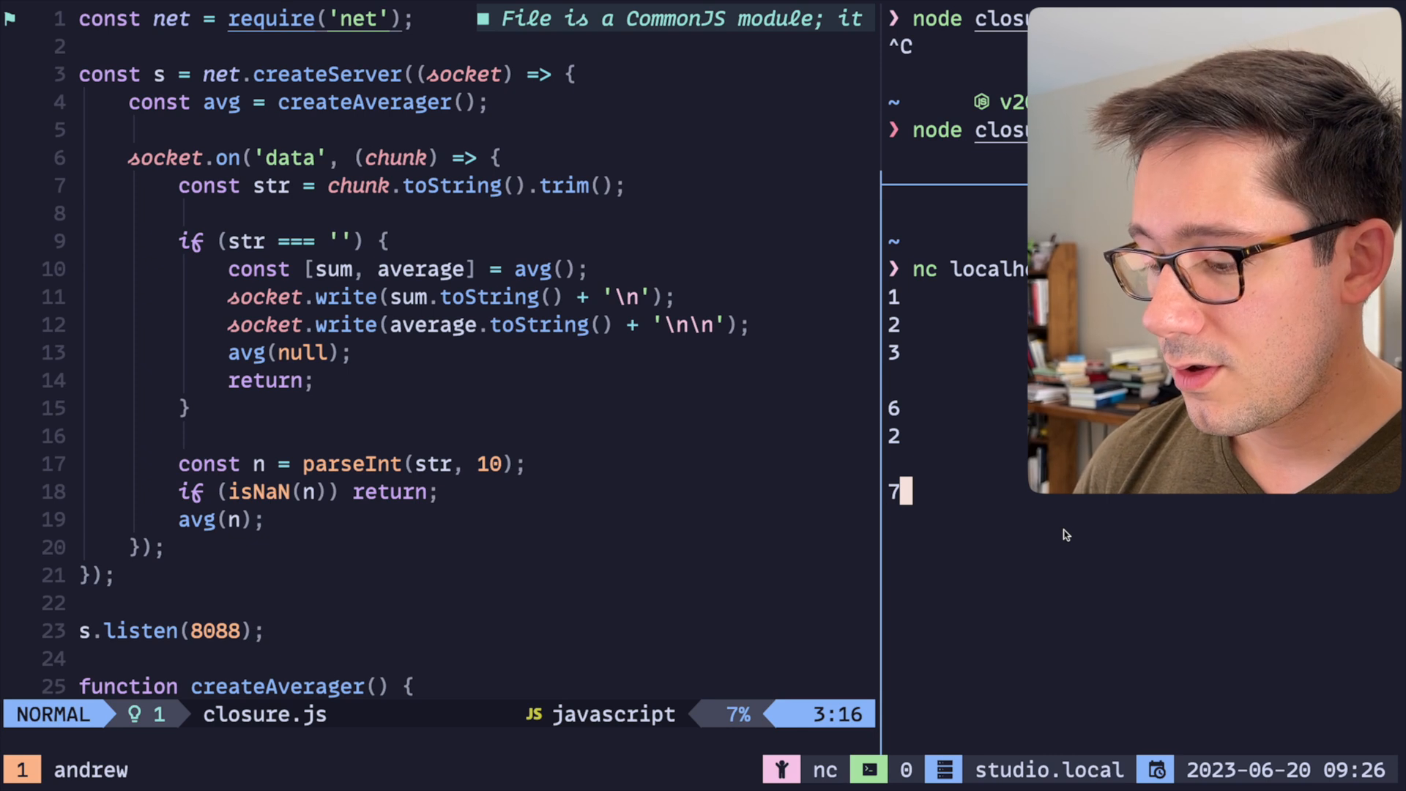